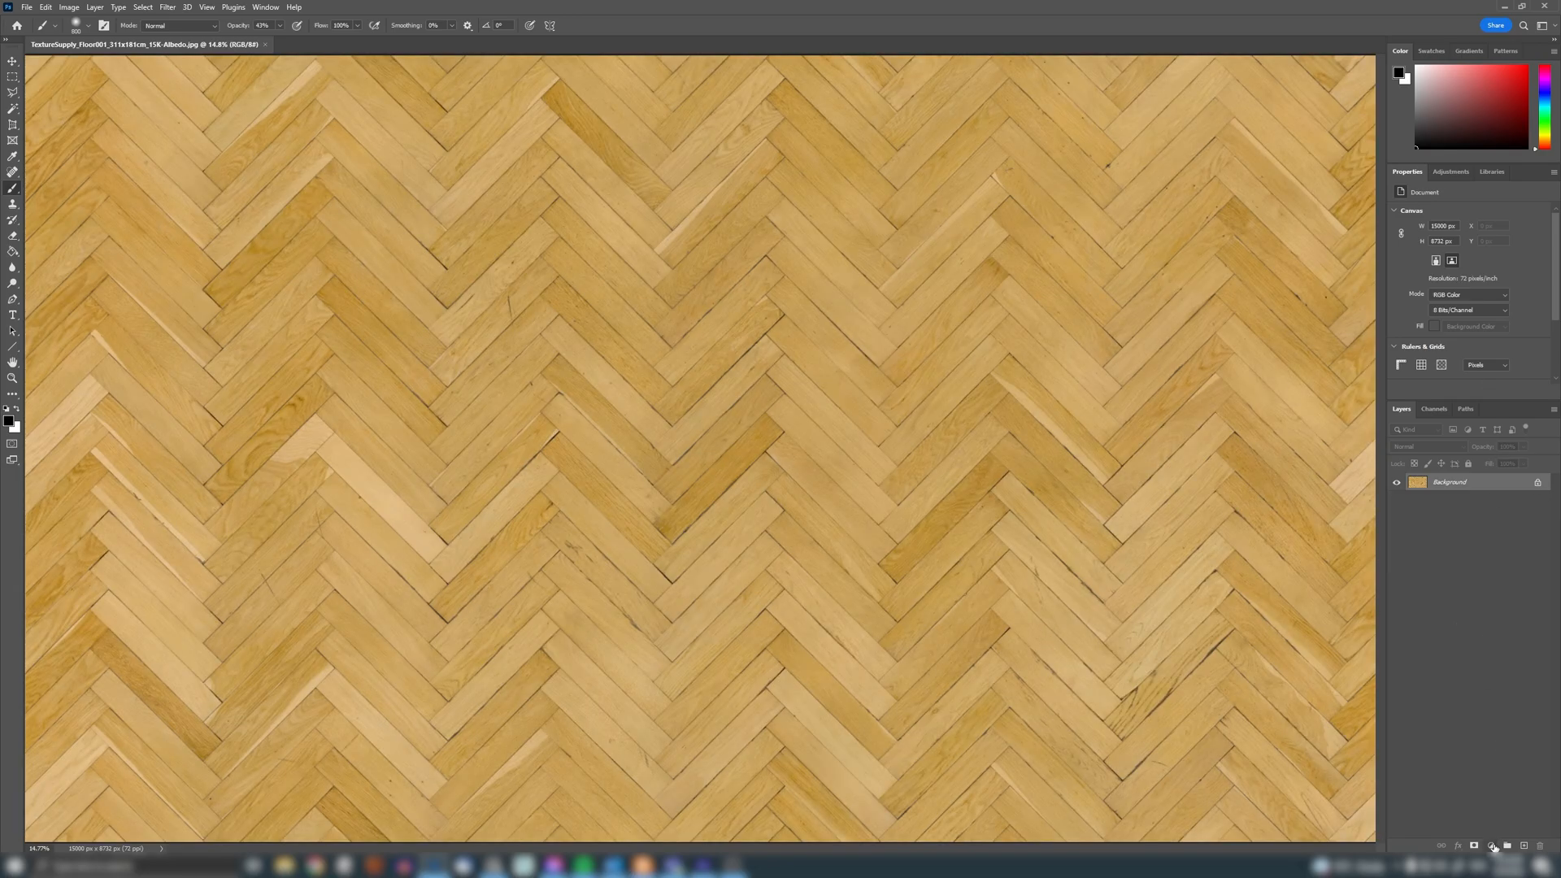
# Step: Try pink and green hue shifts on the texture, then switch to the grey oak reference
pyautogui.click(1492, 846)
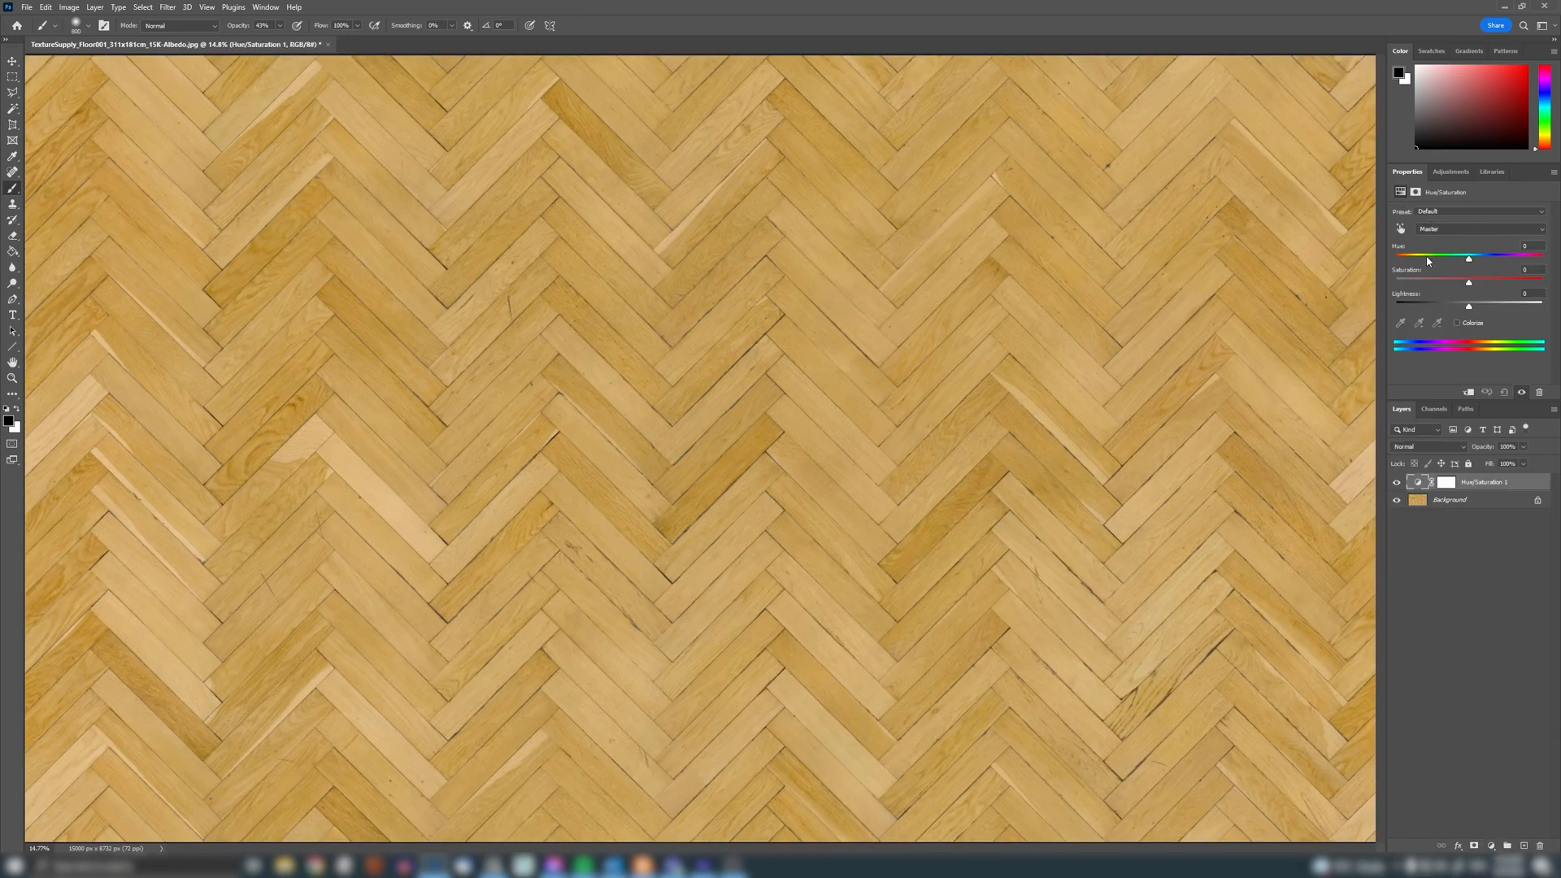
pyautogui.moveTo(1468, 256); pyautogui.dragTo(1424, 256)
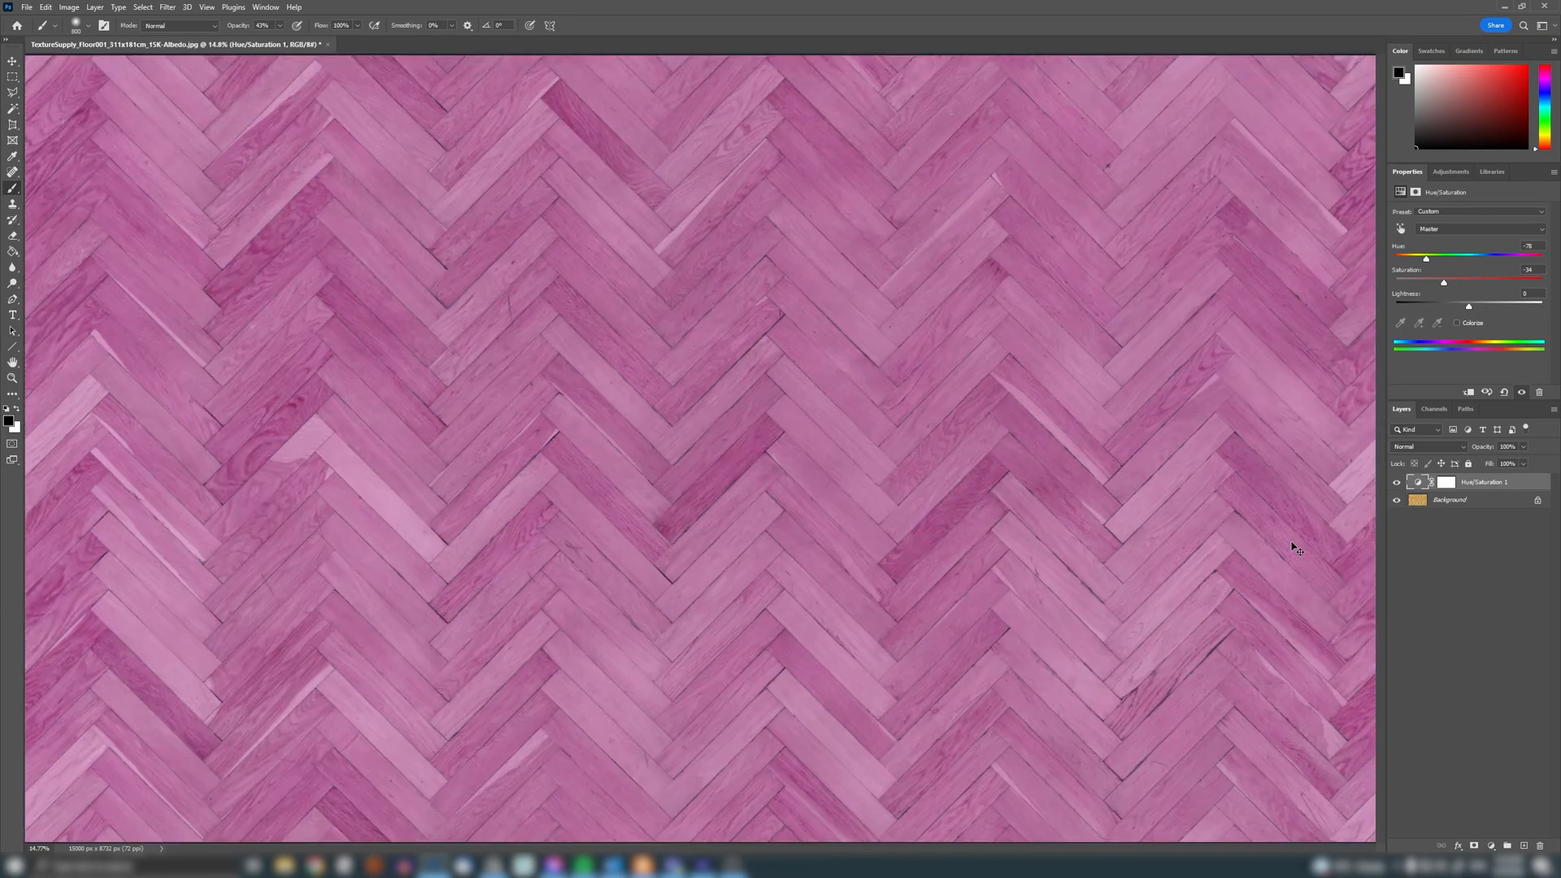
pyautogui.moveTo(1425, 254); pyautogui.dragTo(1501, 254)
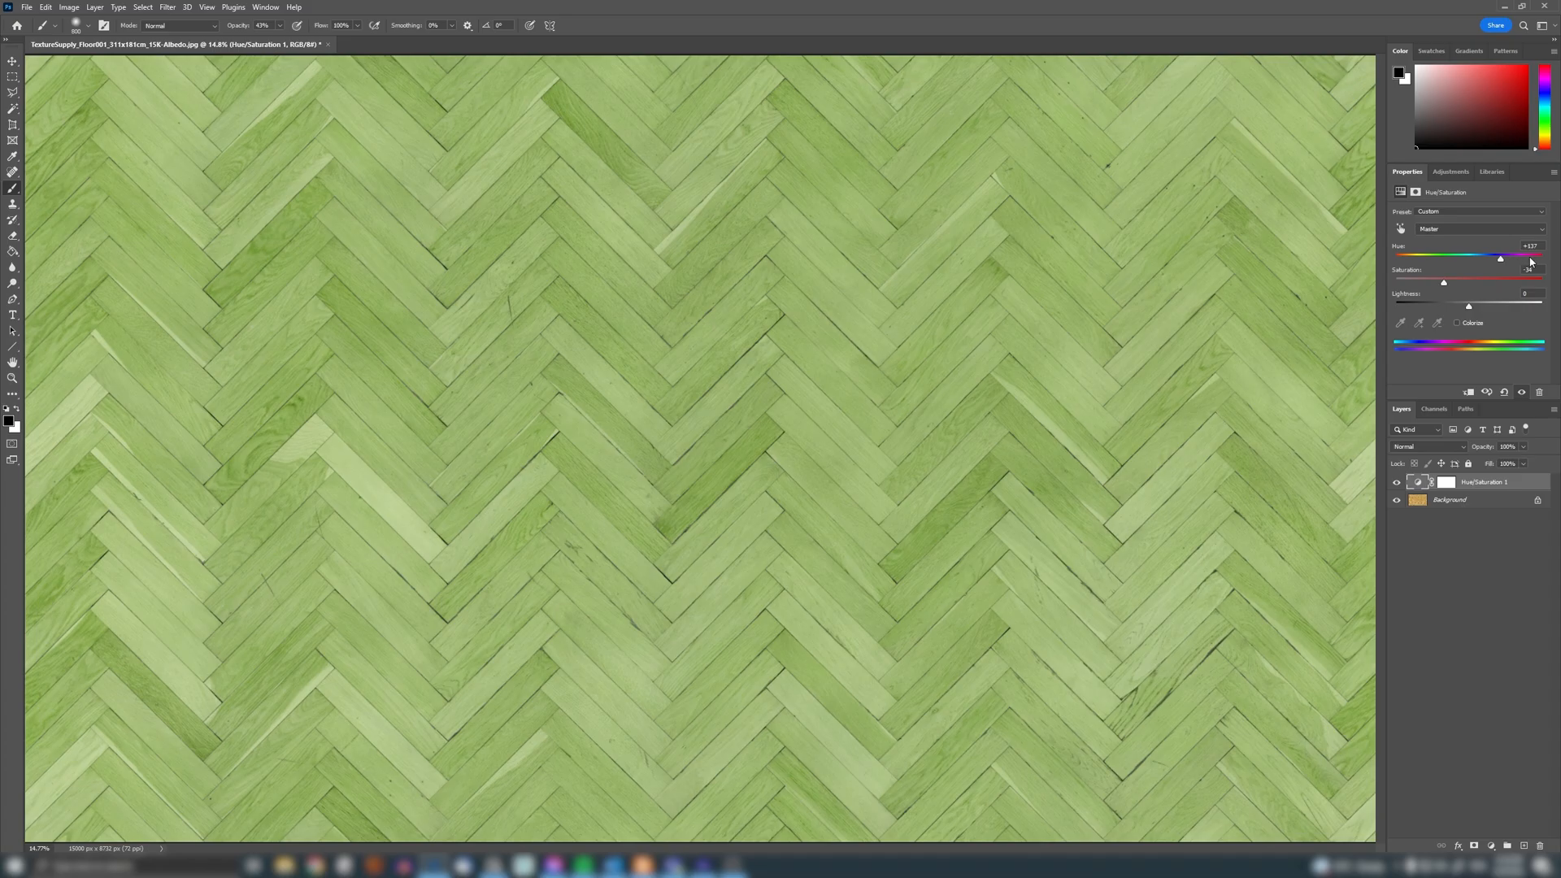
pyautogui.moveTo(1502, 256); pyautogui.dragTo(1454, 257)
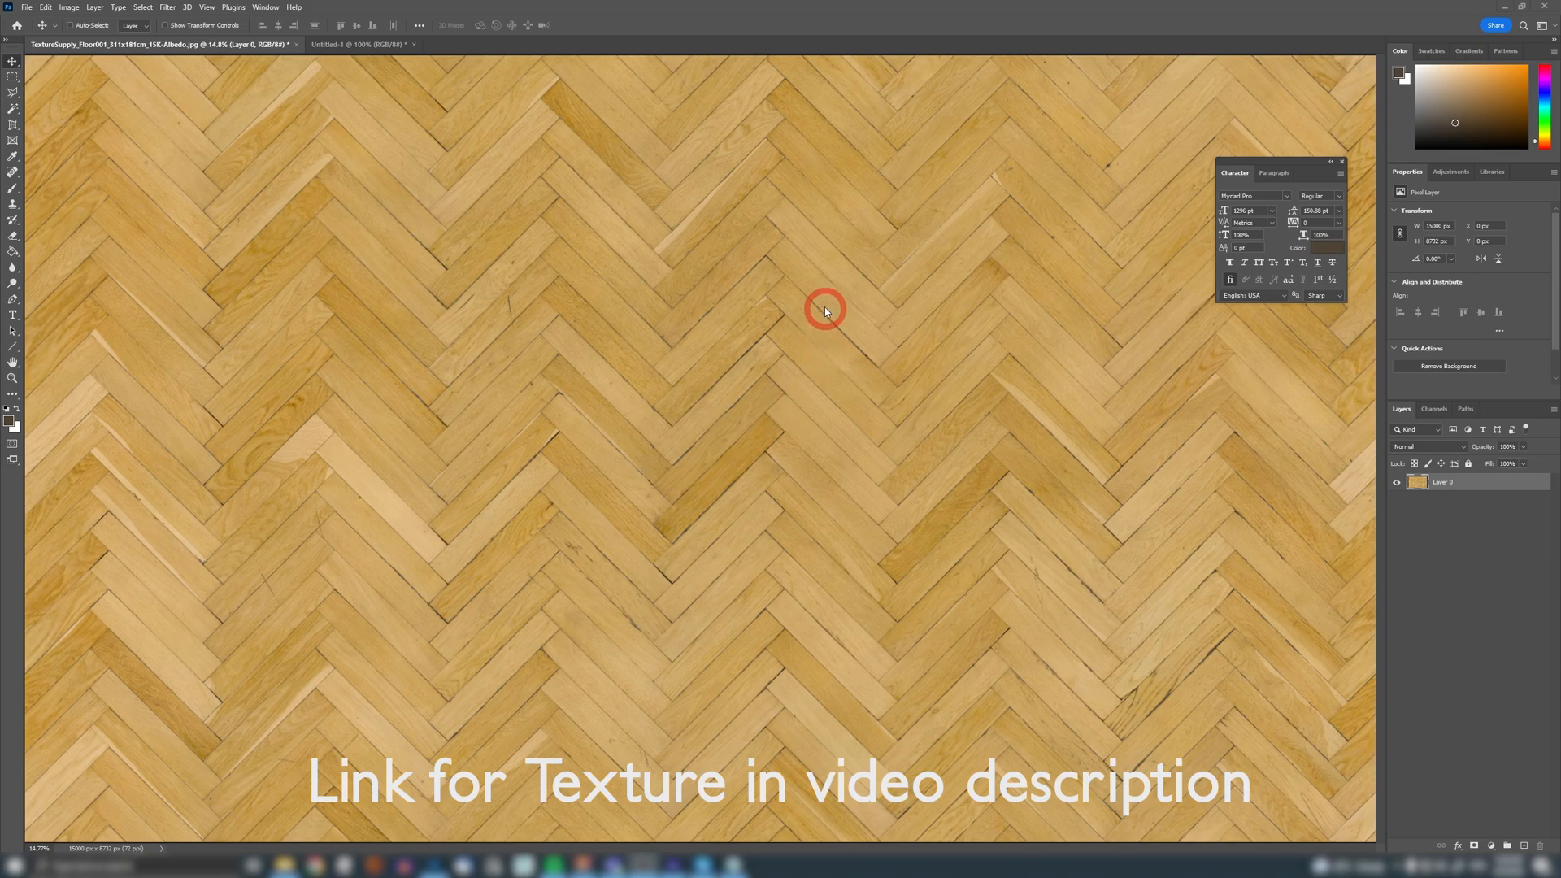
pyautogui.moveTo(487, 404)
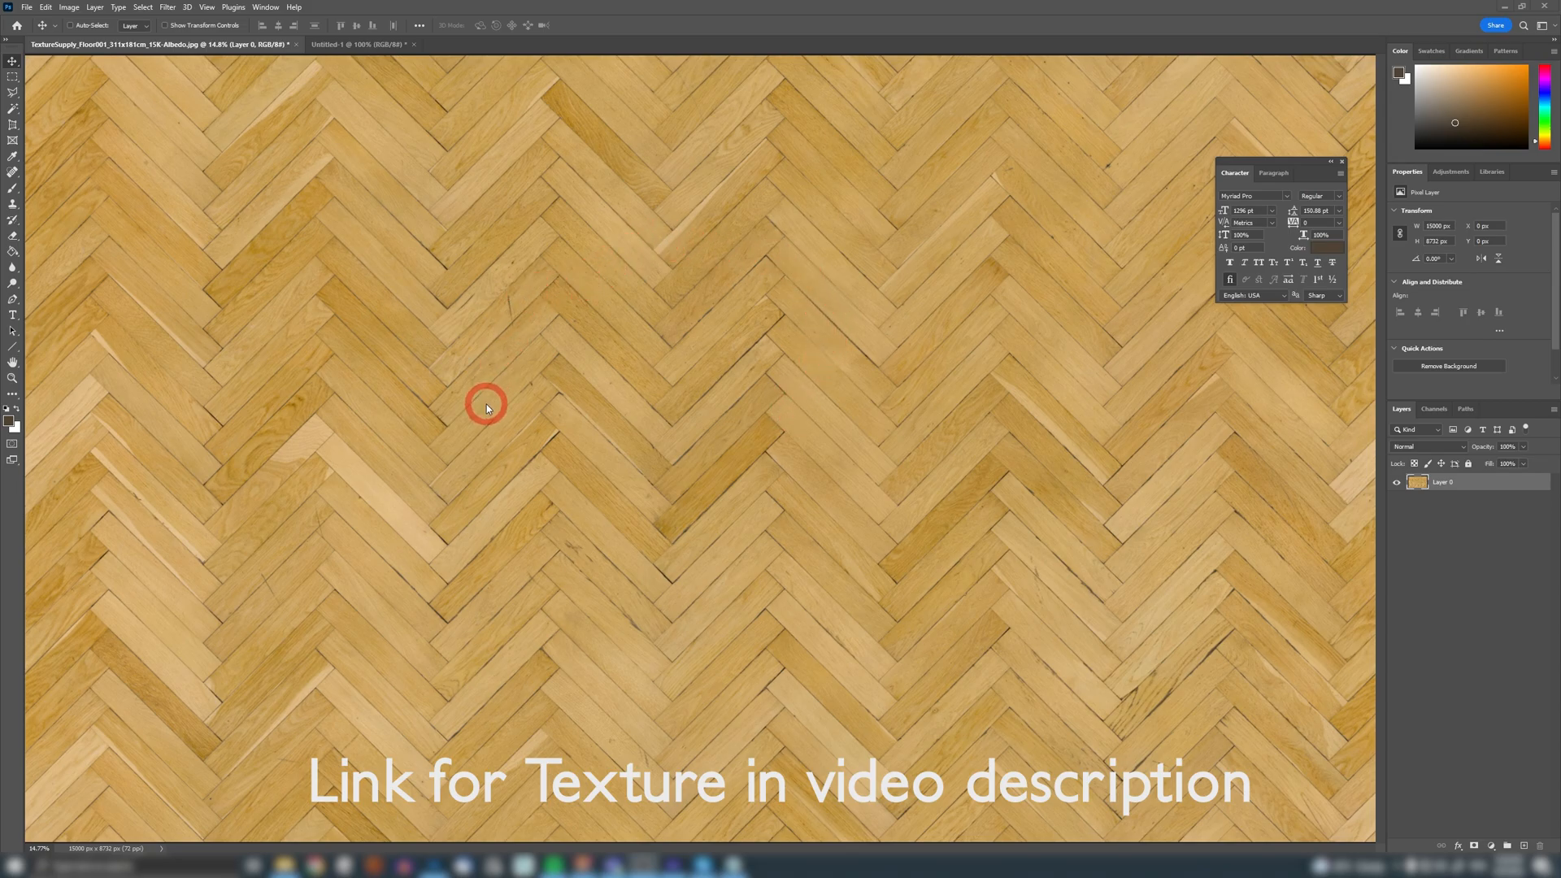
pyautogui.moveTo(515, 269)
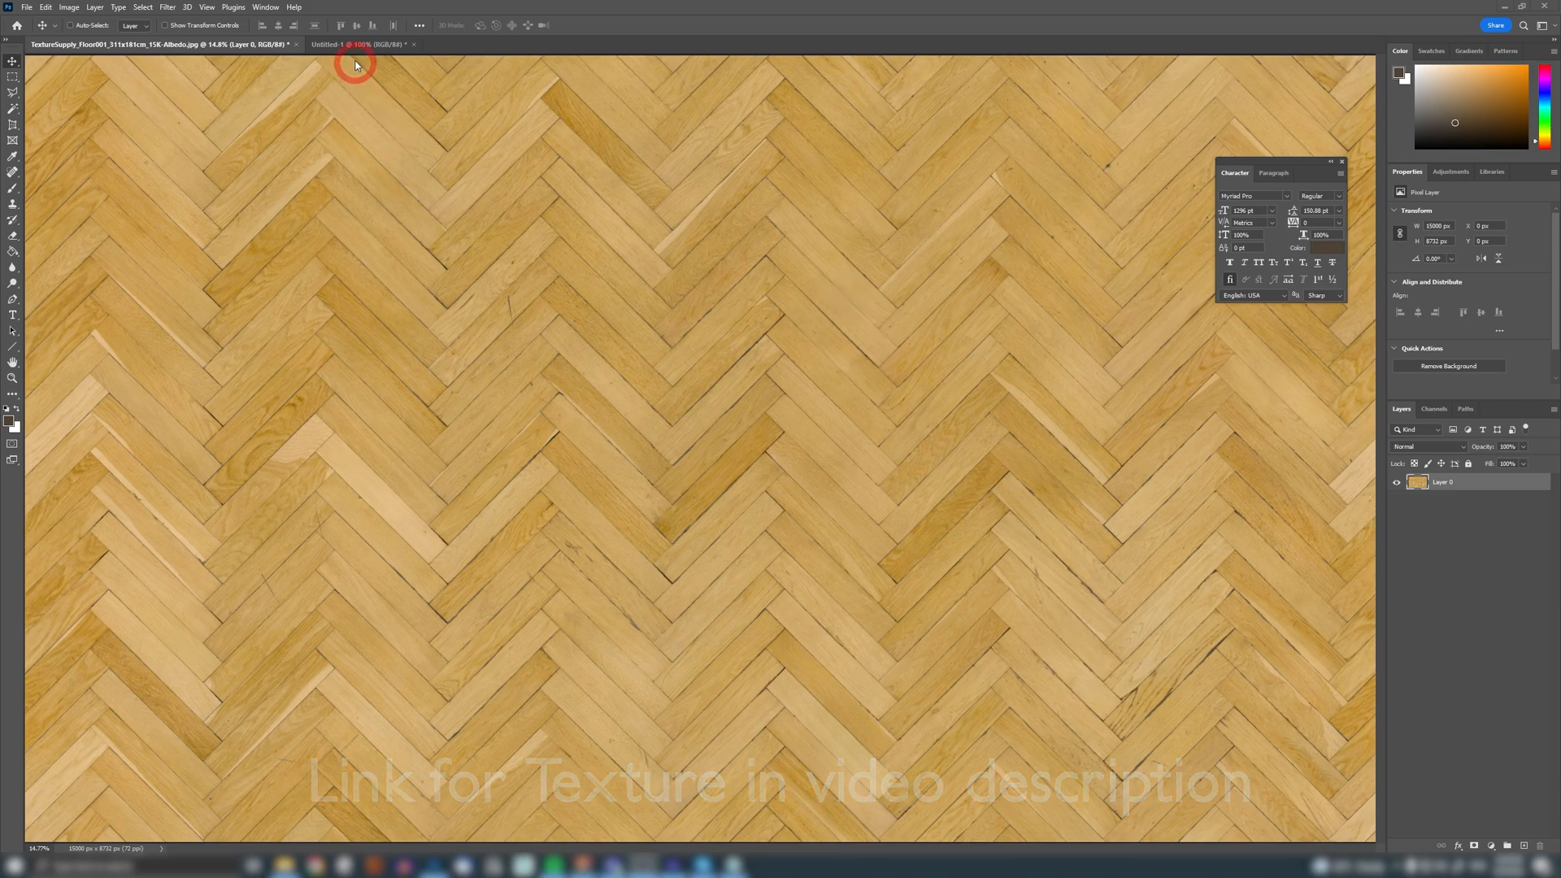
pyautogui.click(354, 44)
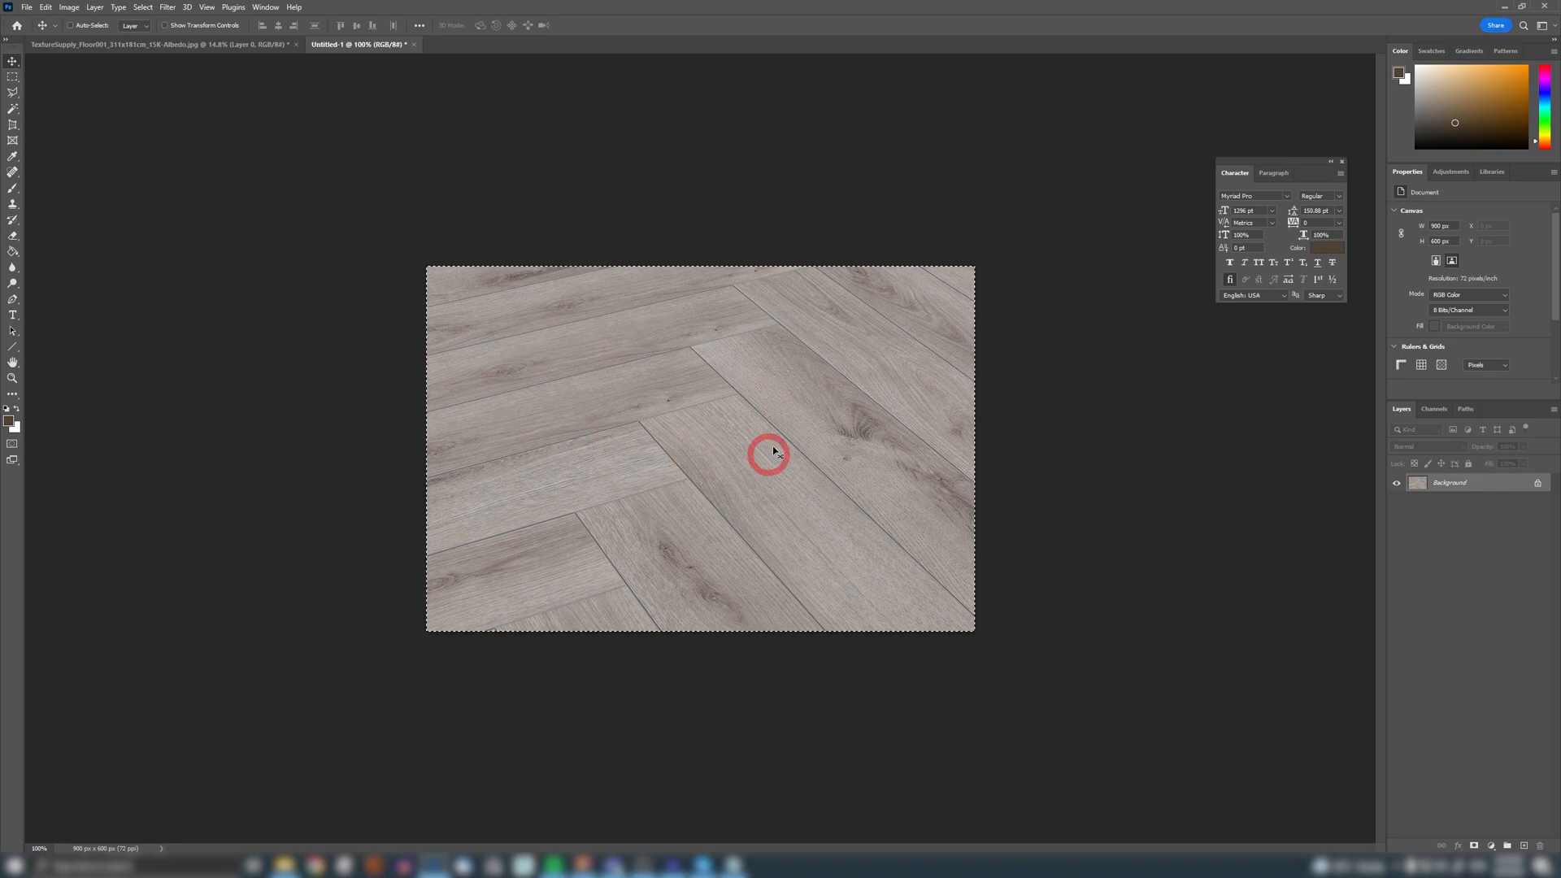
pyautogui.click(231, 44)
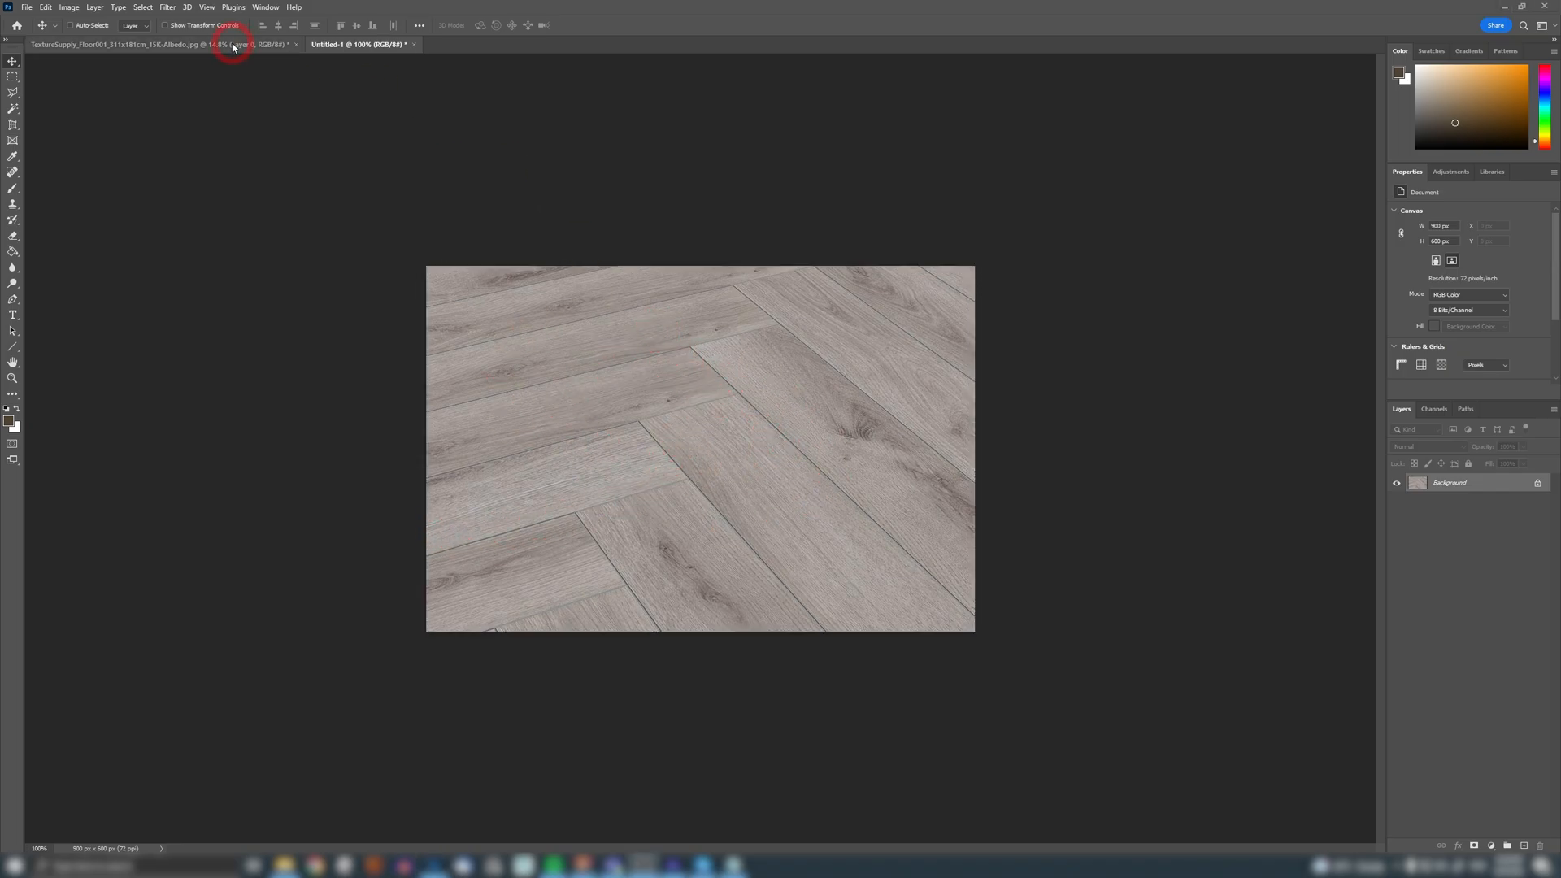
# Step: Return to the herringbone floor texture document to paste the reference as Layer 1
pyautogui.click(359, 44)
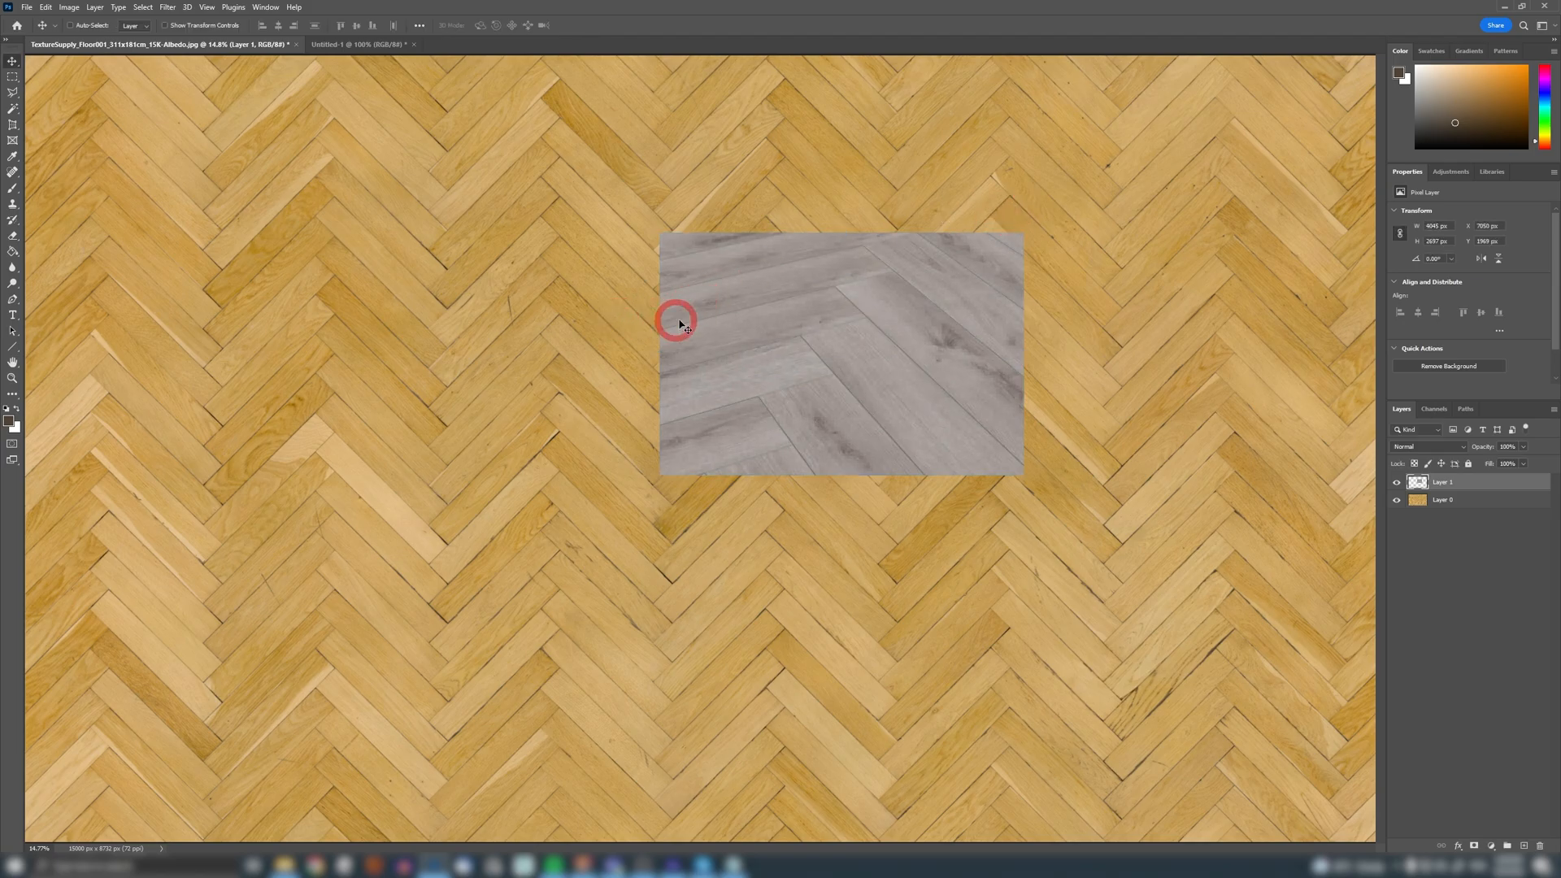
pyautogui.moveTo(529, 327)
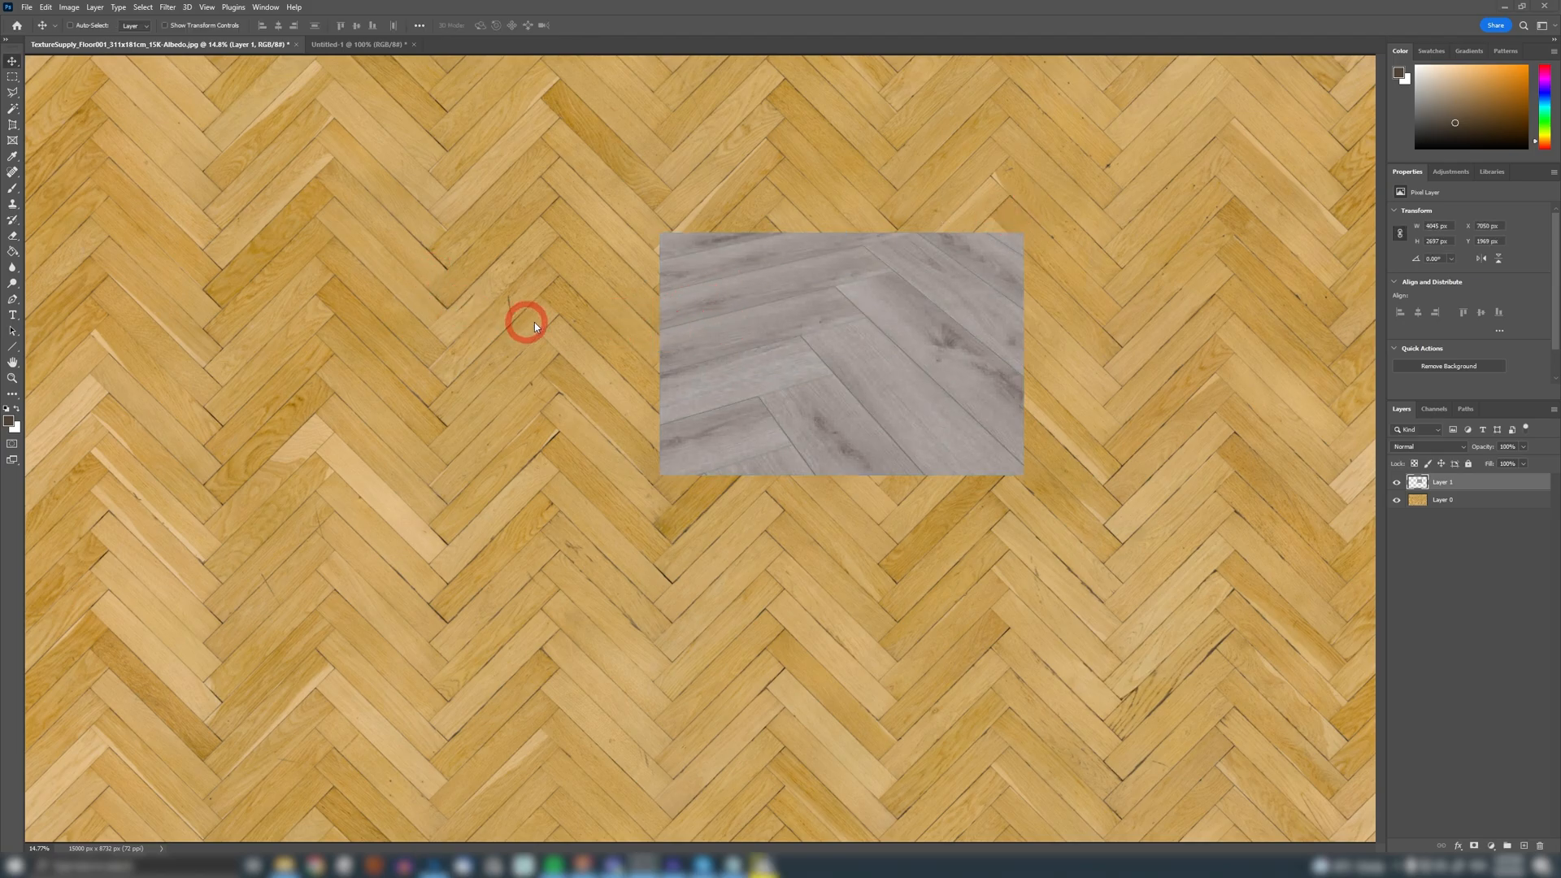
pyautogui.moveTo(312, 130)
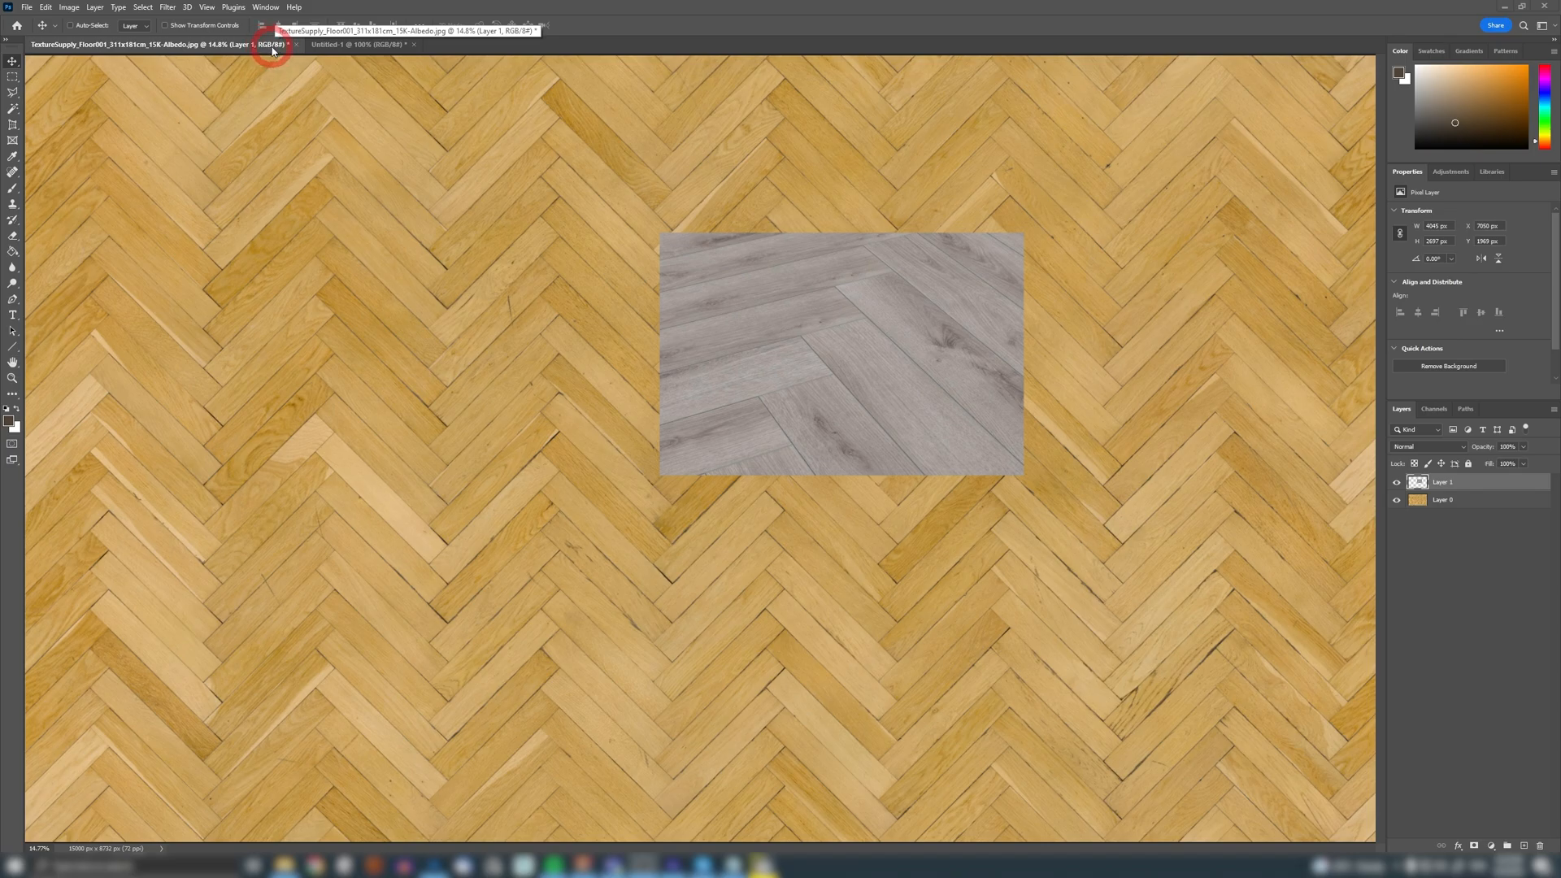
# Step: Convert the texture document to 16 Bits/Channel and deselect all layers
pyautogui.click(68, 7)
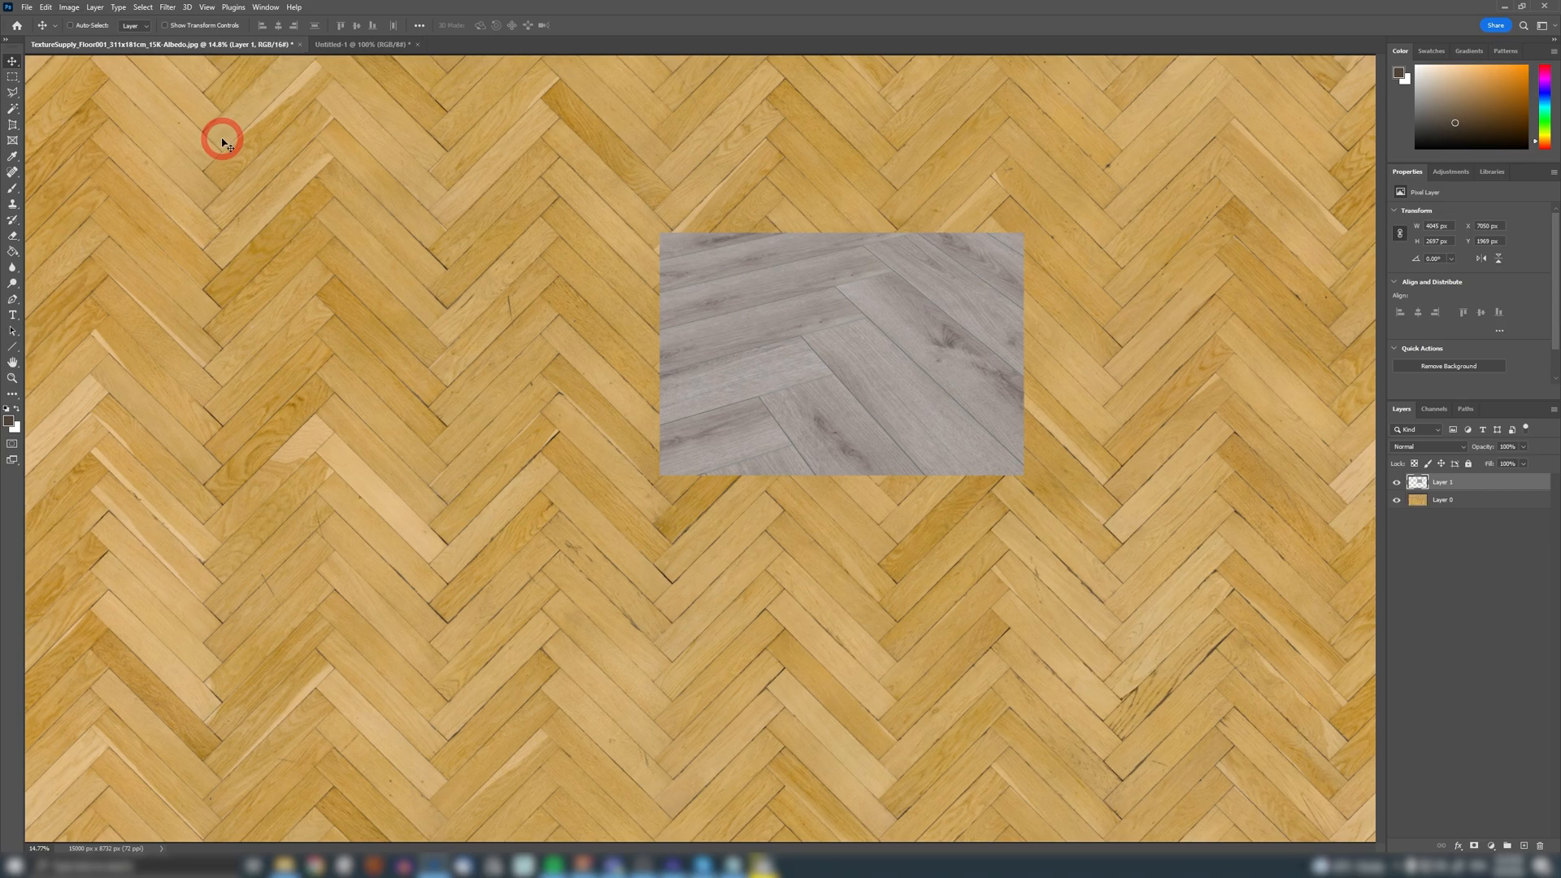
pyautogui.moveTo(889, 673)
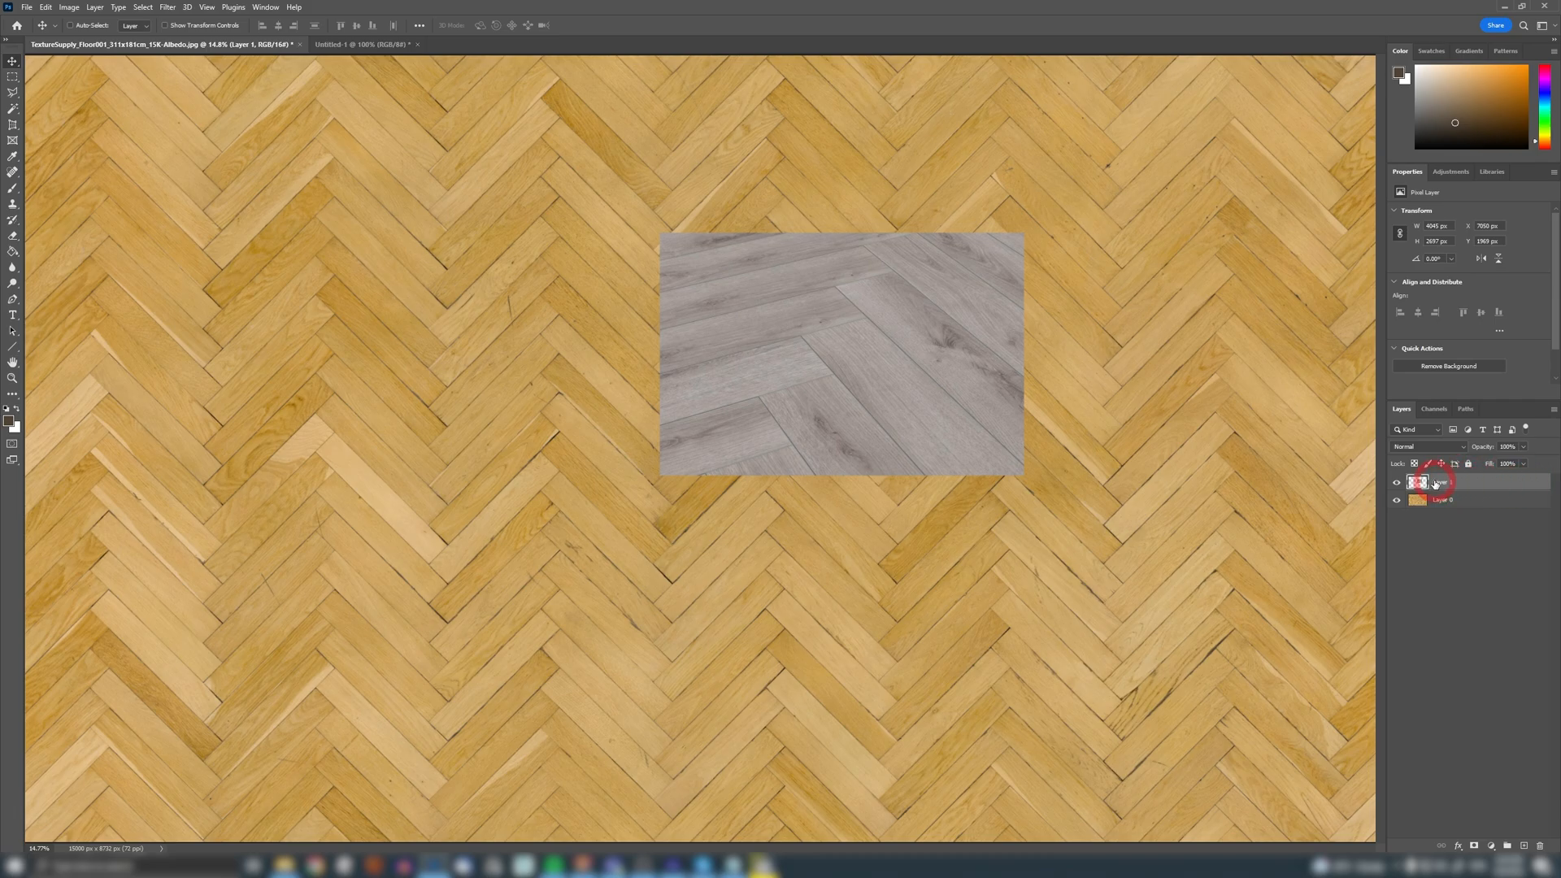
pyautogui.doubleClick(1445, 483)
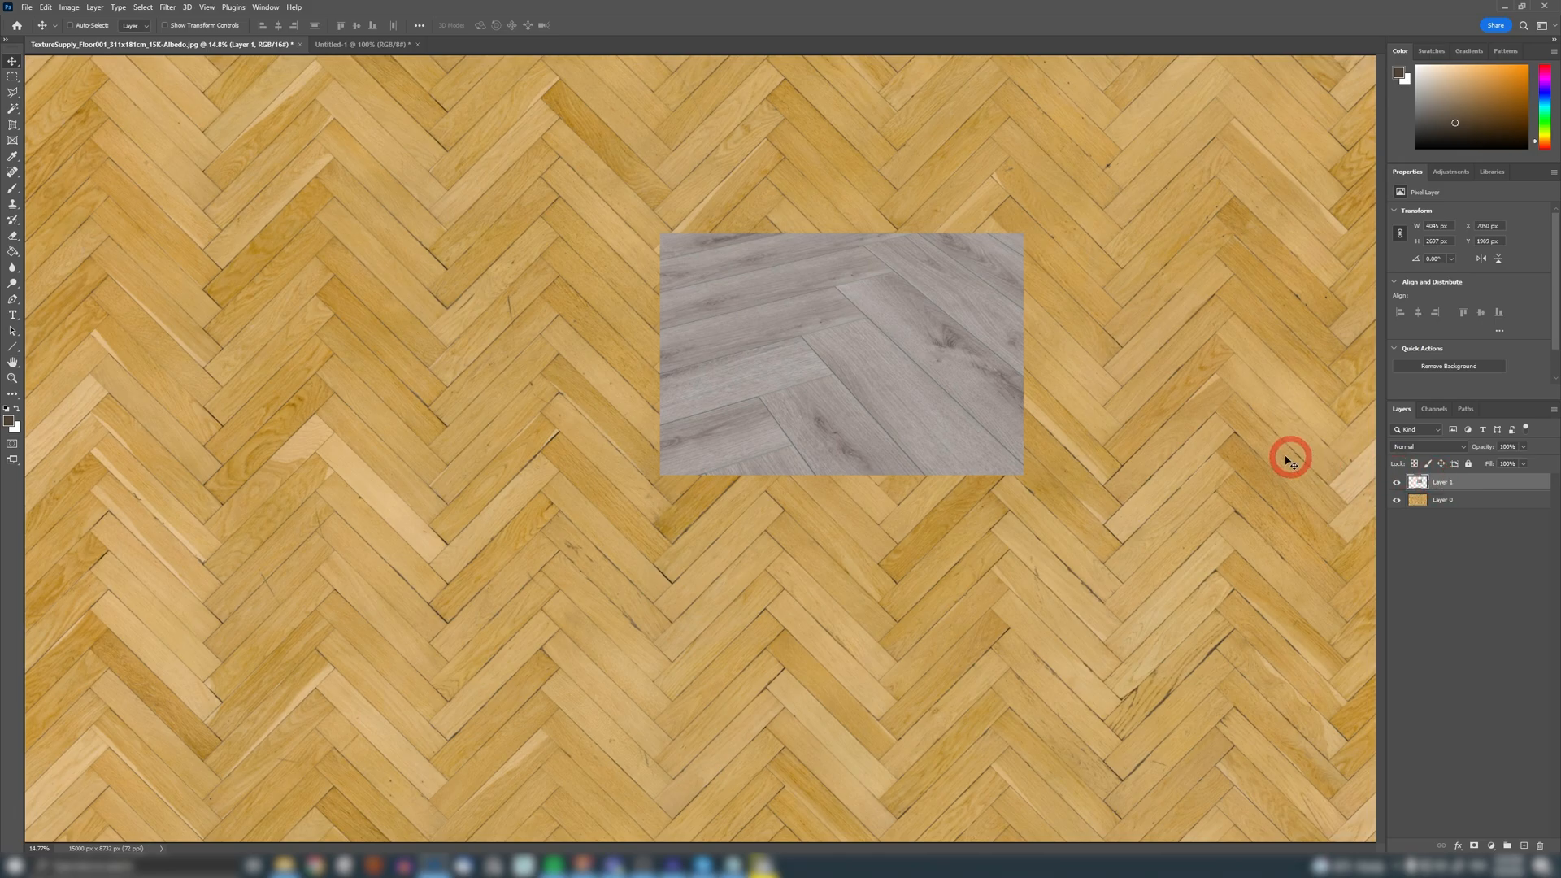
pyautogui.moveTo(1075, 372)
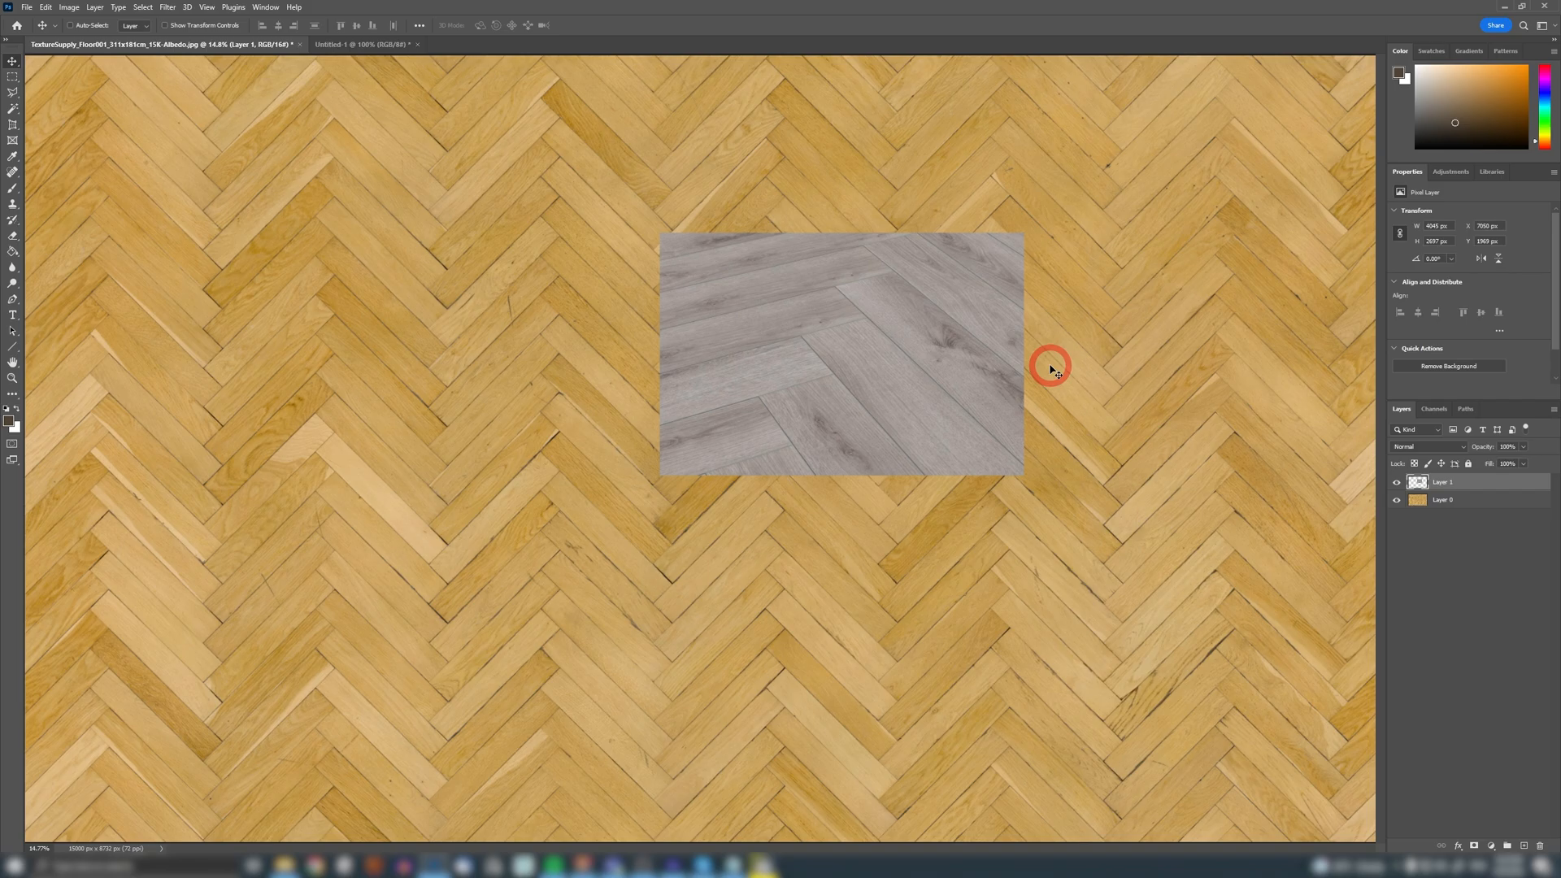
pyautogui.moveTo(487, 421)
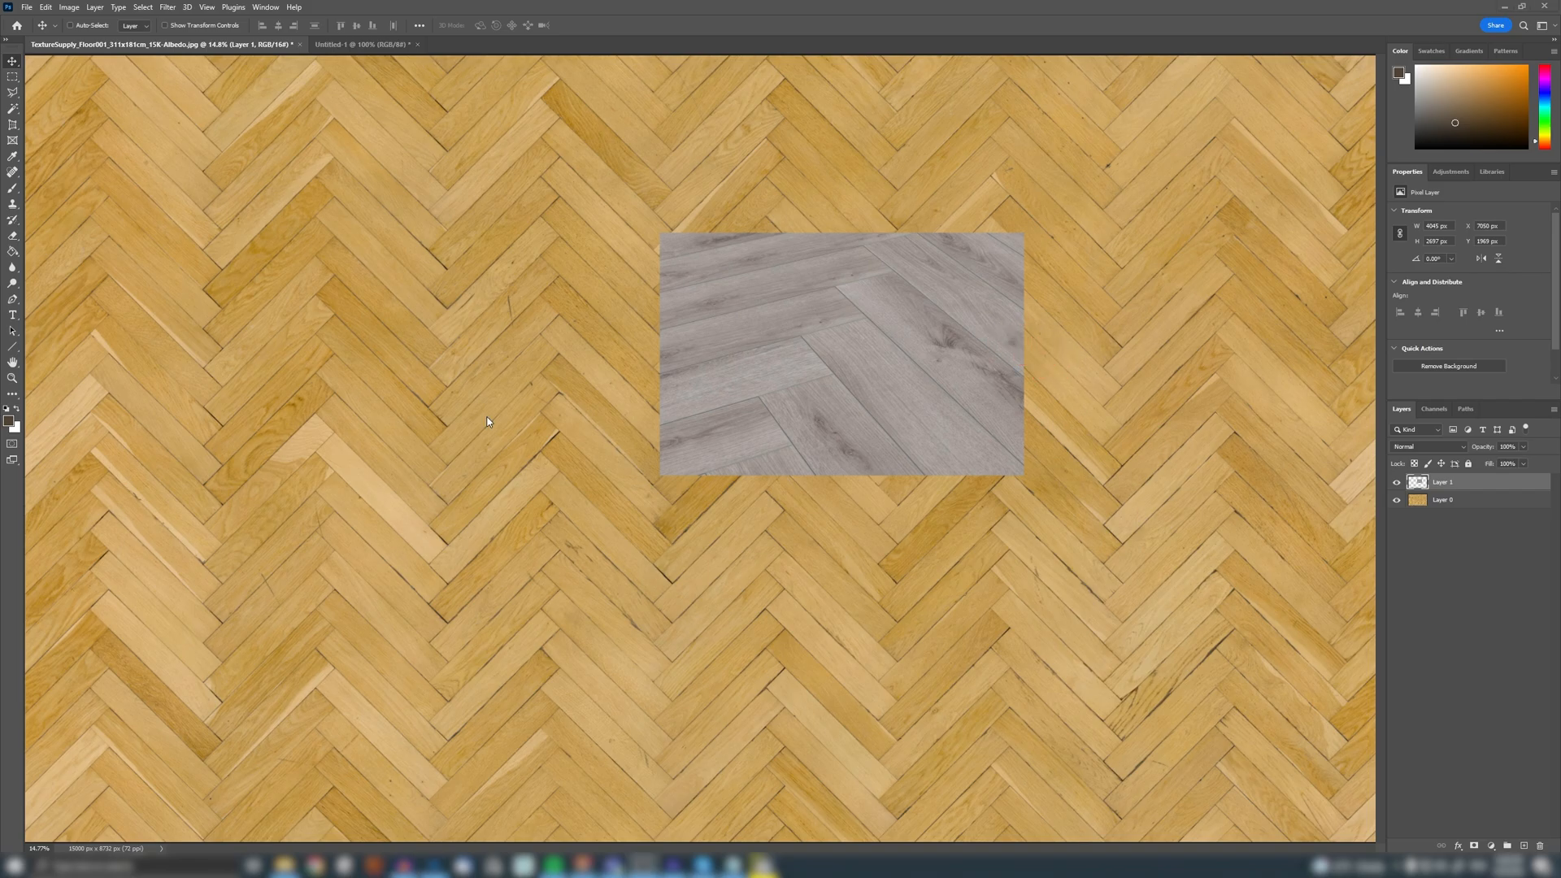
pyautogui.click(742, 352)
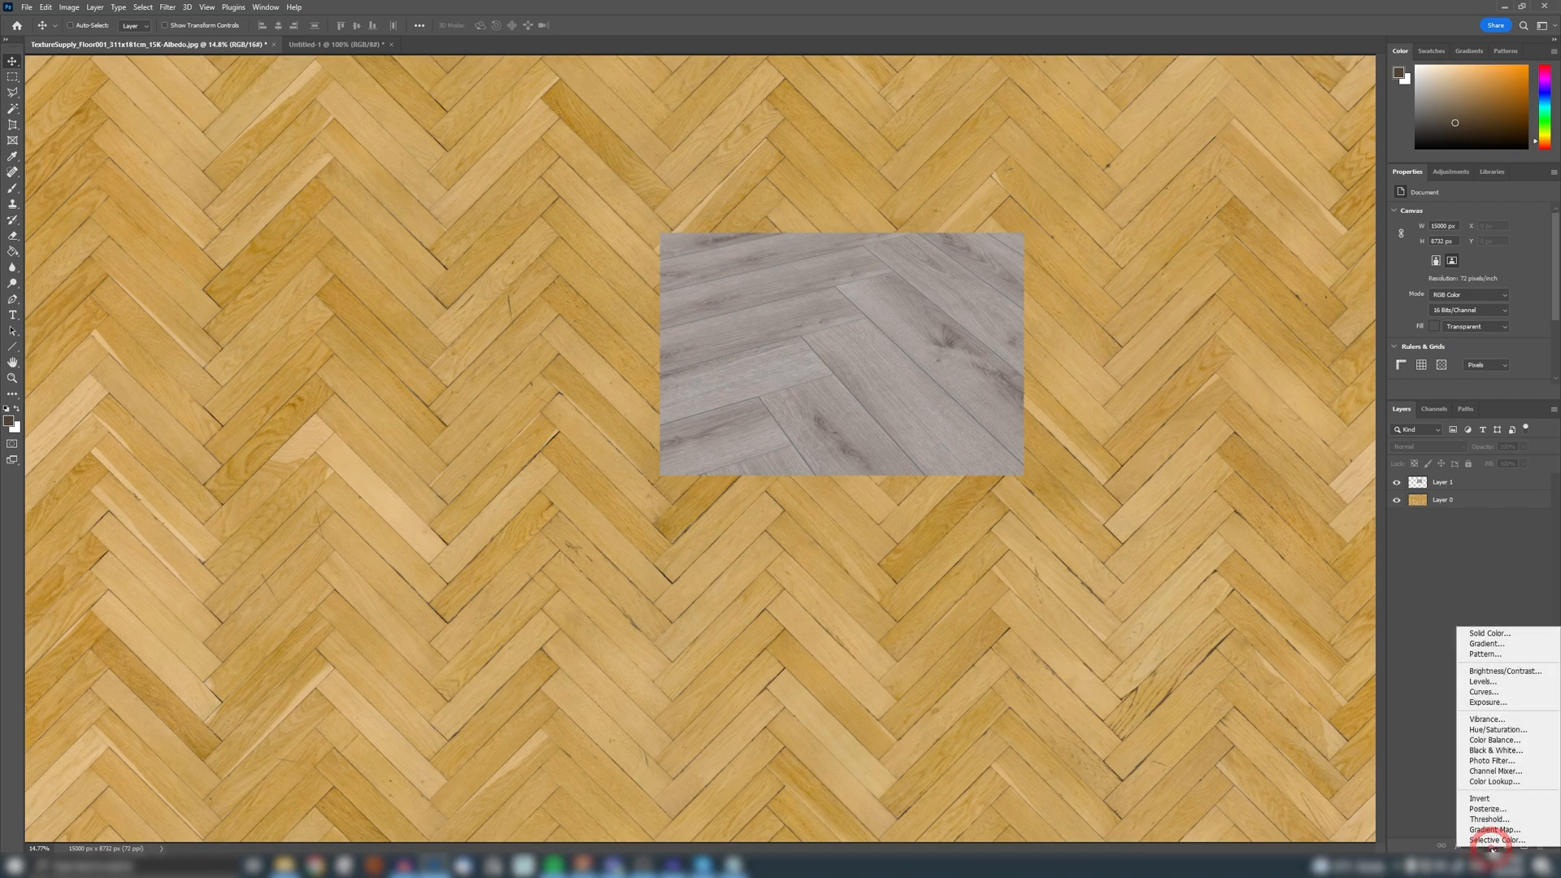
# Step: Add a Hue/Saturation layer at Saturation -100, then select Layer 0
pyautogui.click(1493, 729)
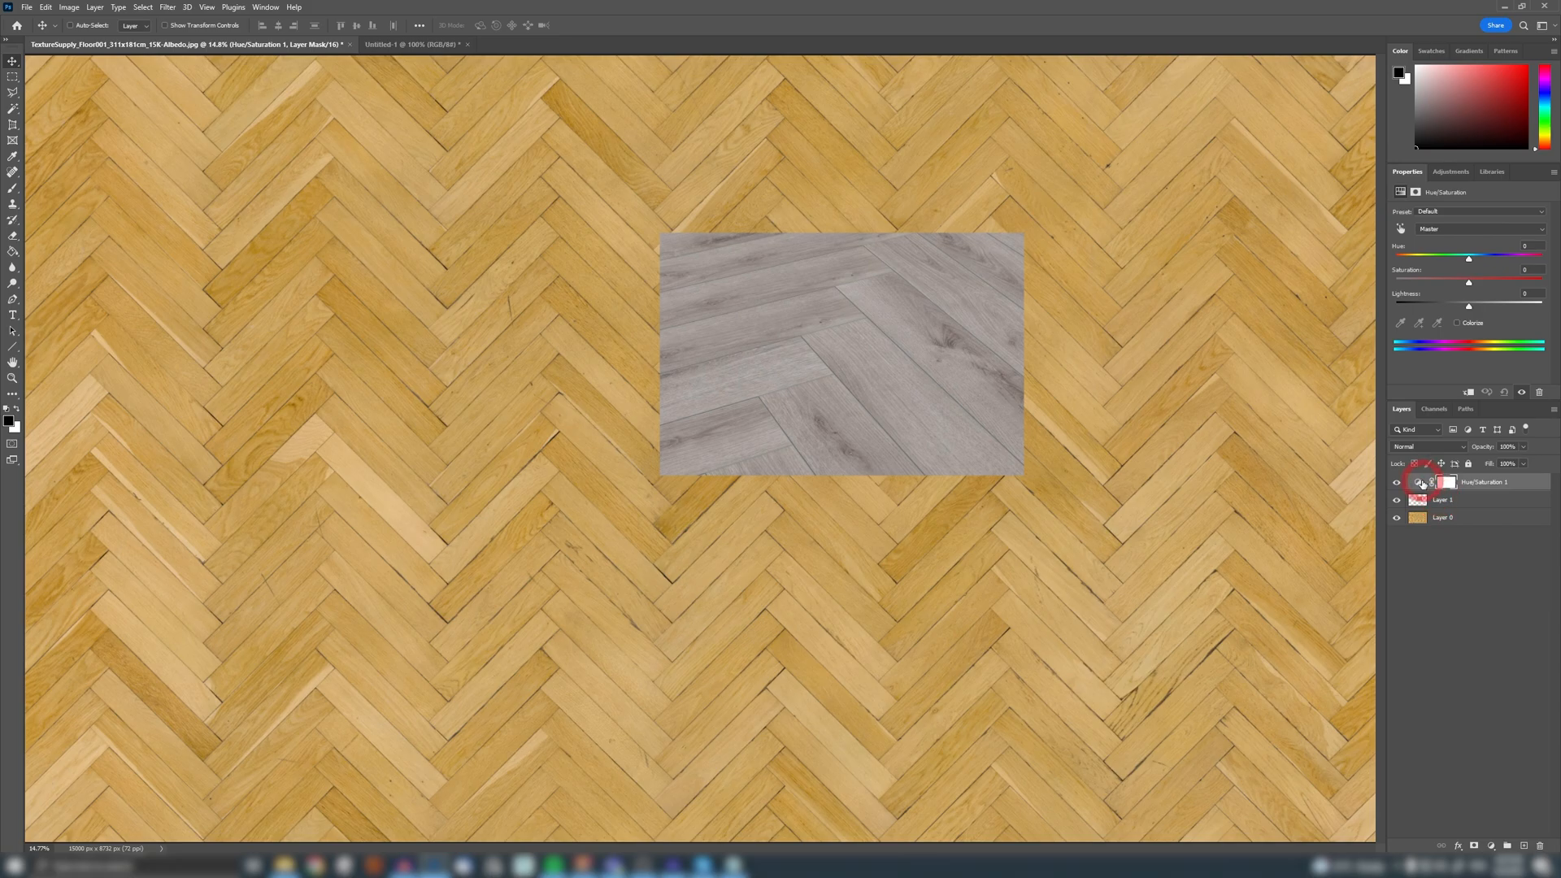
pyautogui.moveTo(1467, 257); pyautogui.dragTo(1394, 282)
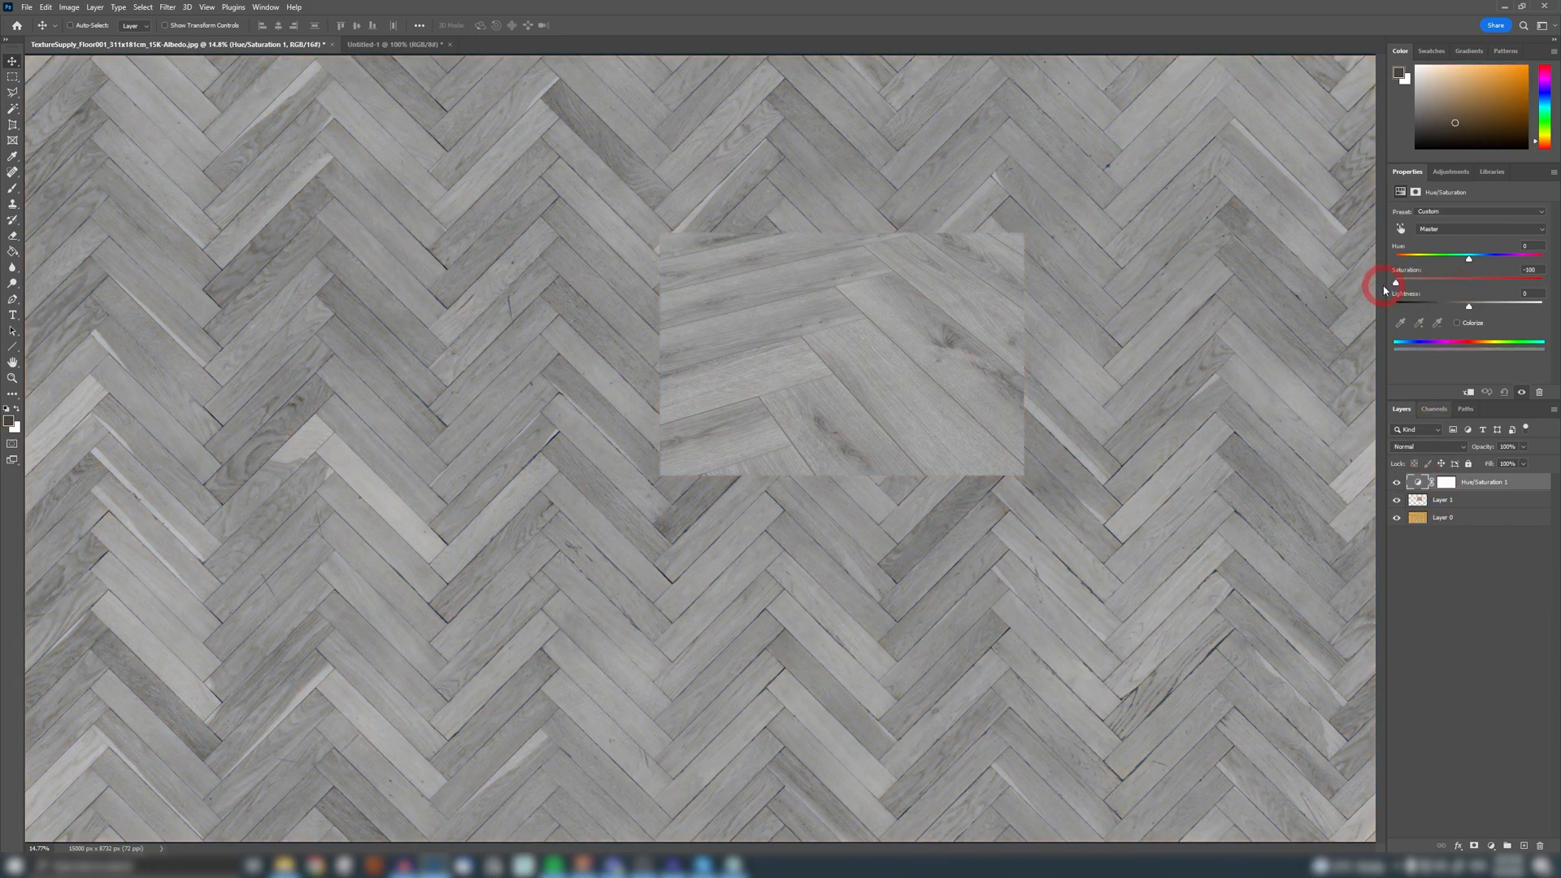
pyautogui.click(1443, 517)
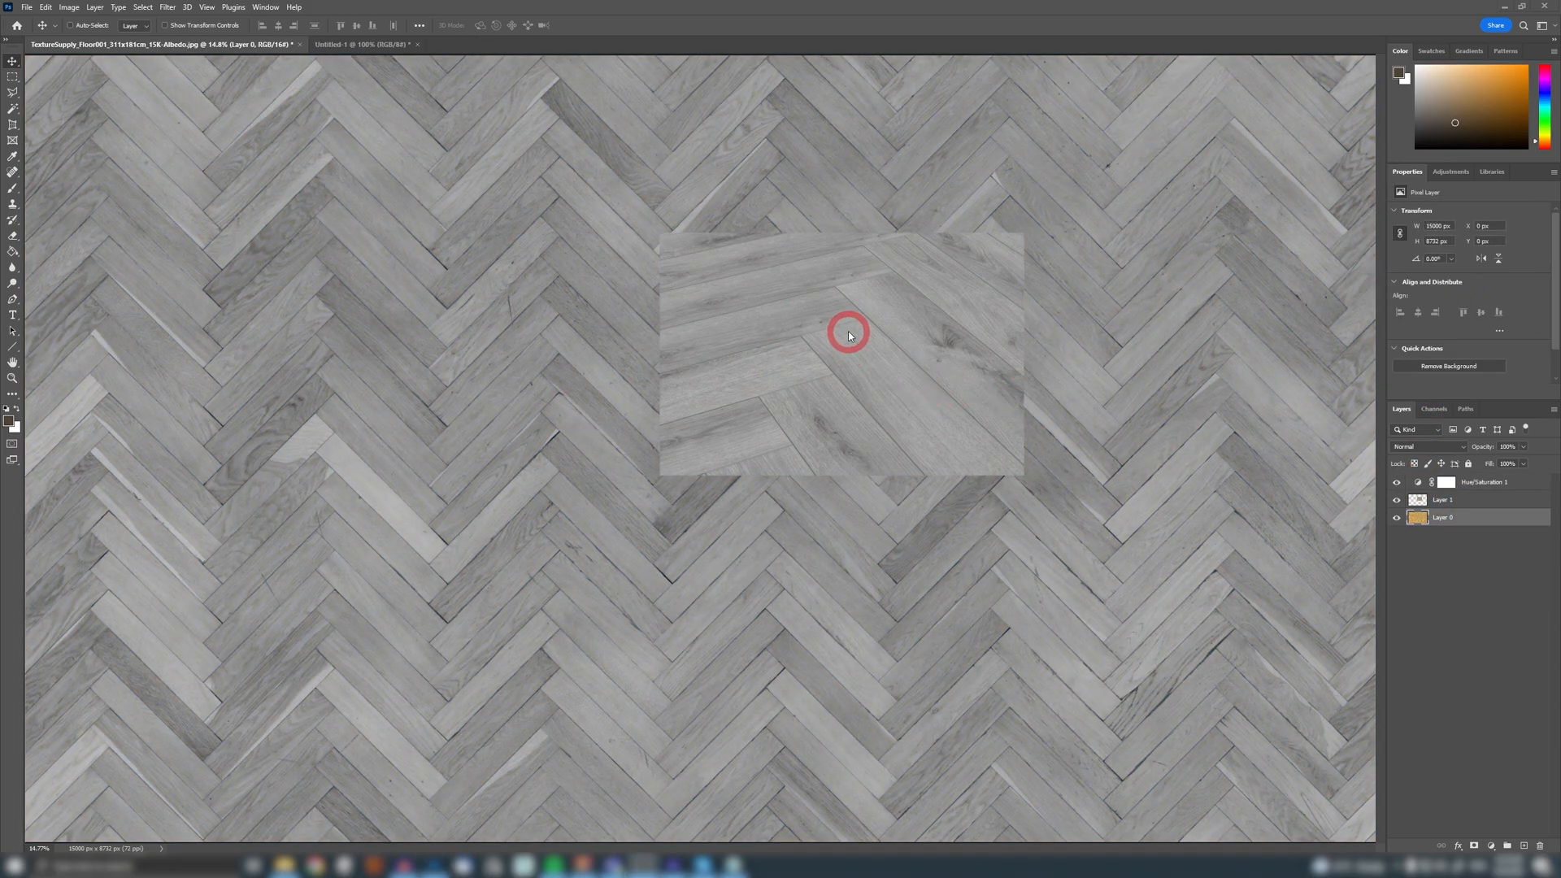
pyautogui.moveTo(518, 386)
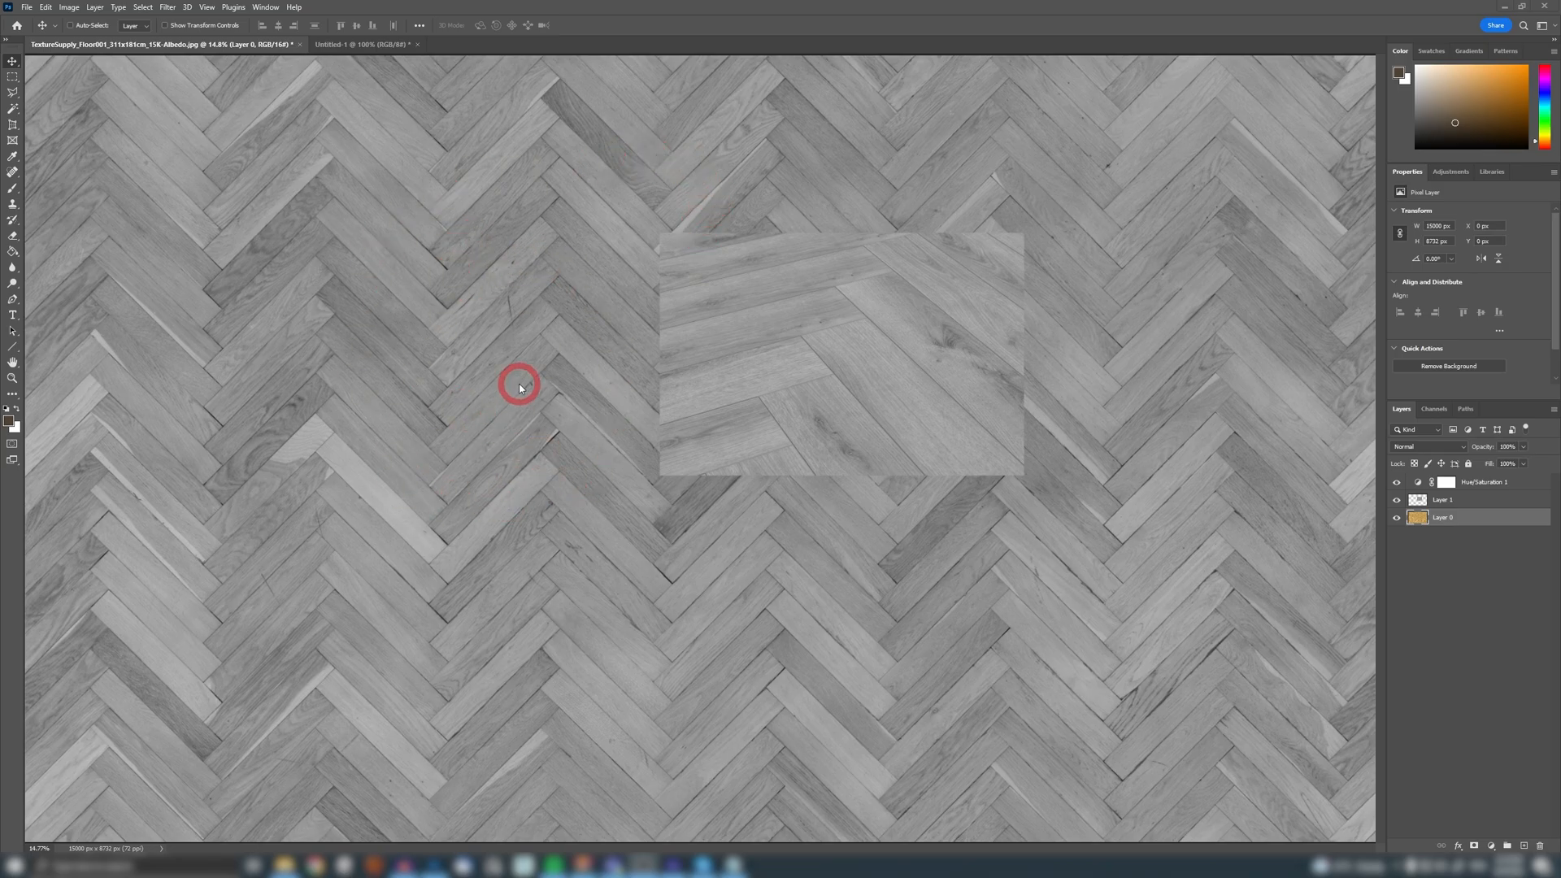
pyautogui.moveTo(852, 327)
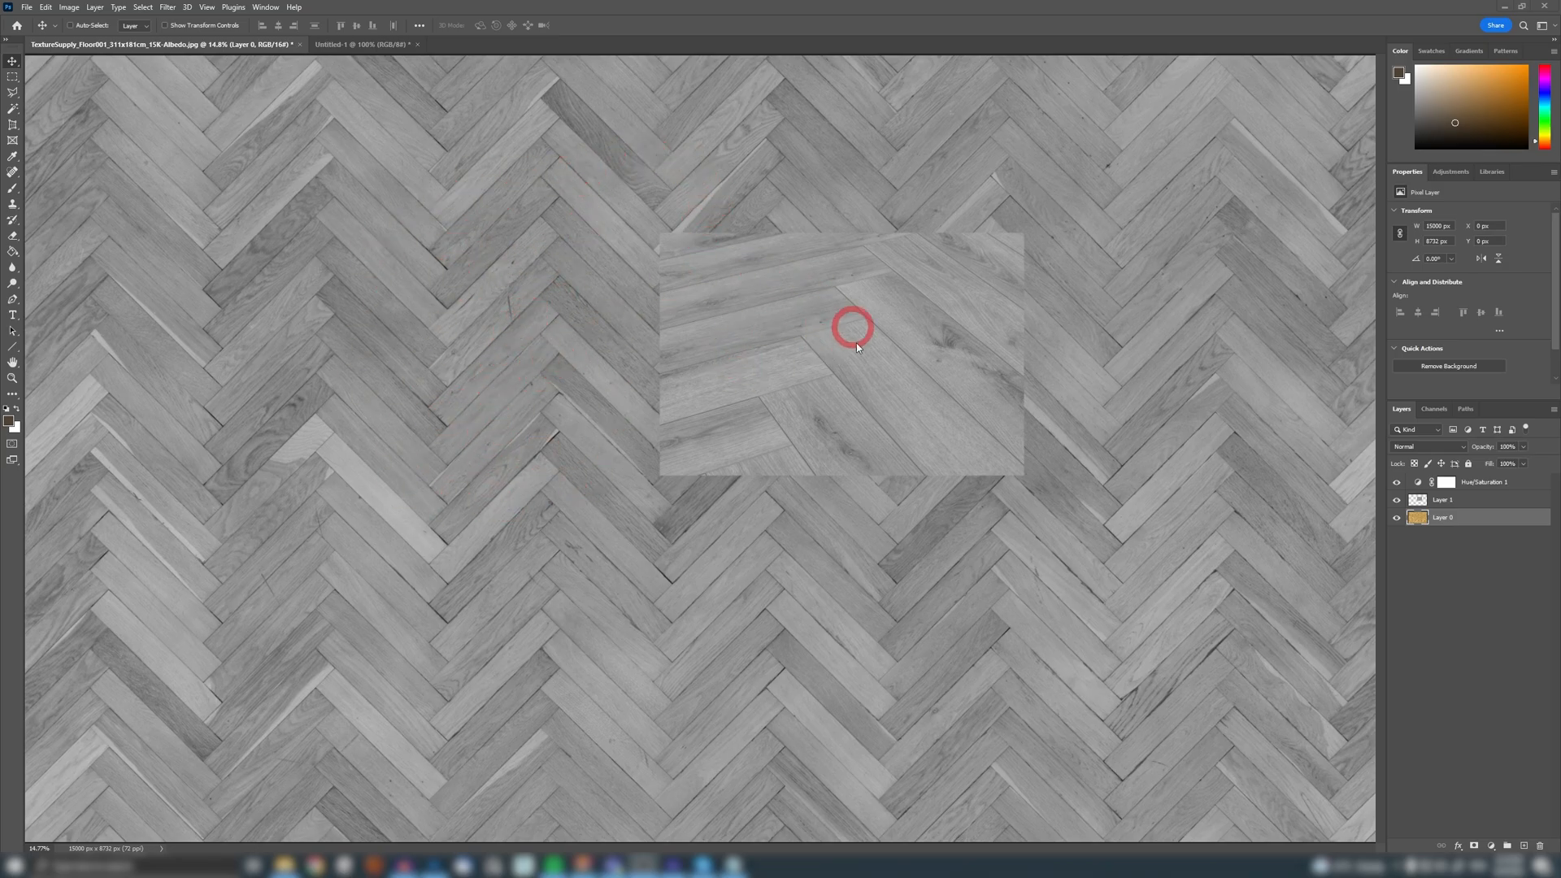
pyautogui.moveTo(616, 323)
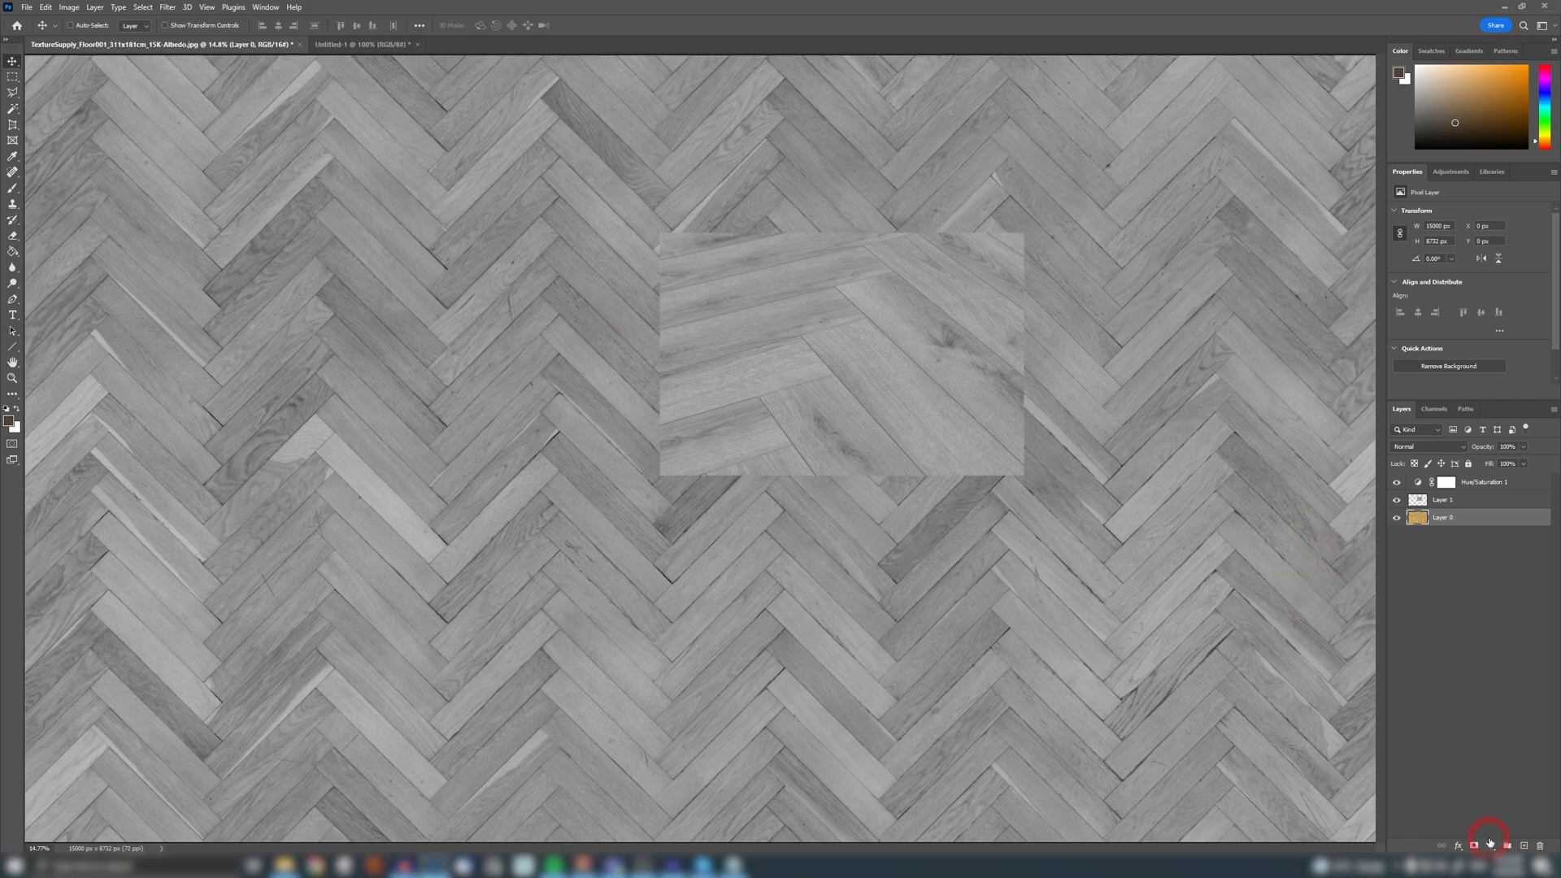
# Step: Tune Levels 1 above Layer 0 to input levels of about 18 / 1.29 / 255
pyautogui.click(1491, 845)
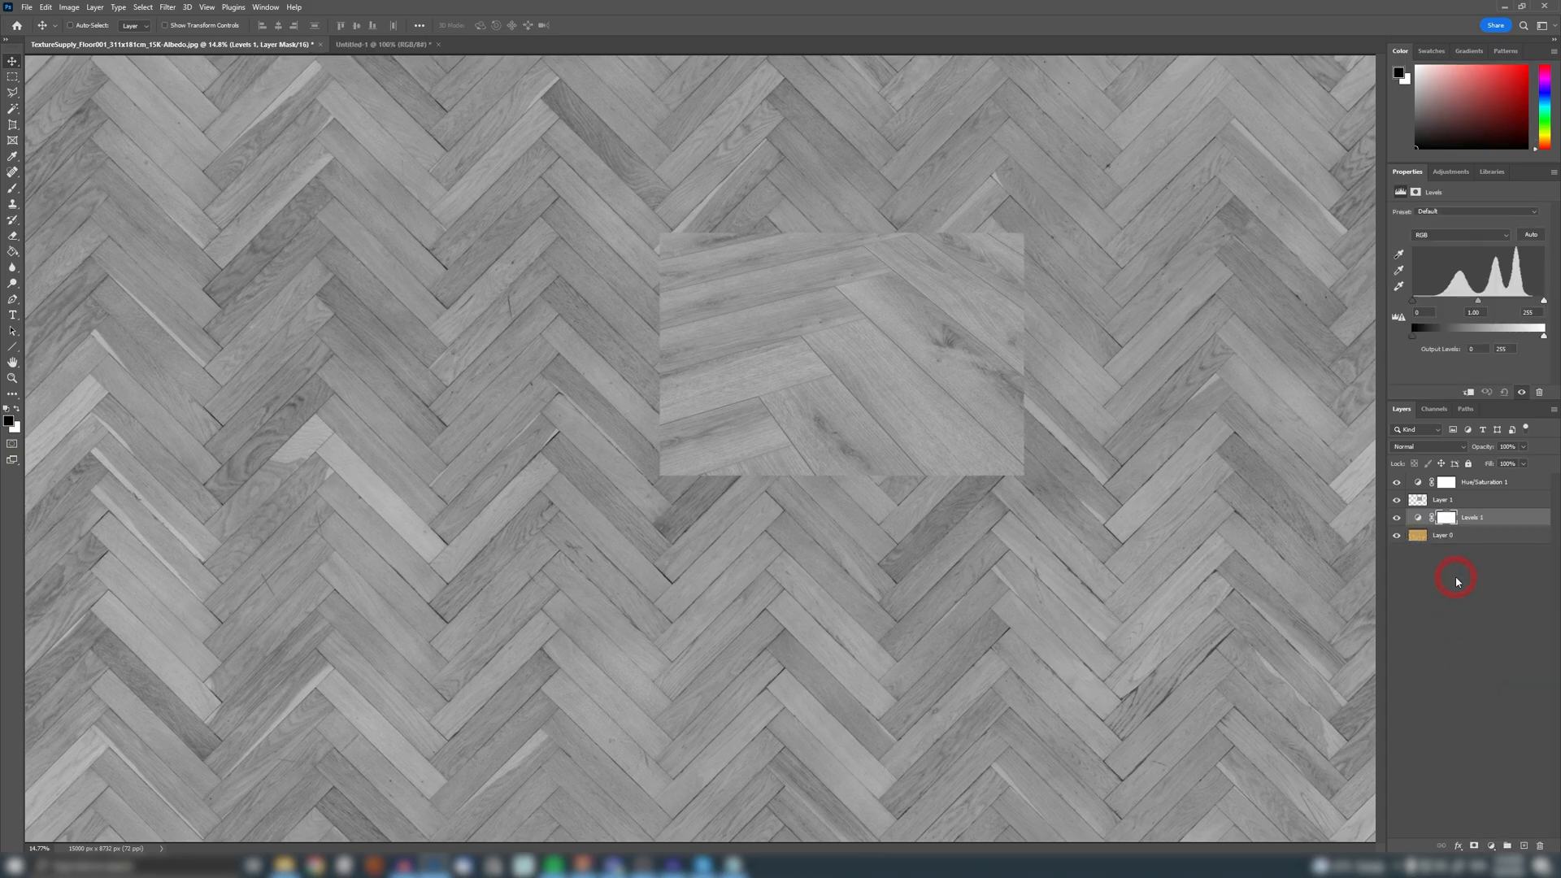
pyautogui.click(1442, 500)
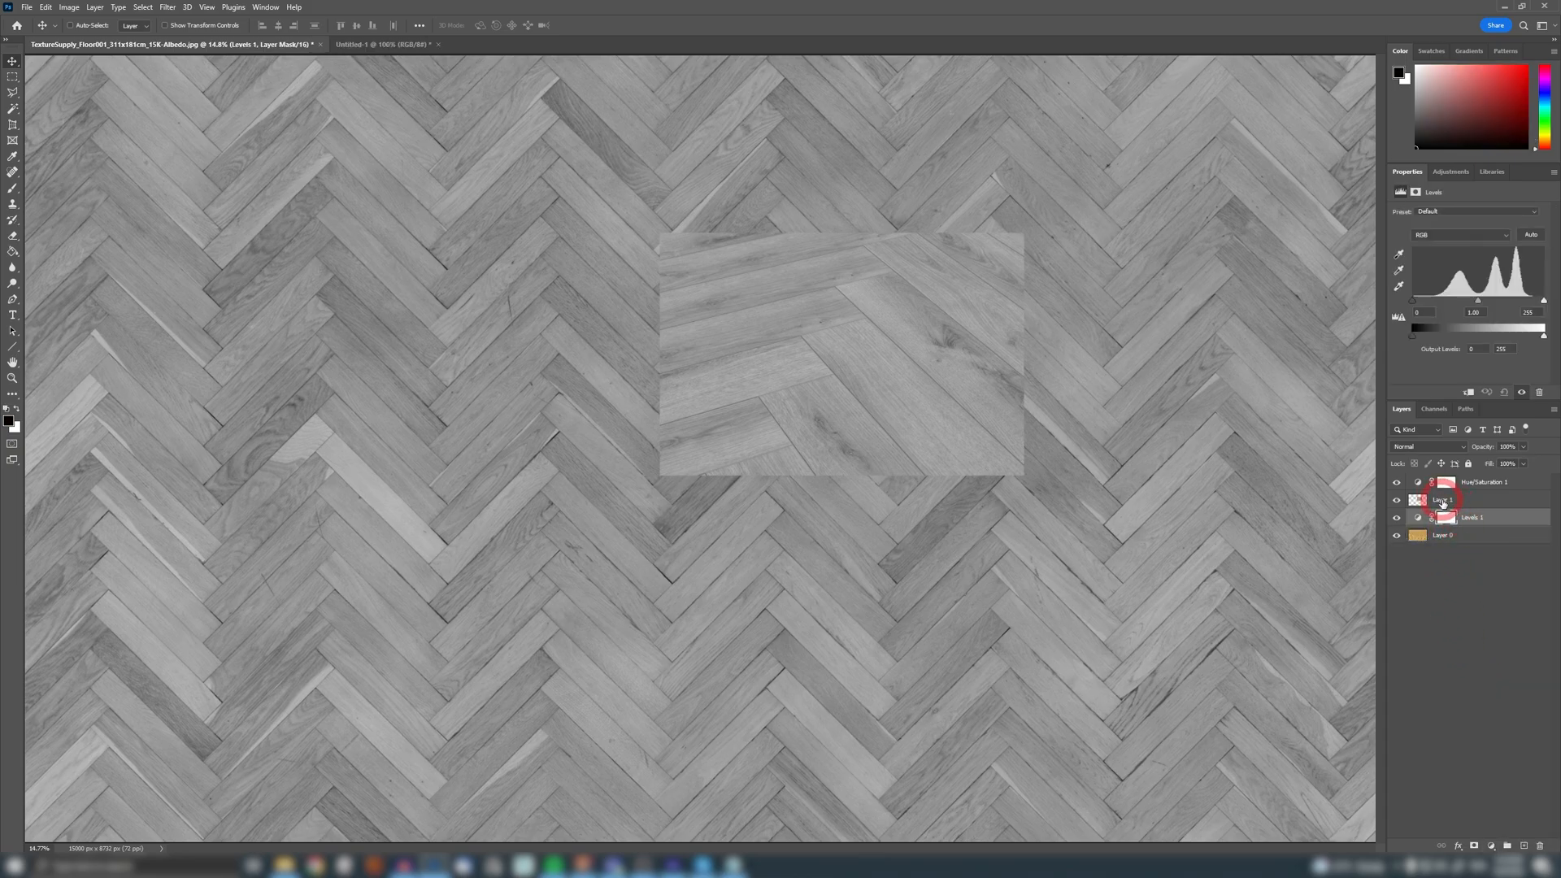
pyautogui.click(1397, 500)
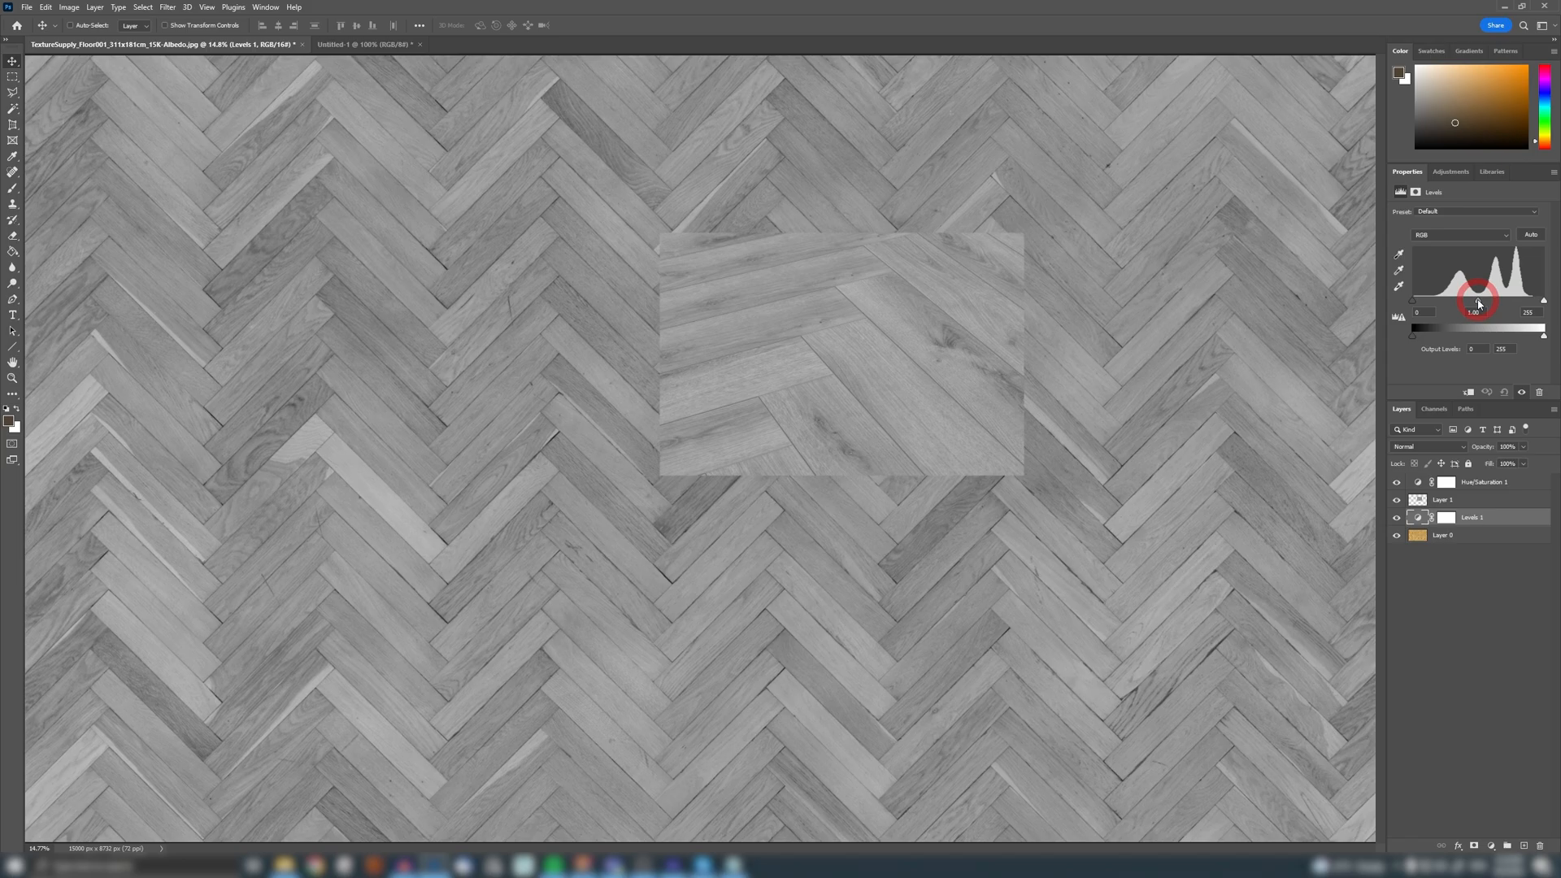
pyautogui.moveTo(1479, 302); pyautogui.dragTo(1496, 301)
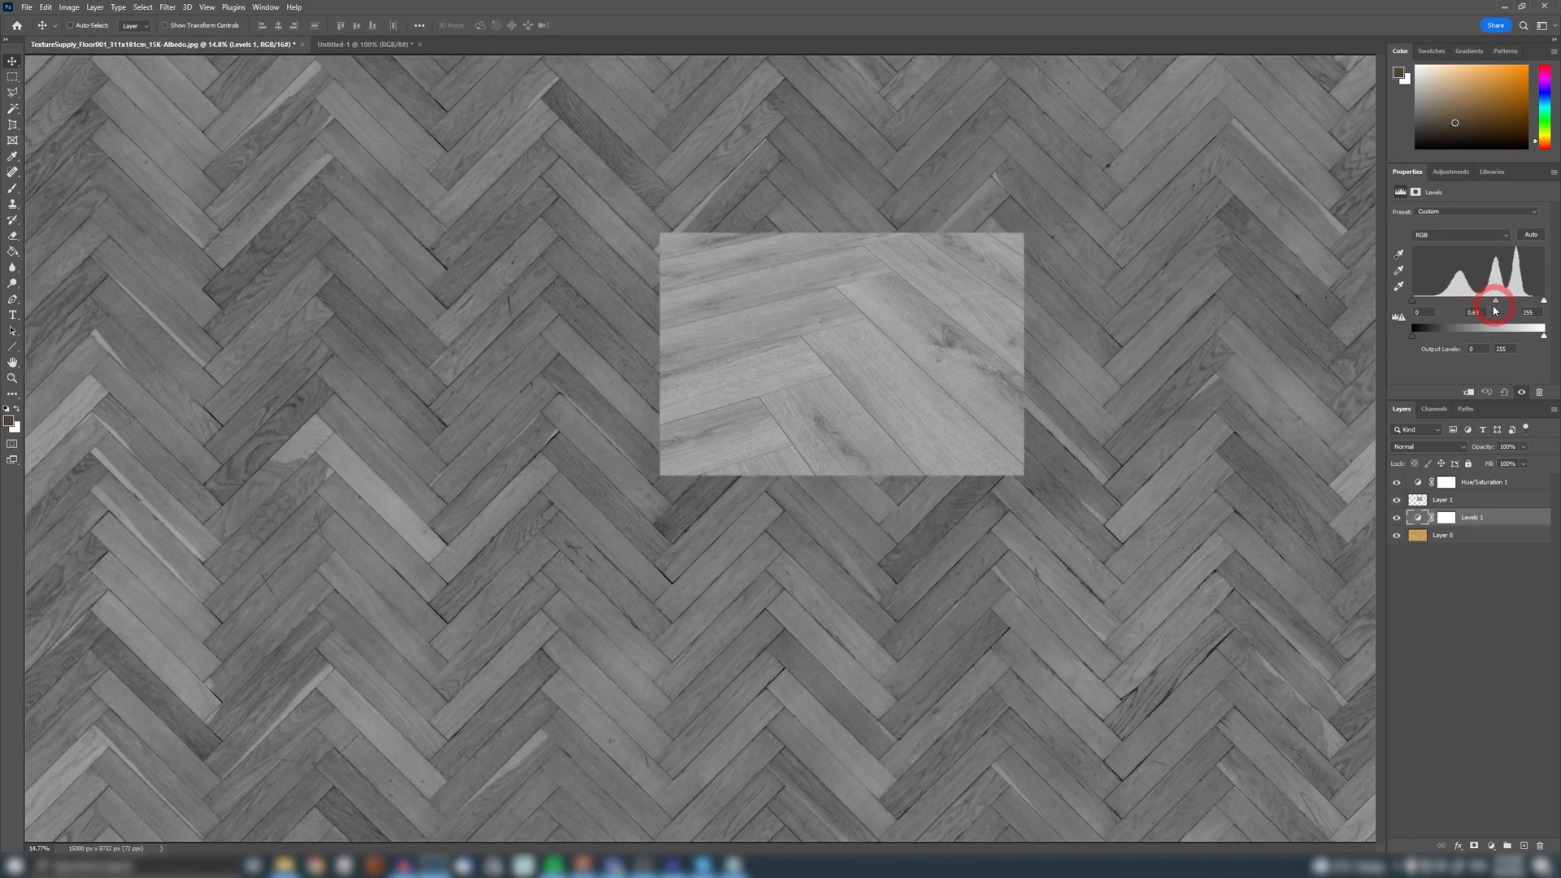
pyautogui.moveTo(1496, 302); pyautogui.dragTo(1449, 306)
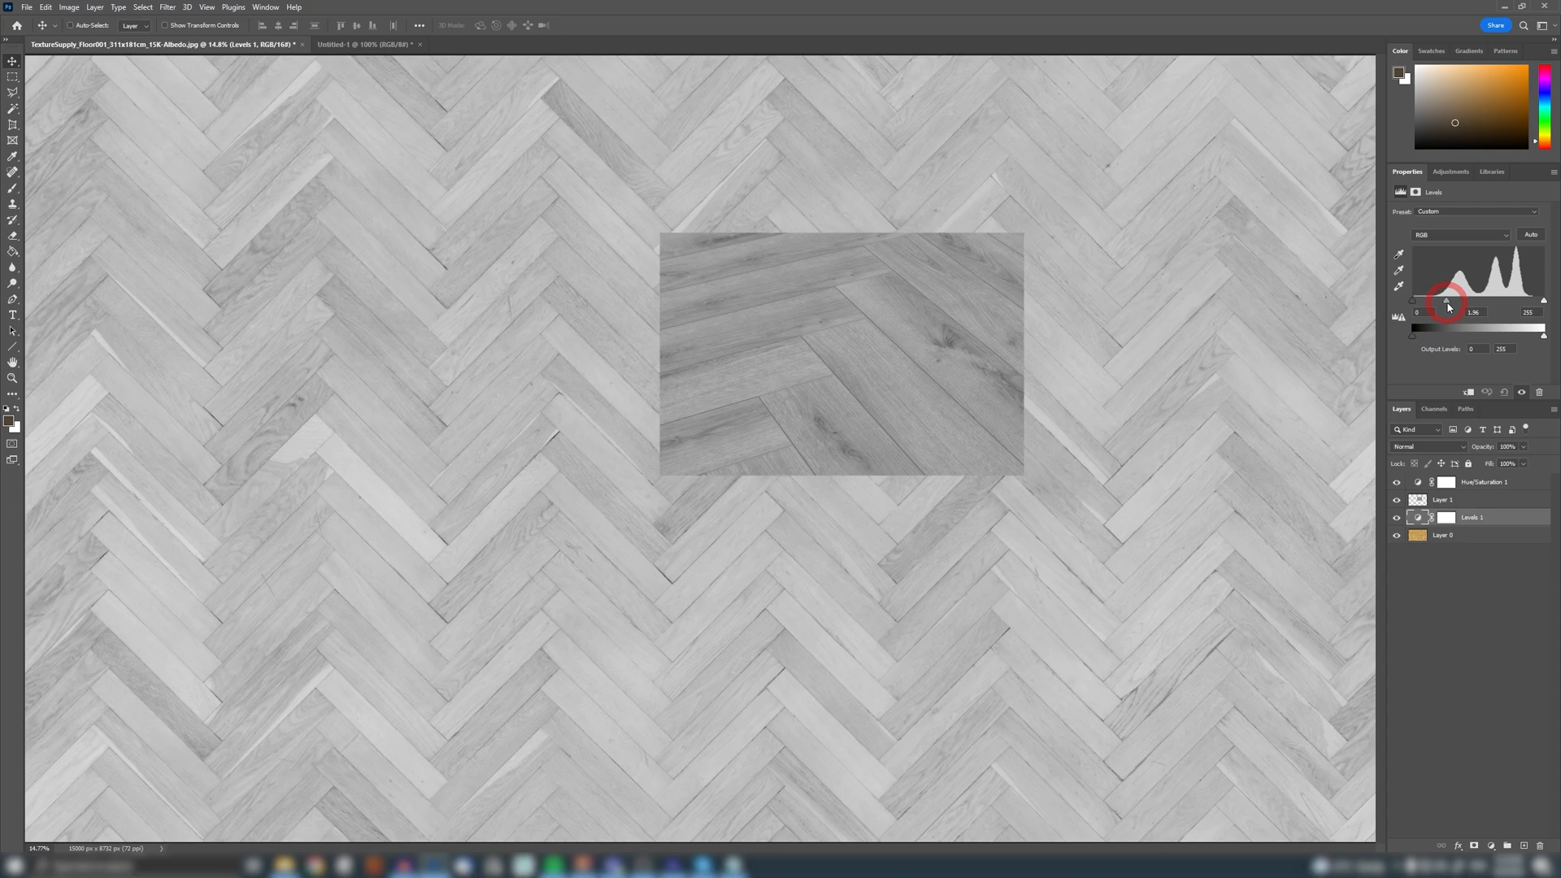
pyautogui.moveTo(1449, 304); pyautogui.dragTo(1481, 303)
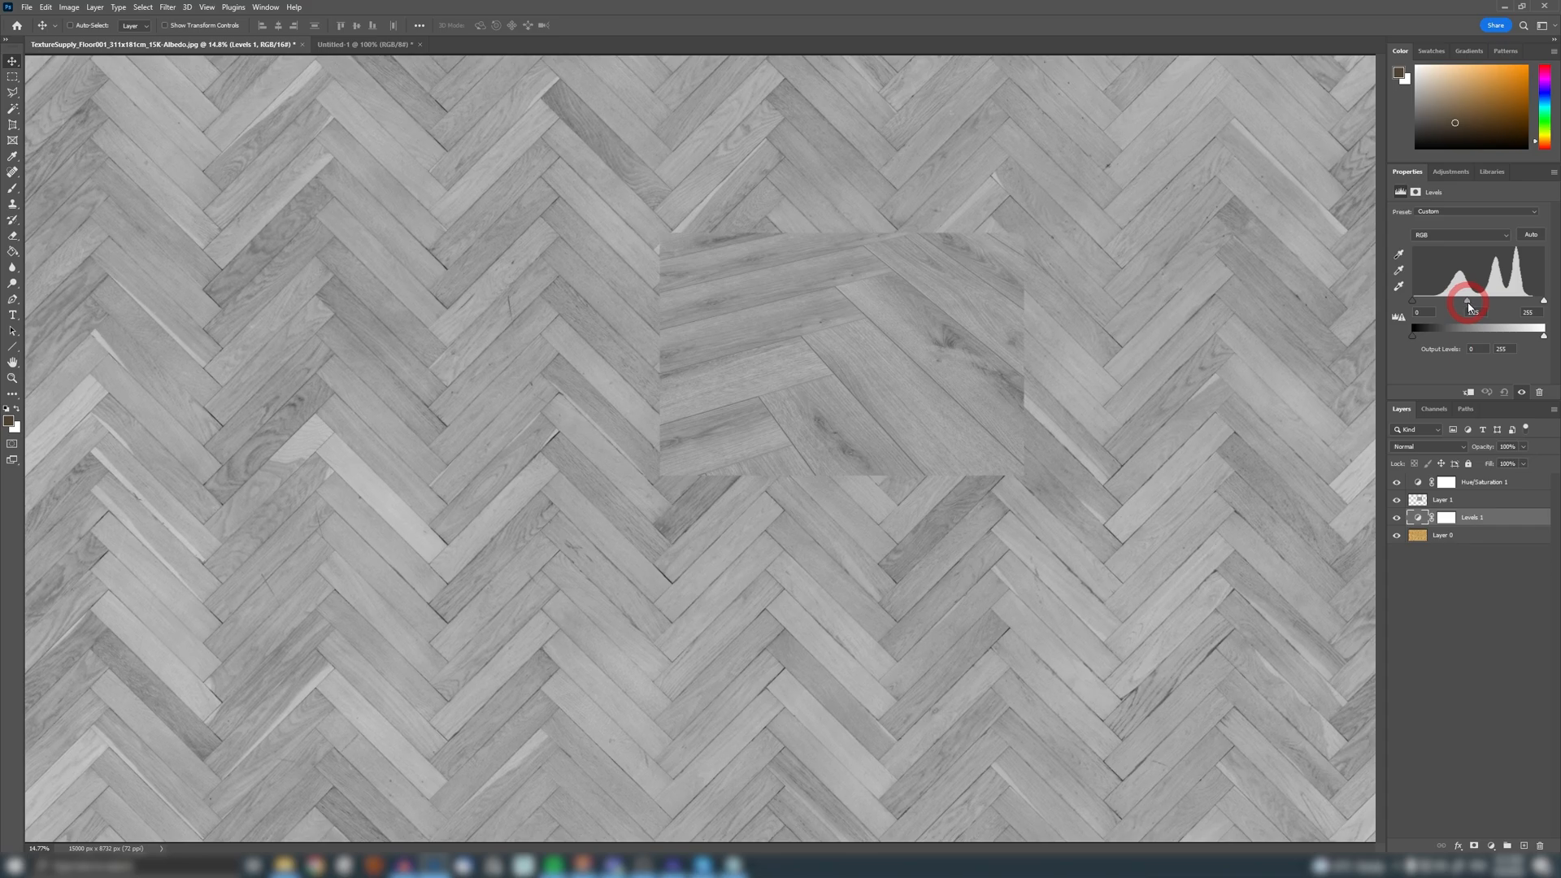
pyautogui.moveTo(1468, 300); pyautogui.dragTo(1468, 301)
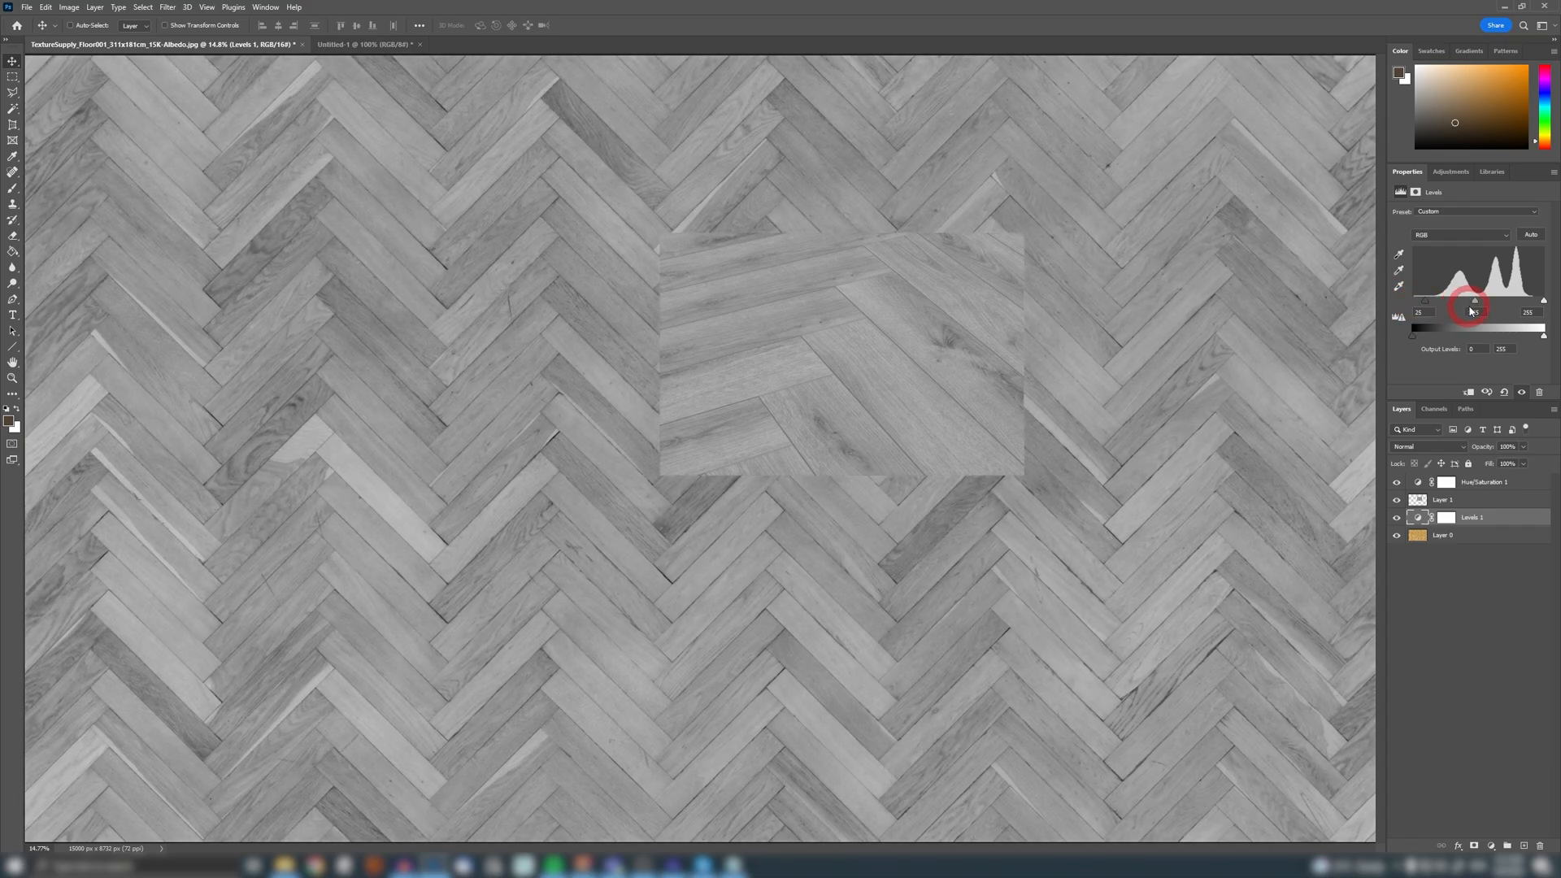
pyautogui.moveTo(1479, 305); pyautogui.dragTo(1472, 305)
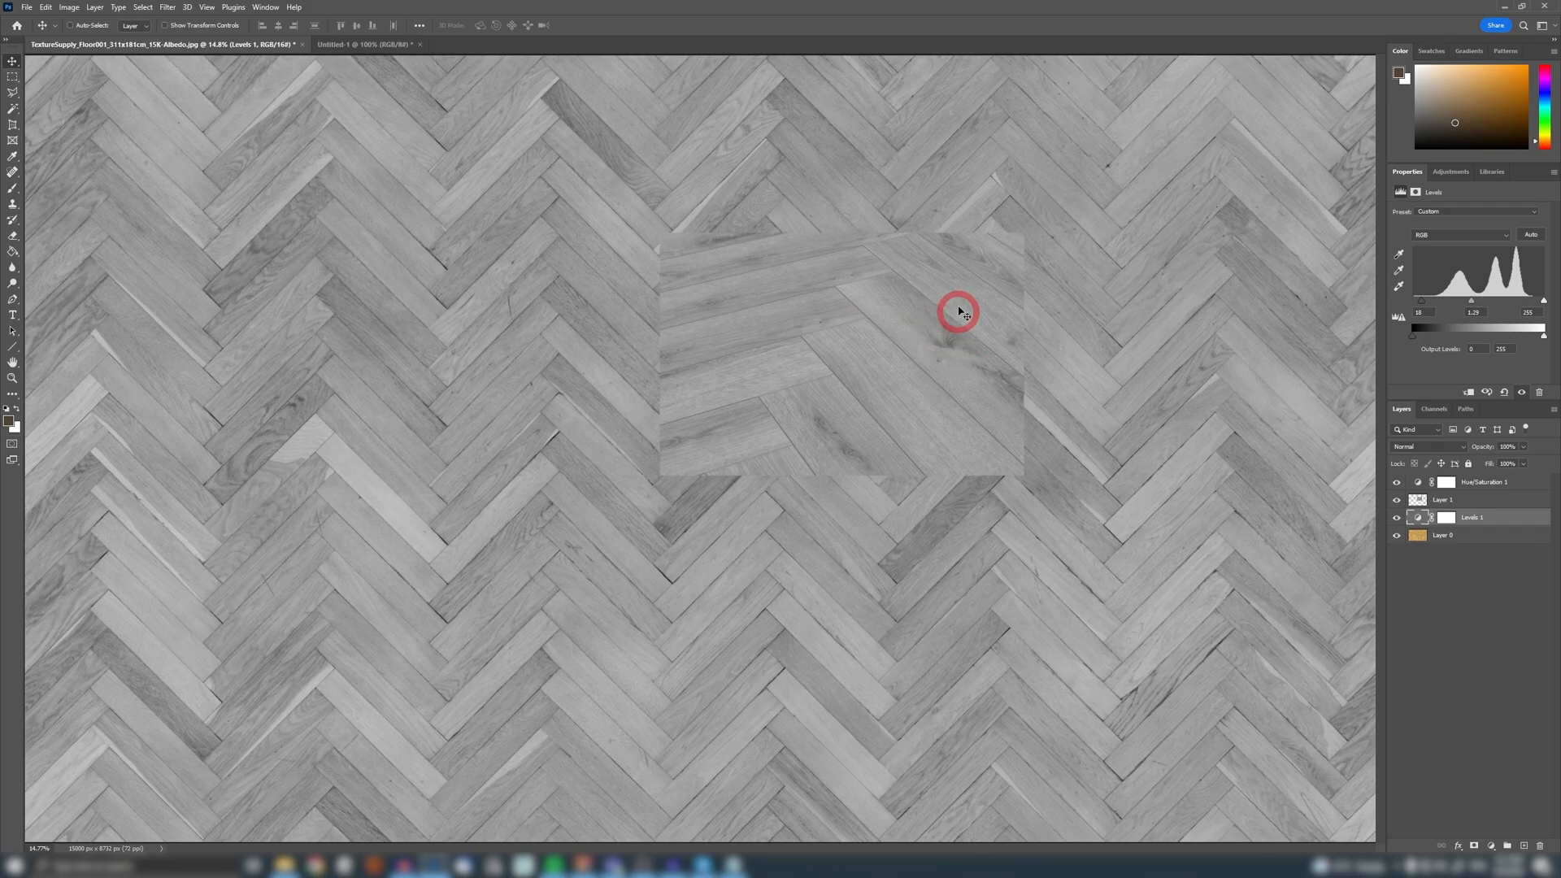
pyautogui.moveTo(1016, 139)
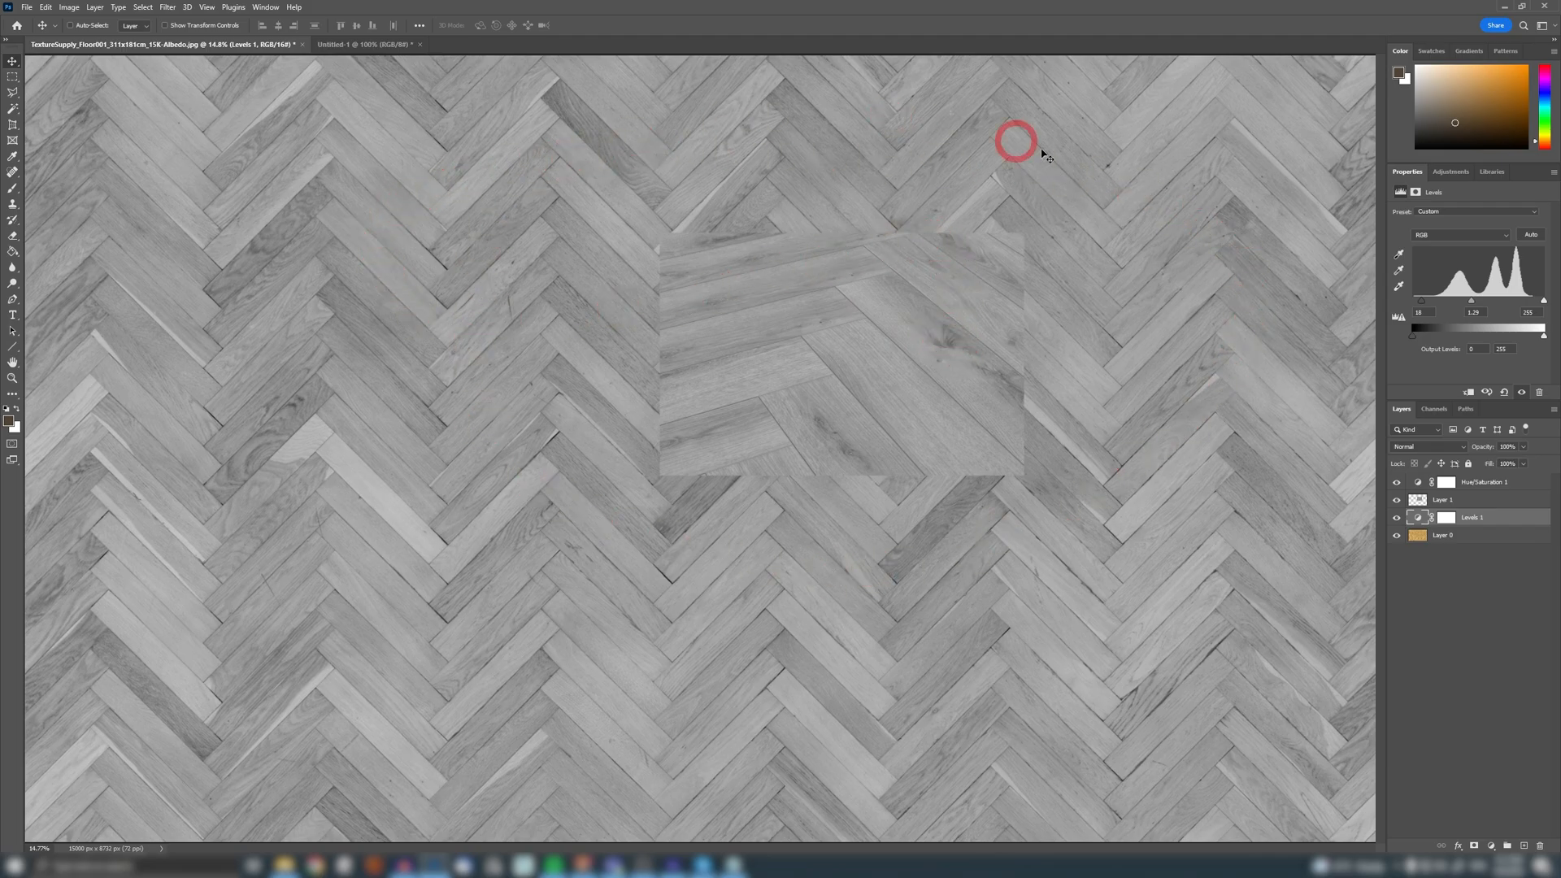
pyautogui.moveTo(586, 532)
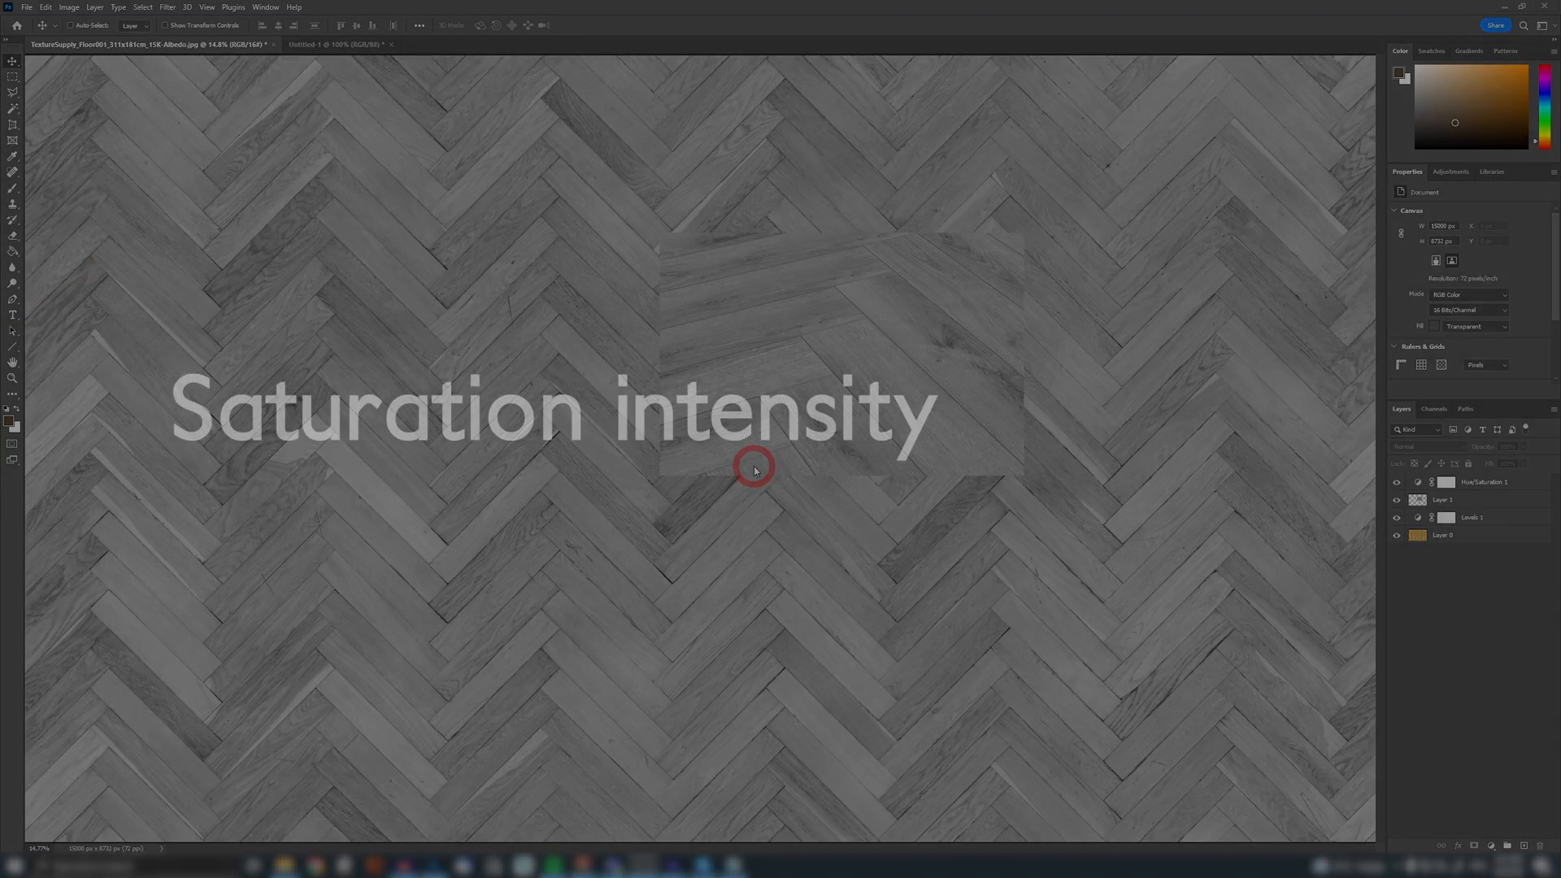
# Step: Hide Hue/Saturation 1 and add a Hue/Saturation above Levels 1 at Saturation -67
pyautogui.click(1393, 482)
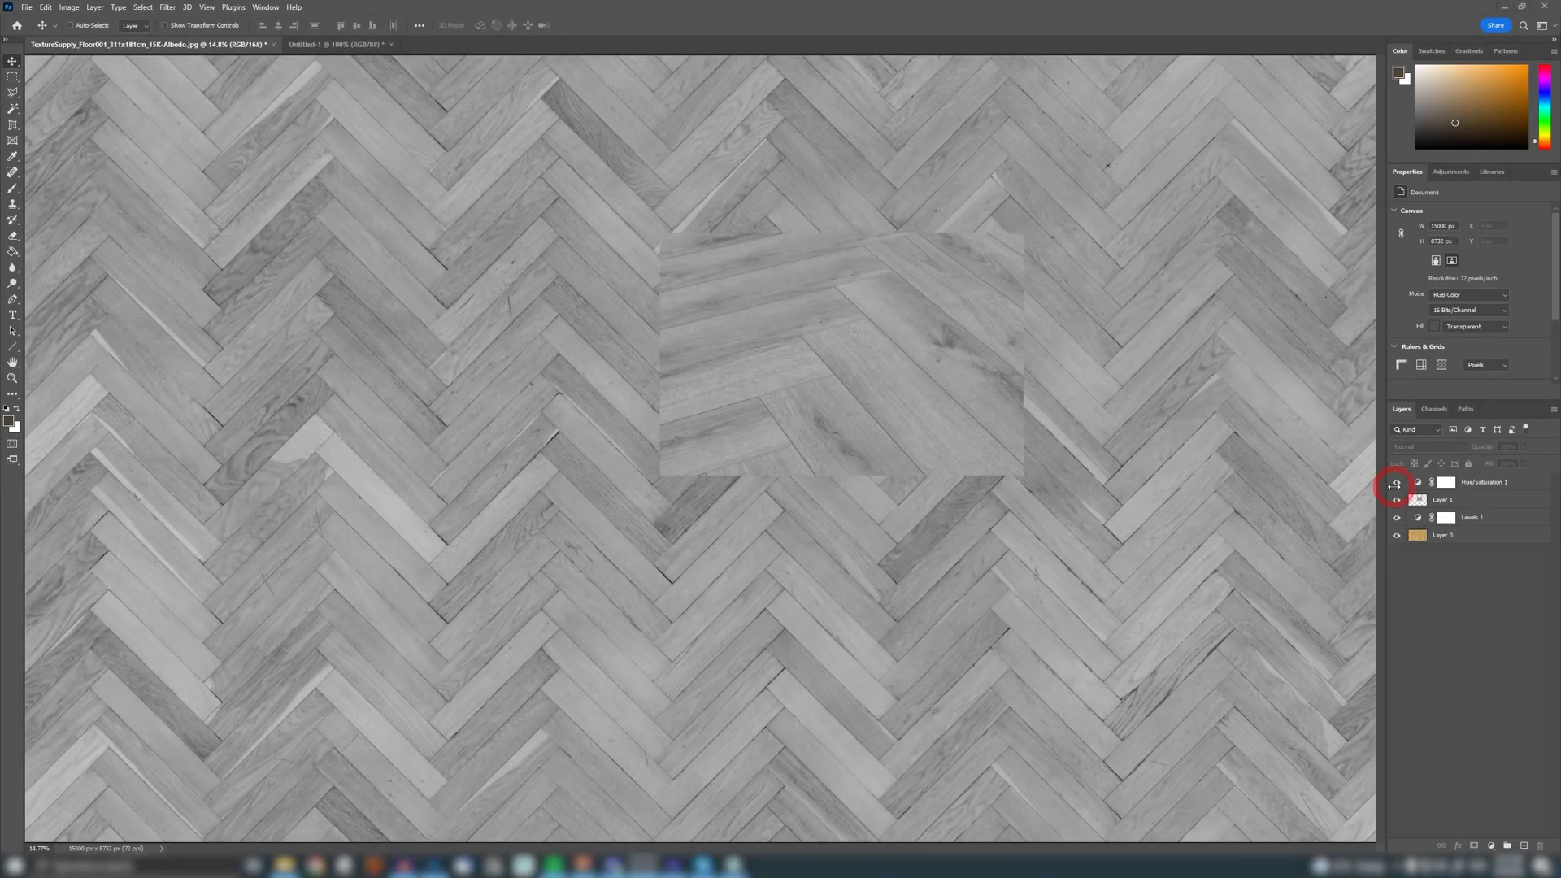
pyautogui.click(1397, 483)
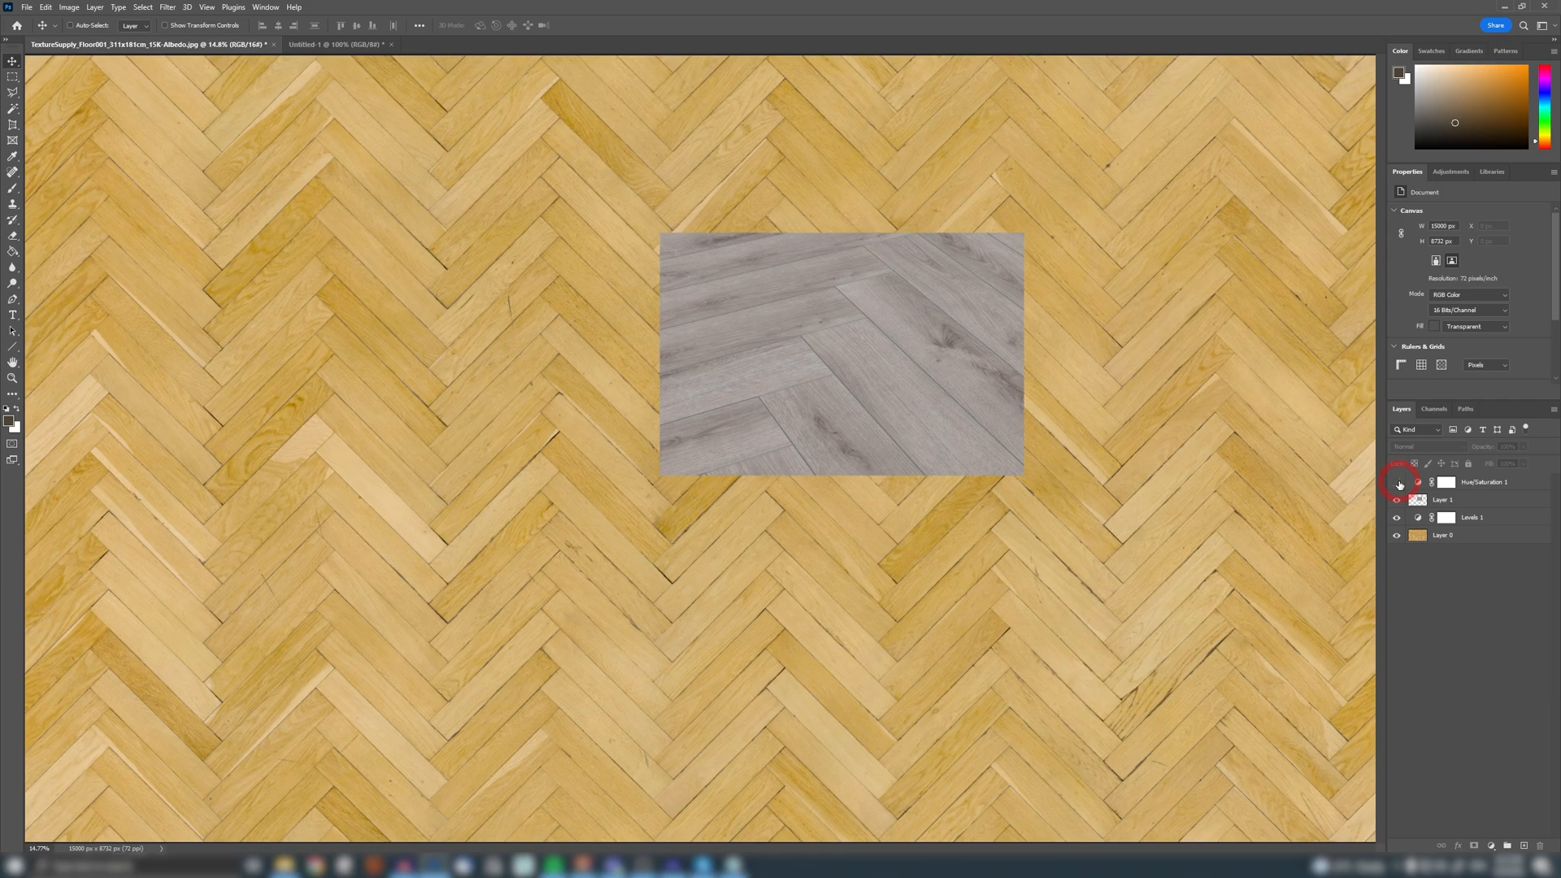
pyautogui.click(1472, 517)
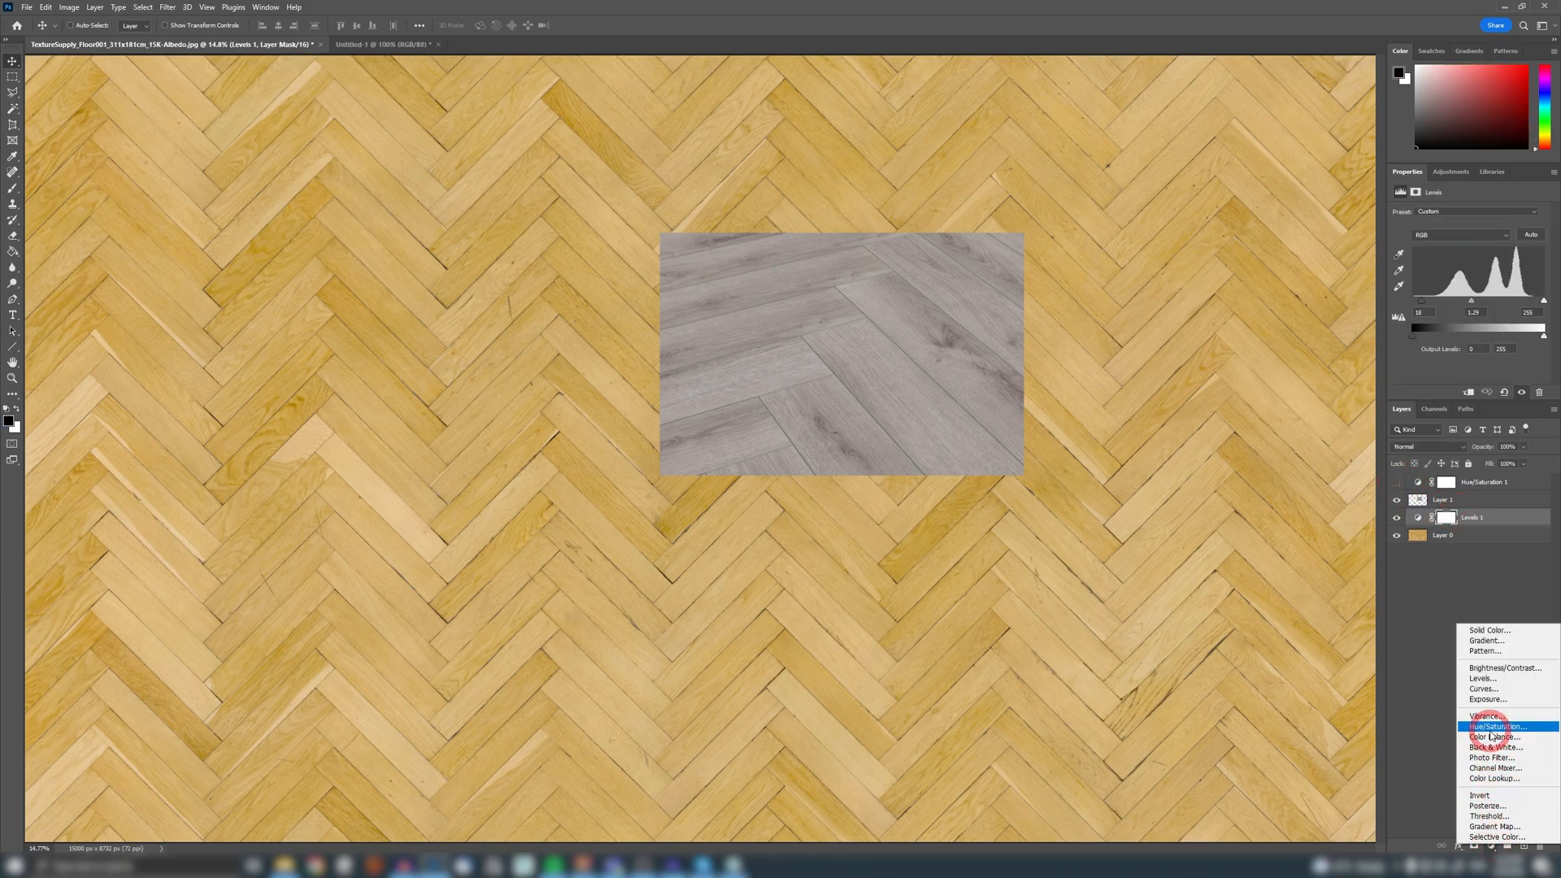
pyautogui.click(1496, 726)
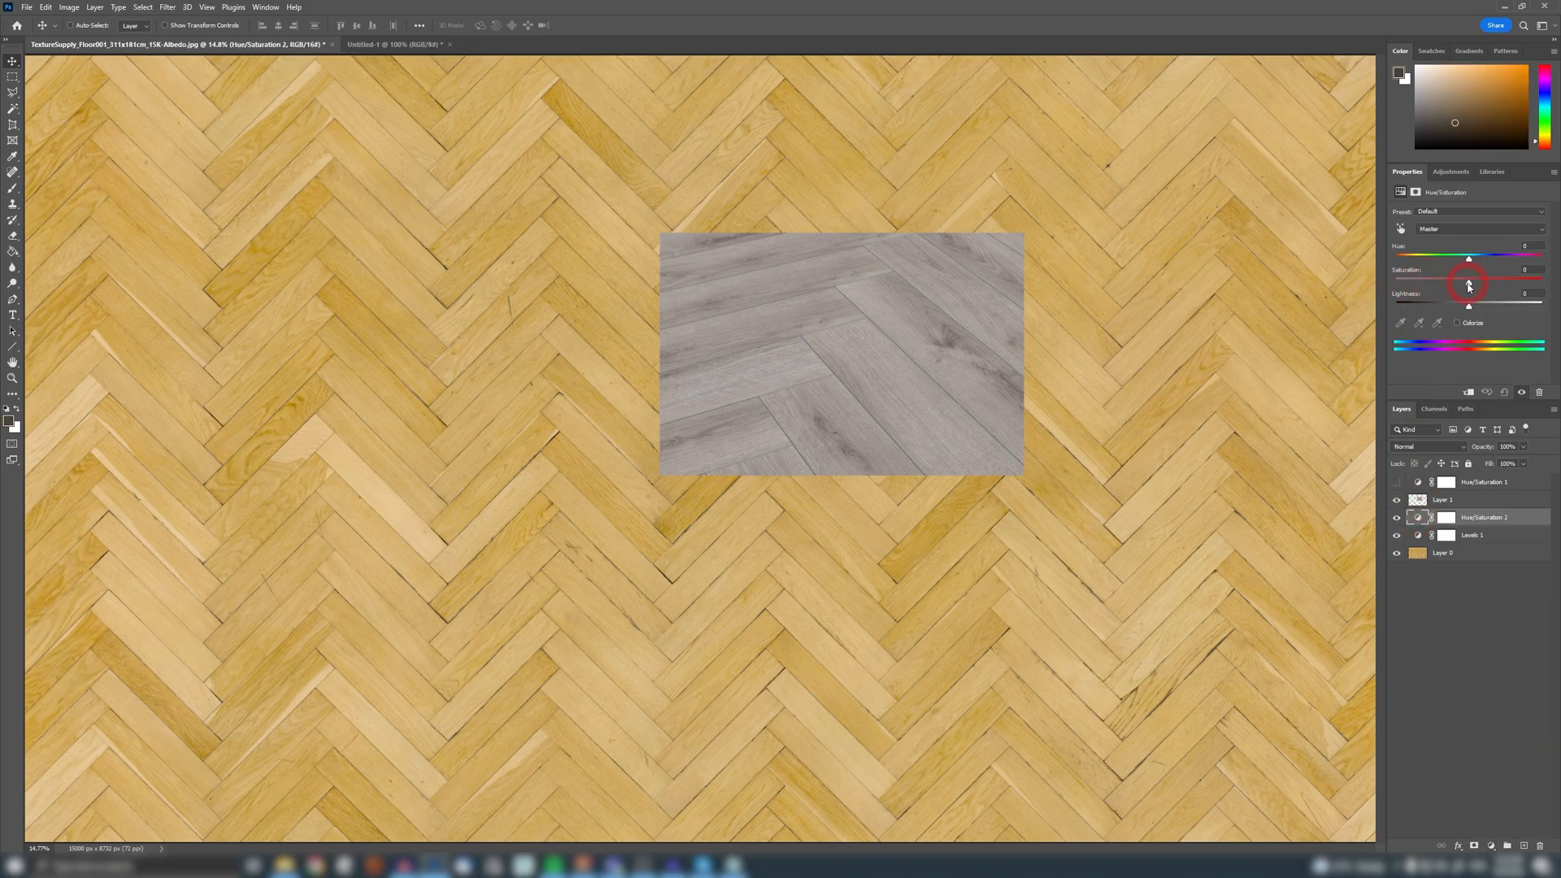
pyautogui.moveTo(1468, 286); pyautogui.dragTo(1462, 286)
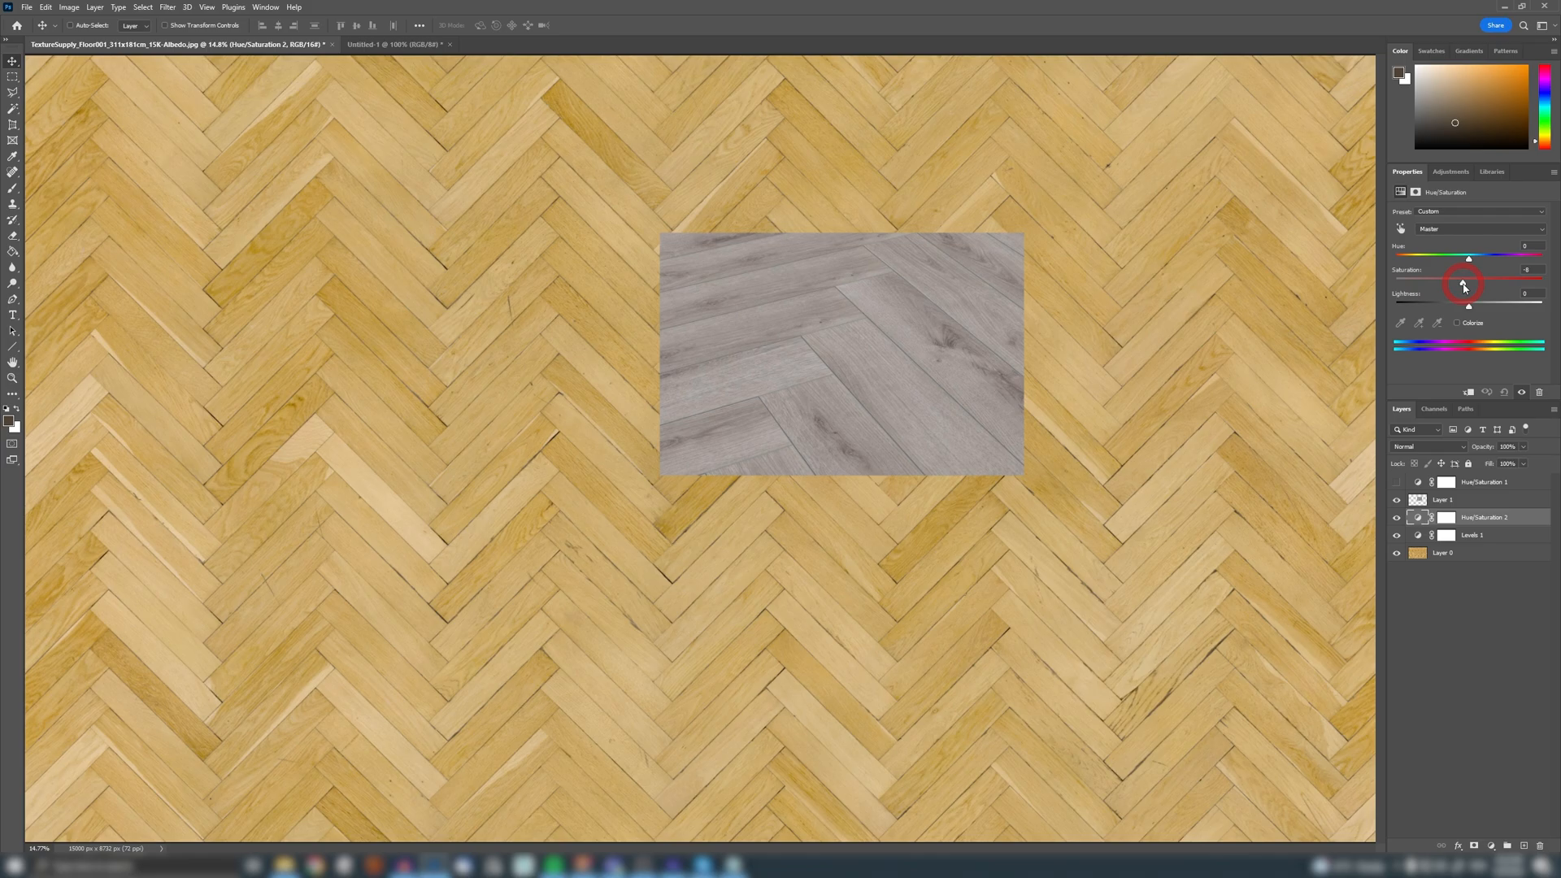
pyautogui.moveTo(1468, 282); pyautogui.dragTo(1453, 282)
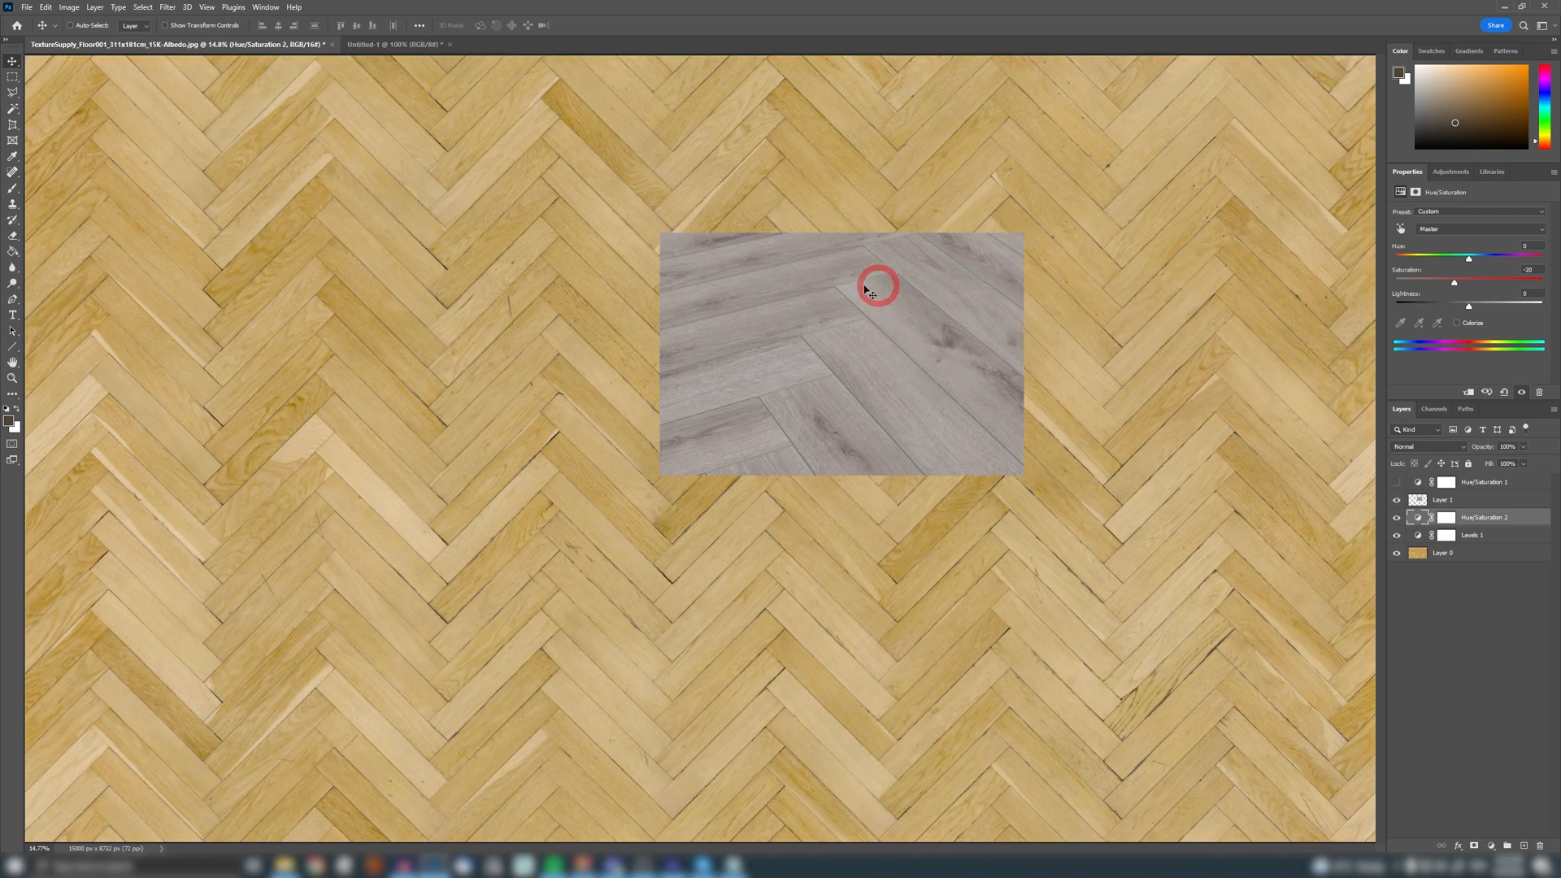
pyautogui.moveTo(1256, 369)
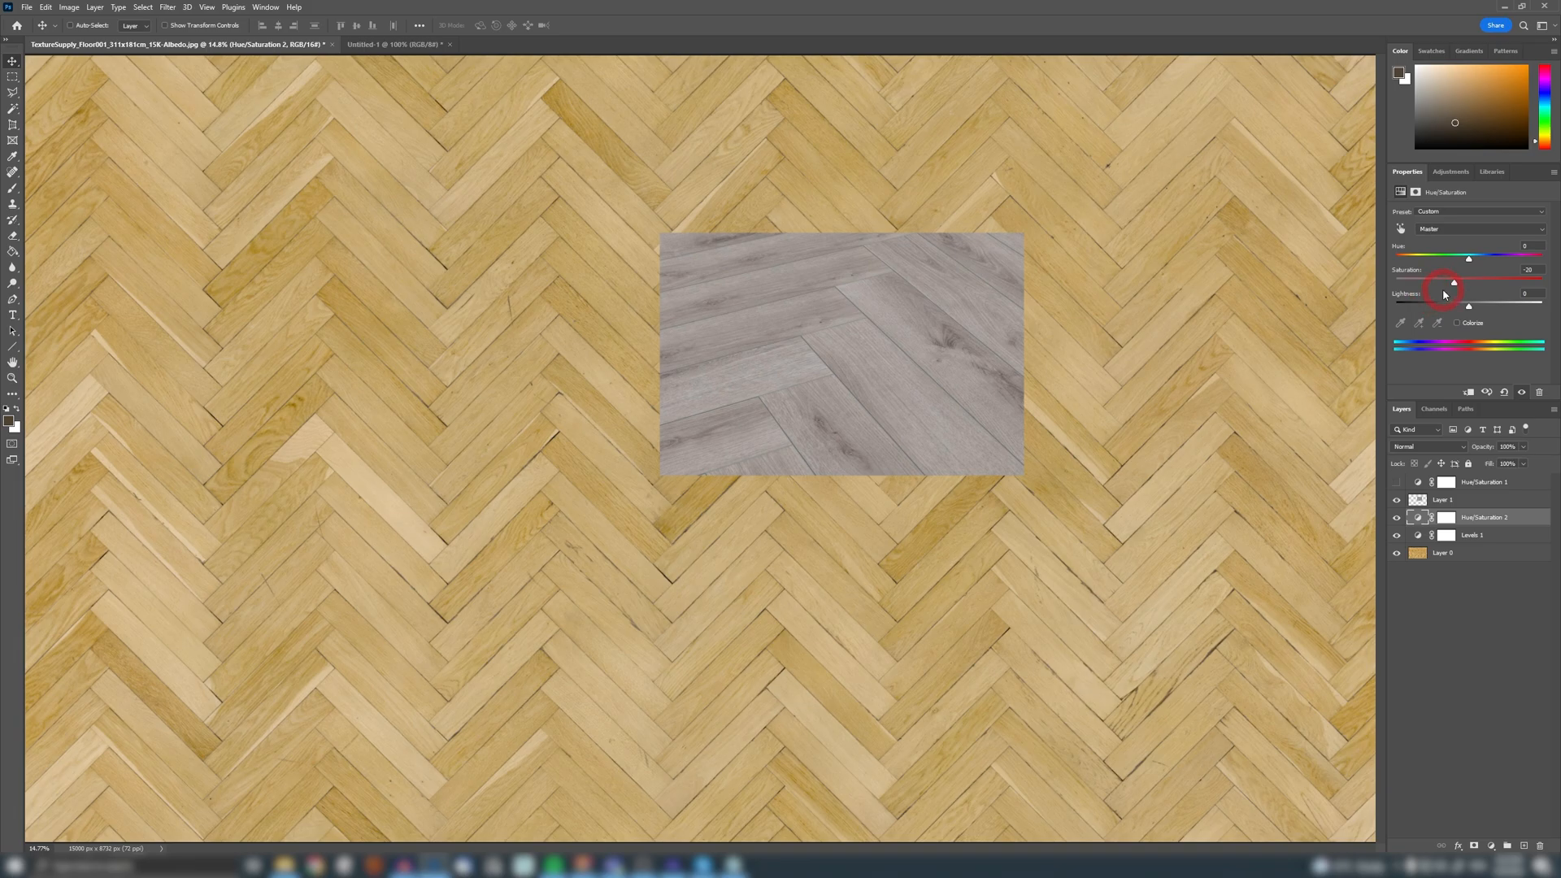
pyautogui.moveTo(1454, 282); pyautogui.dragTo(1419, 282)
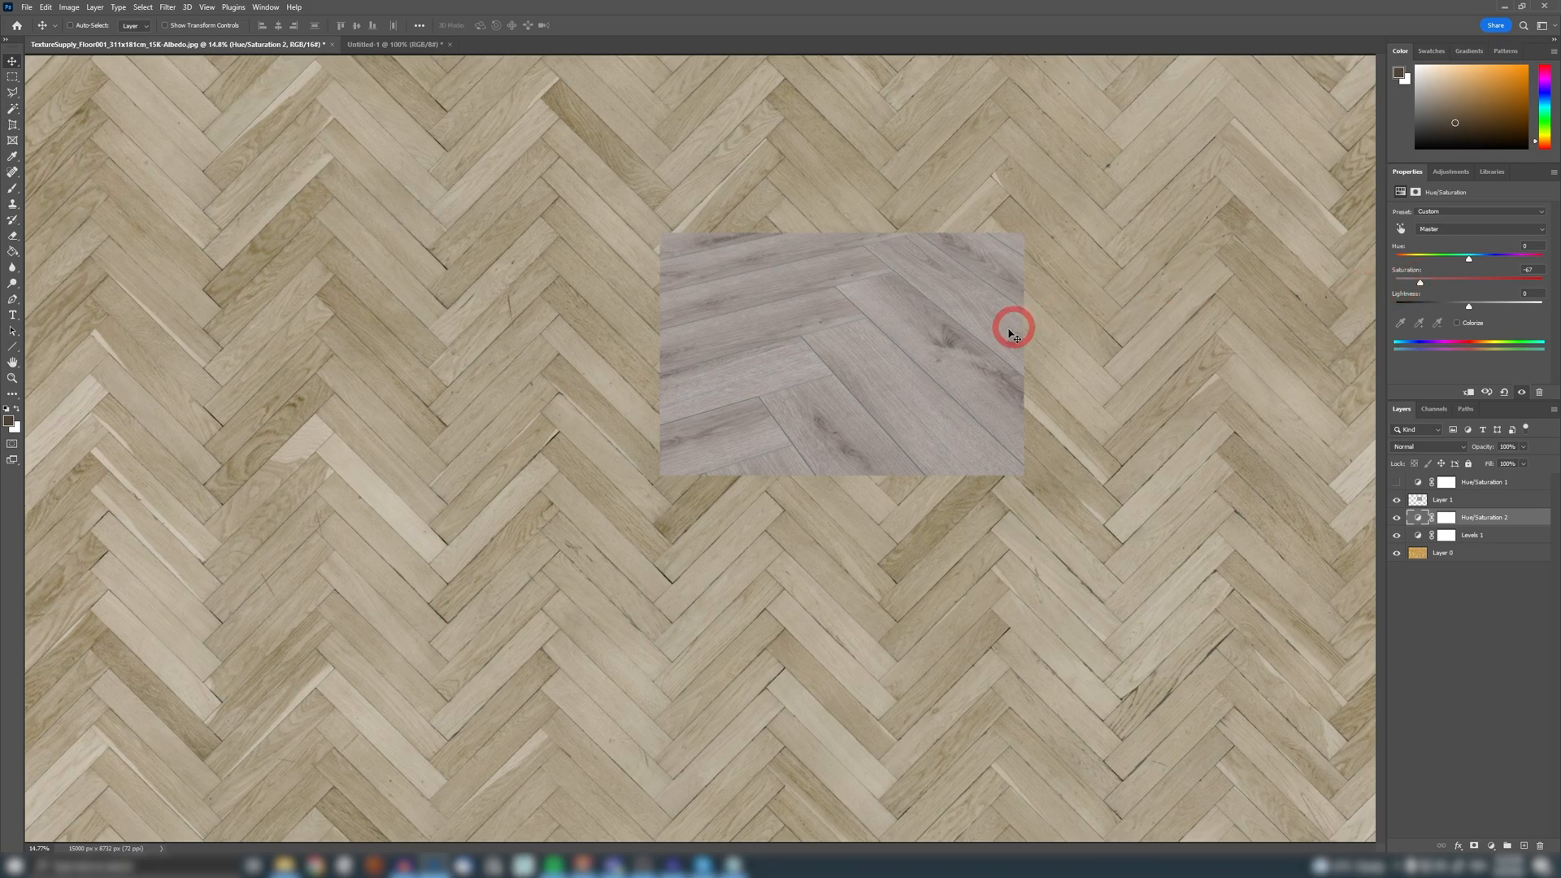
pyautogui.moveTo(1032, 333)
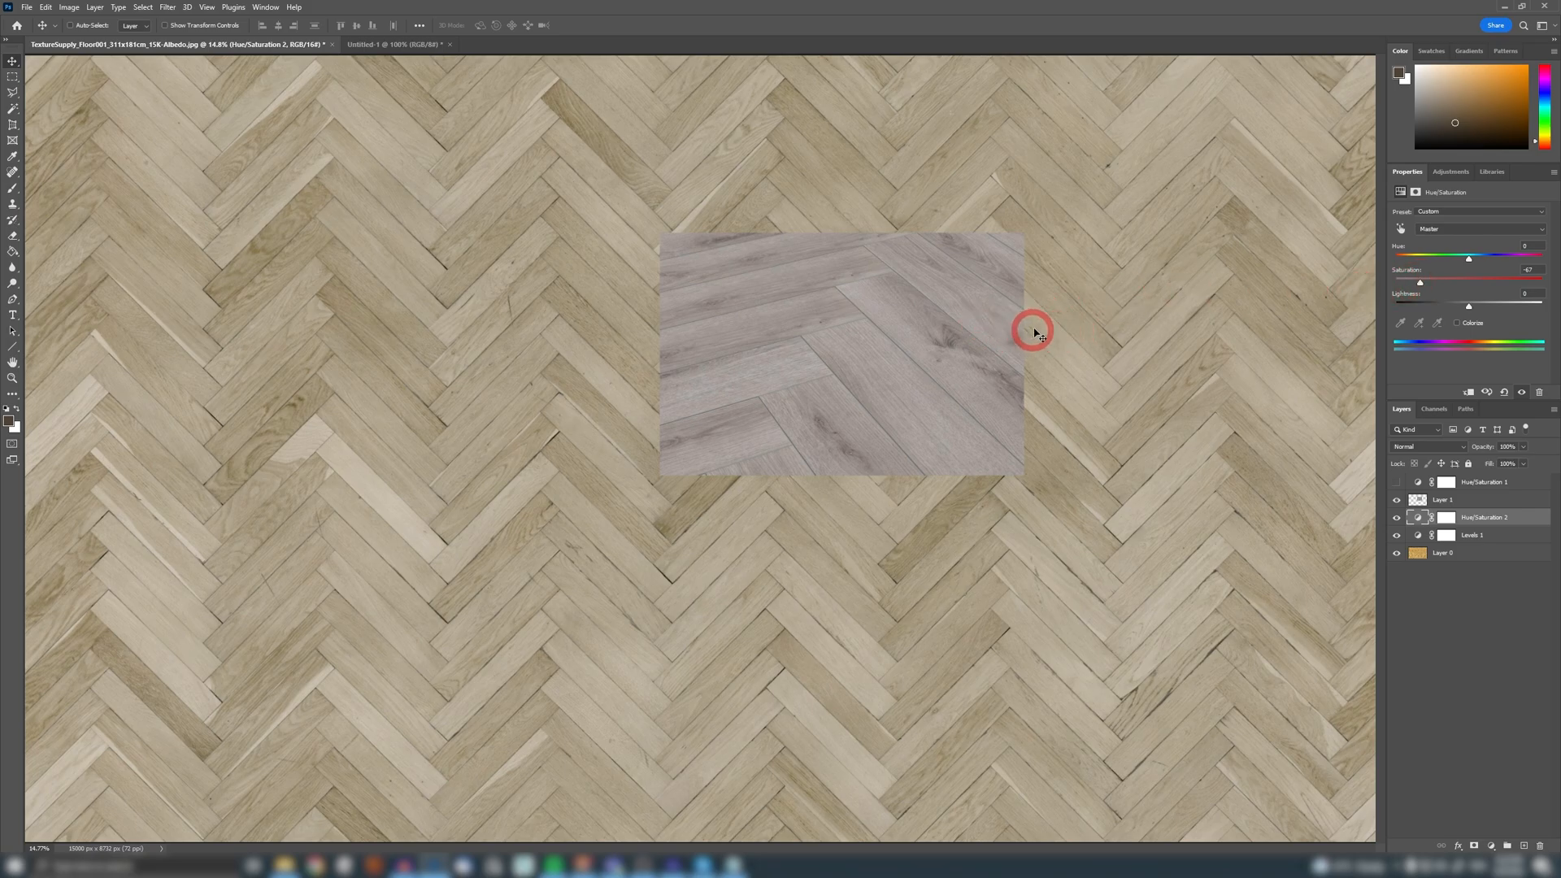
pyautogui.moveTo(908, 331)
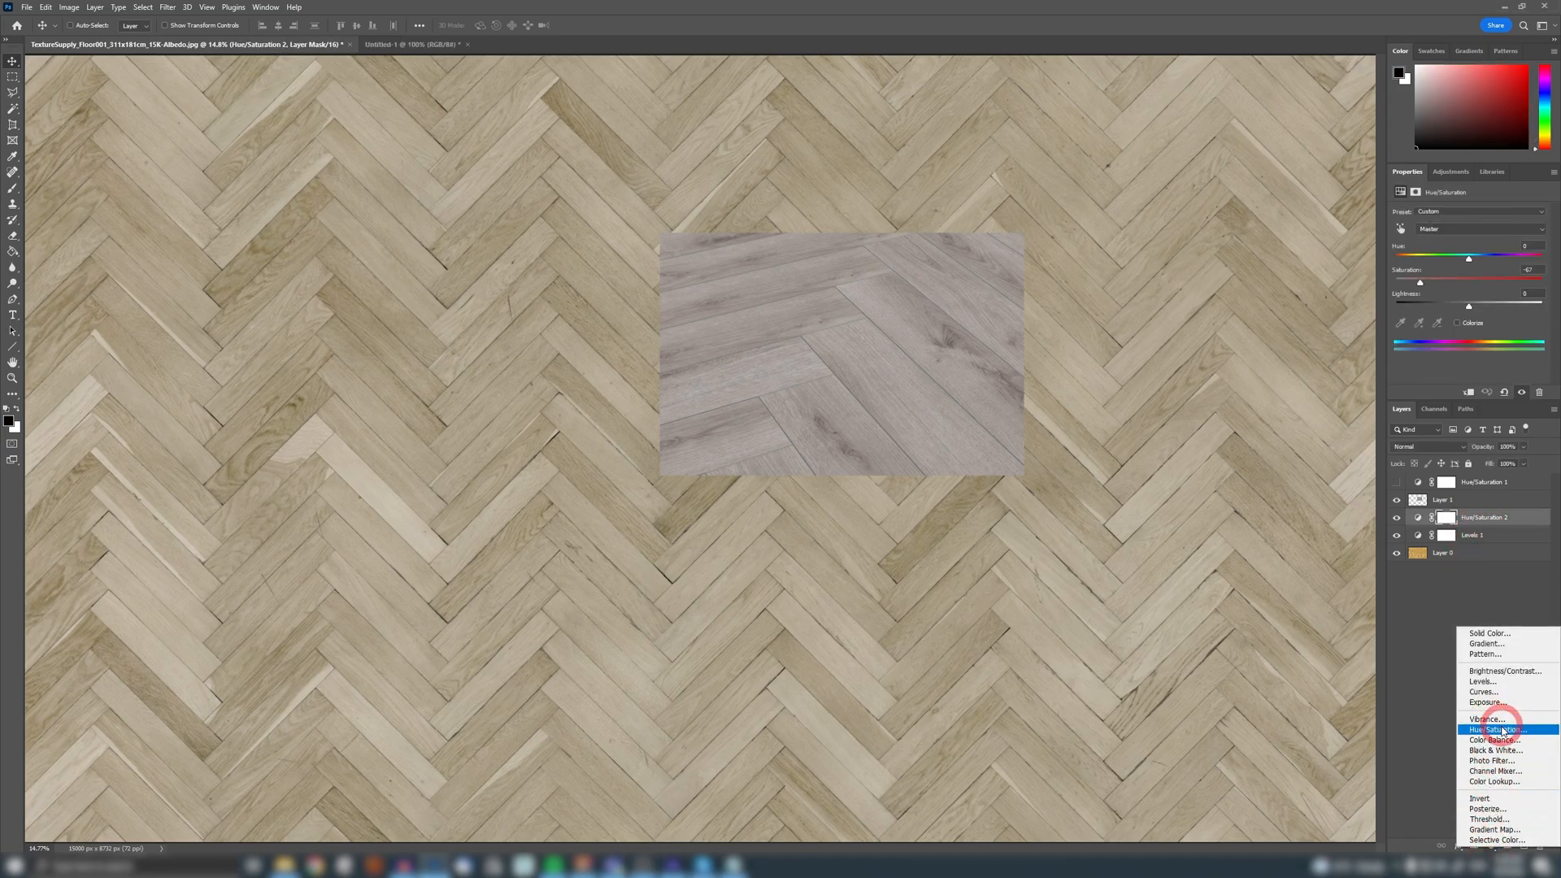
# Step: Add a Color Balance adjustment on Midtones and adjust its Cyan-Red slider
pyautogui.click(1496, 740)
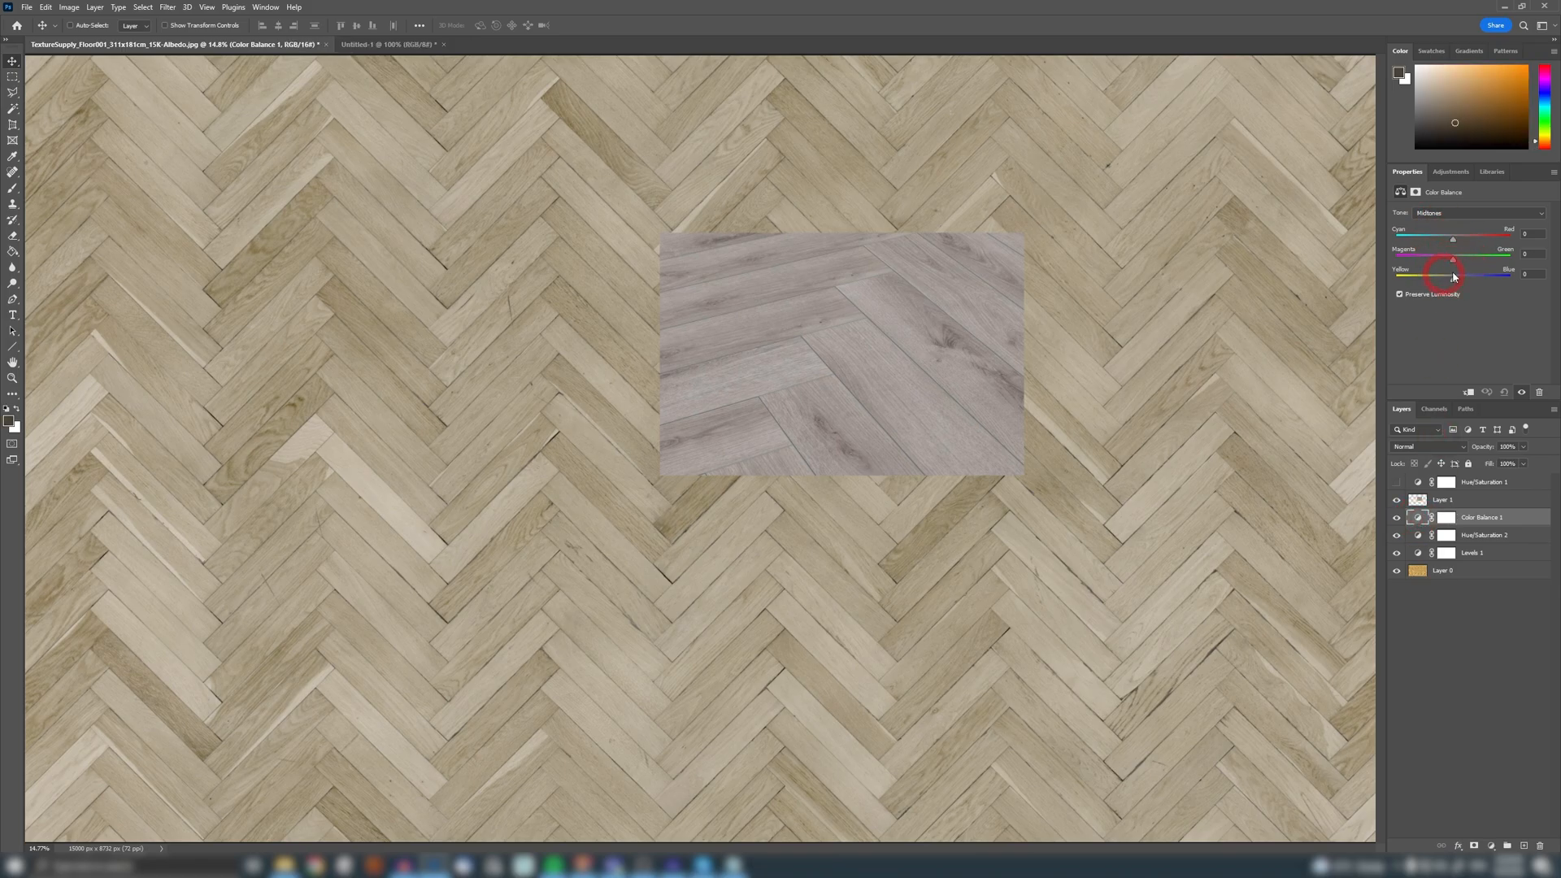
pyautogui.click(1473, 212)
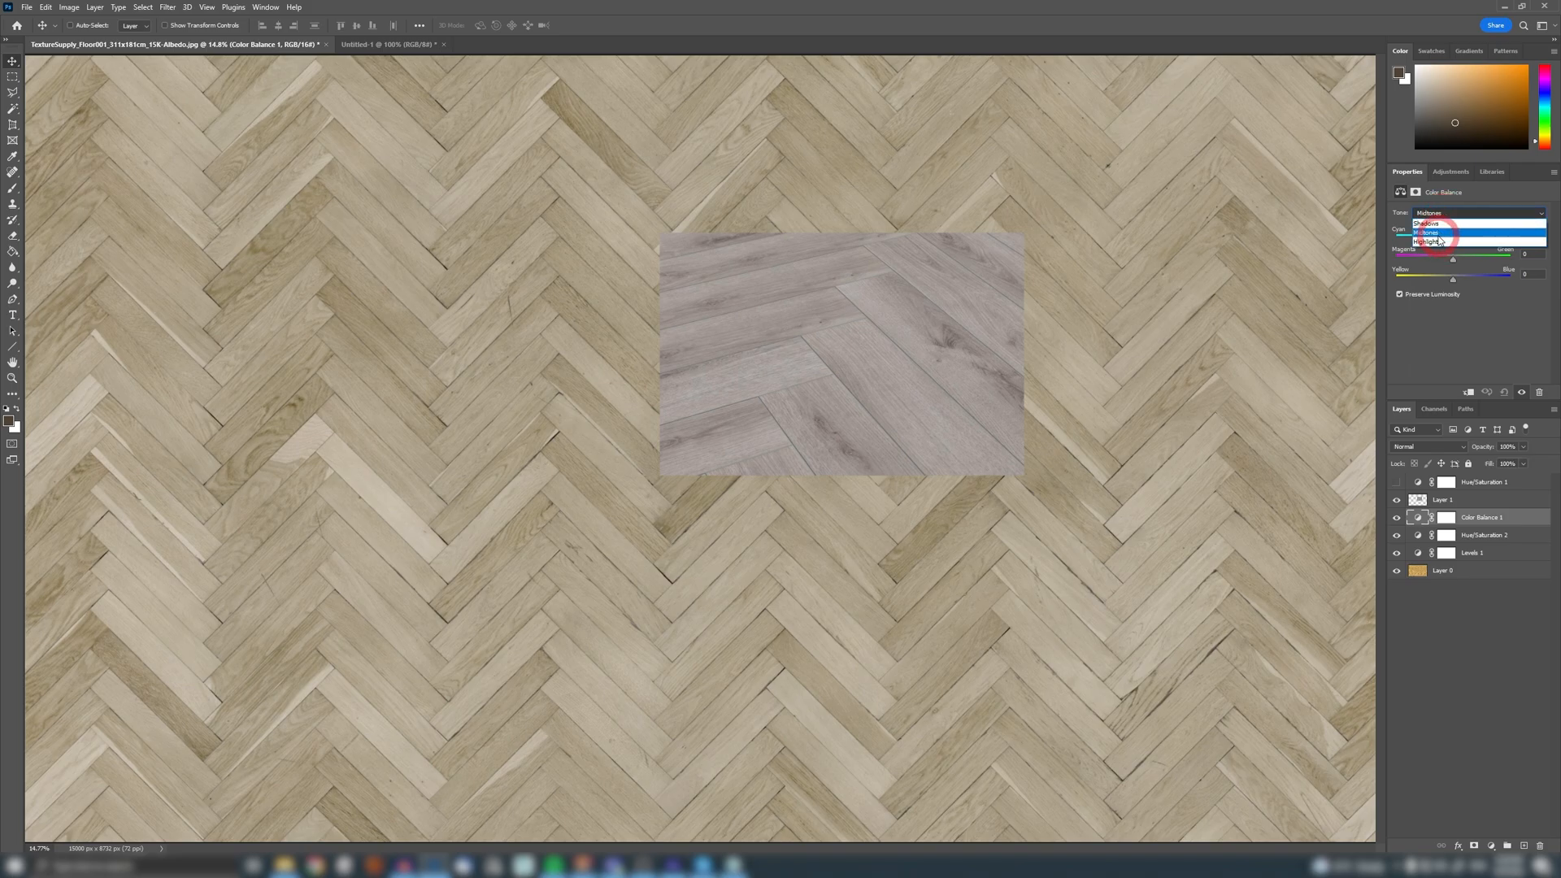
pyautogui.click(1428, 233)
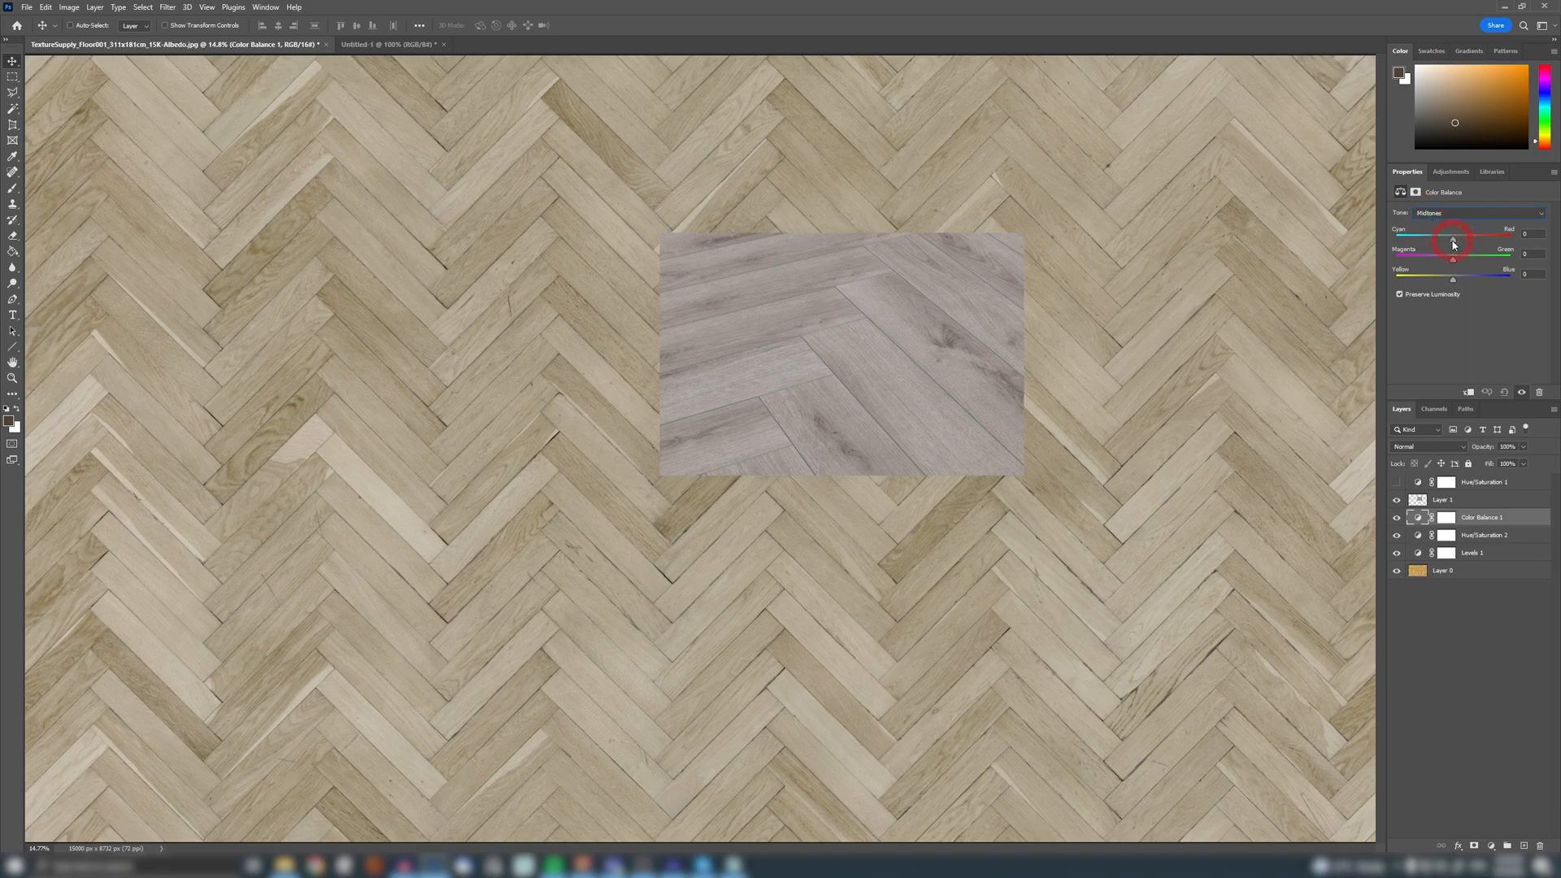
pyautogui.moveTo(1456, 239); pyautogui.dragTo(1447, 239)
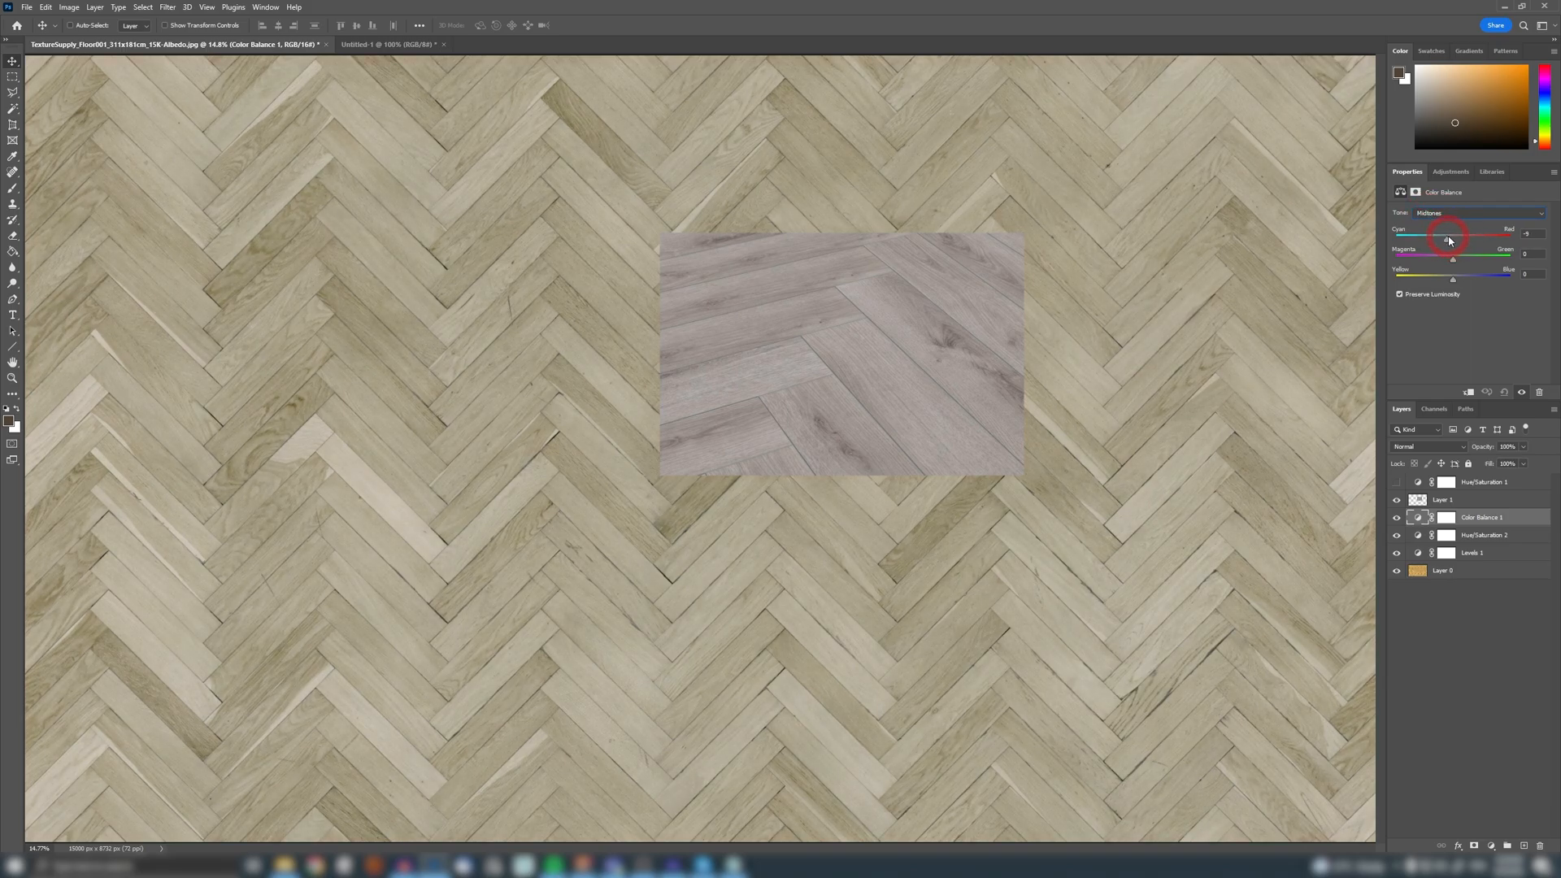
pyautogui.moveTo(1447, 235); pyautogui.dragTo(1454, 234)
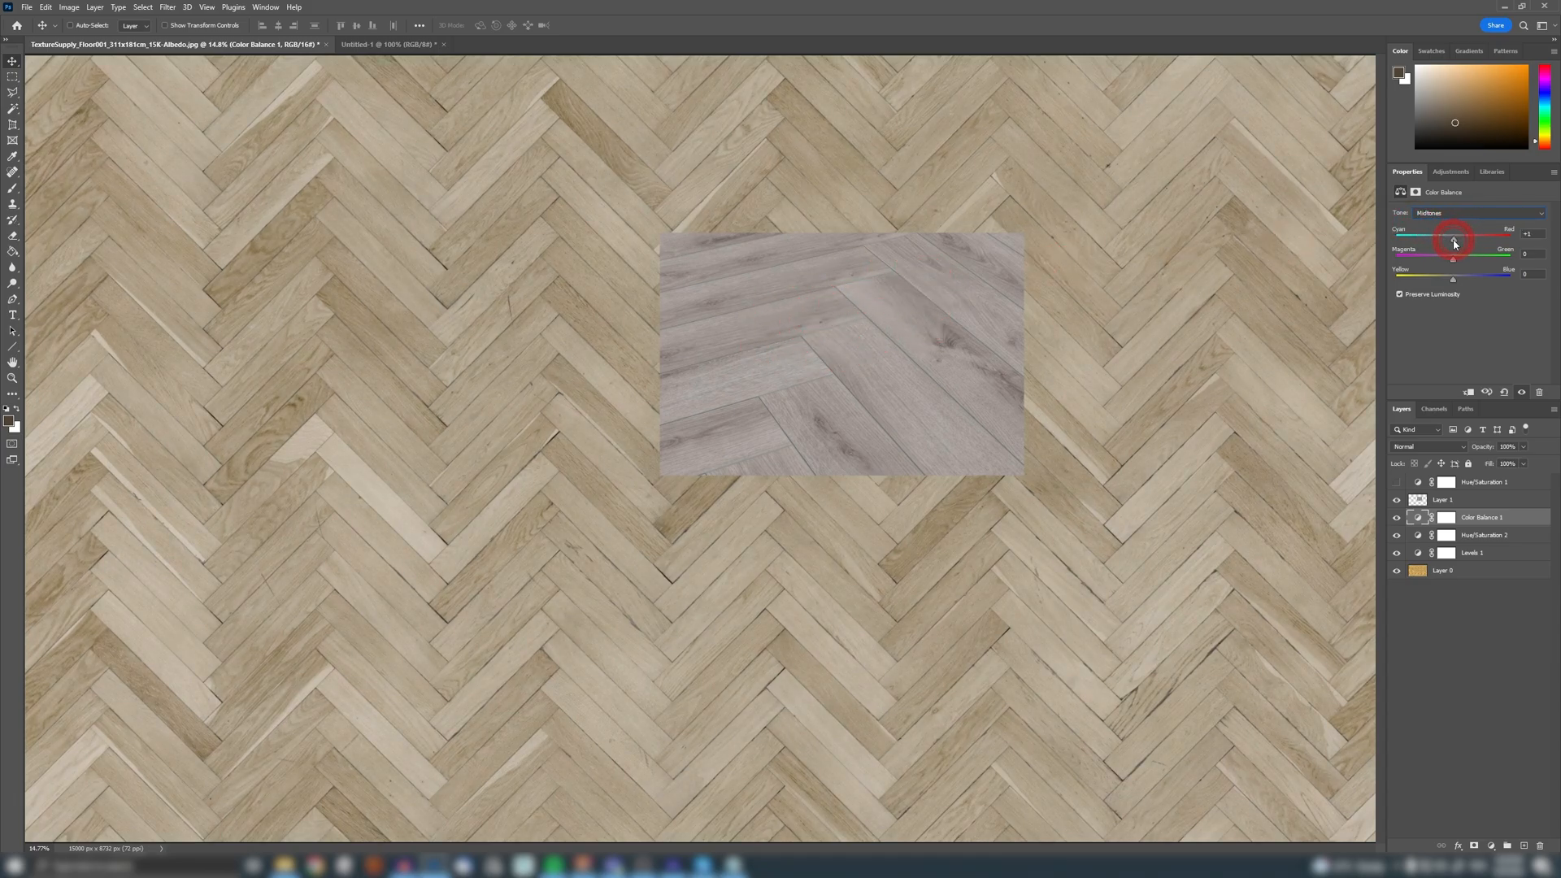
pyautogui.moveTo(1455, 243); pyautogui.dragTo(1460, 243)
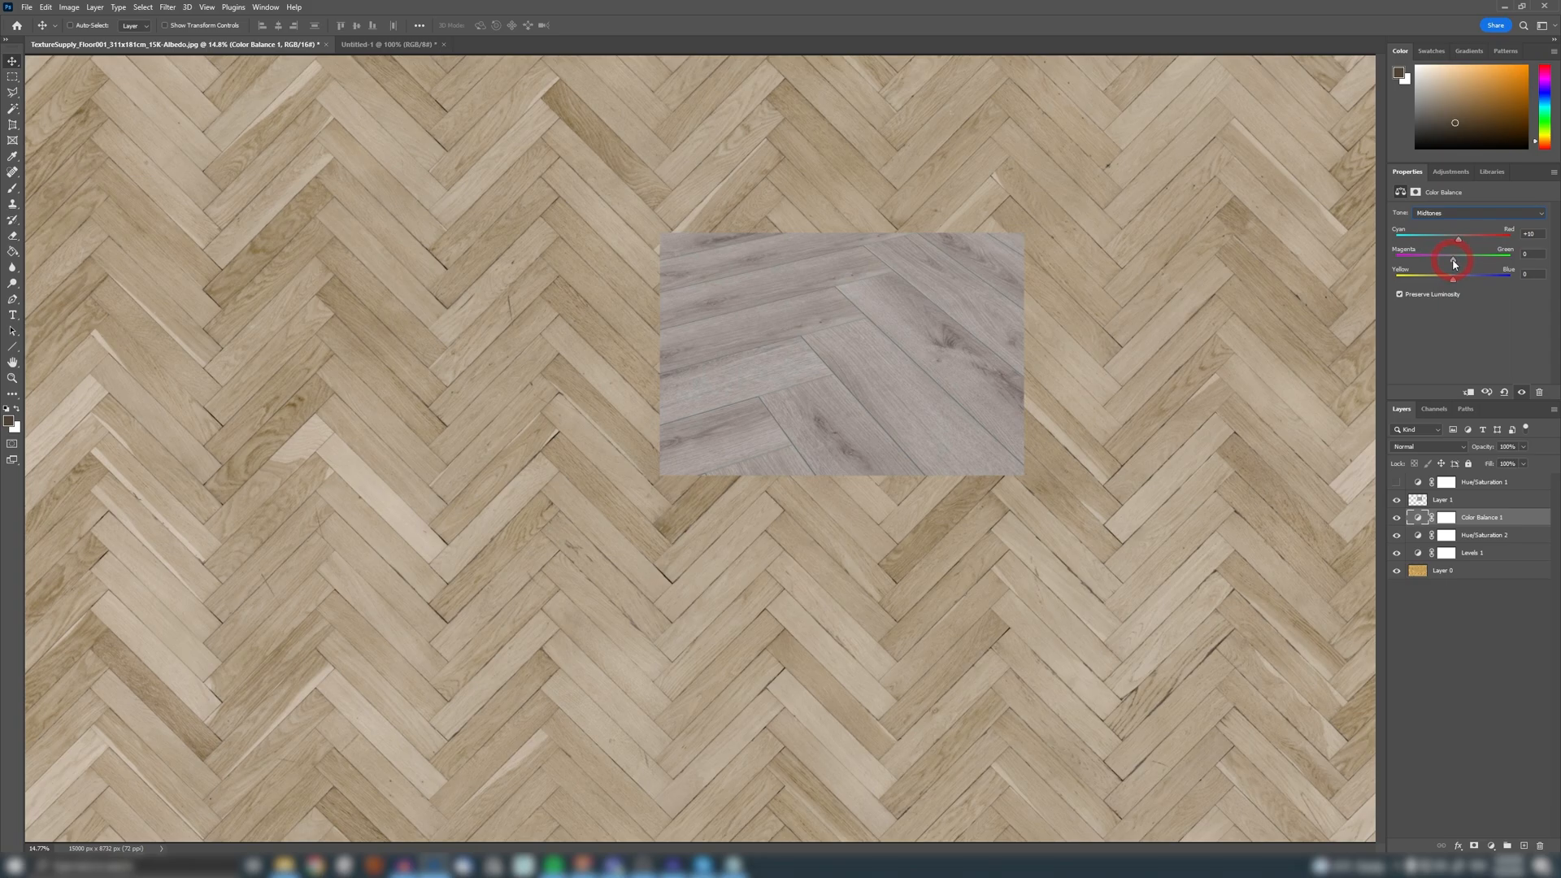
# Step: Set midtone Magenta-Green to +7, Yellow-Blue to +40, Cyan-Red near 0
pyautogui.moveTo(1455, 256); pyautogui.dragTo(1460, 256)
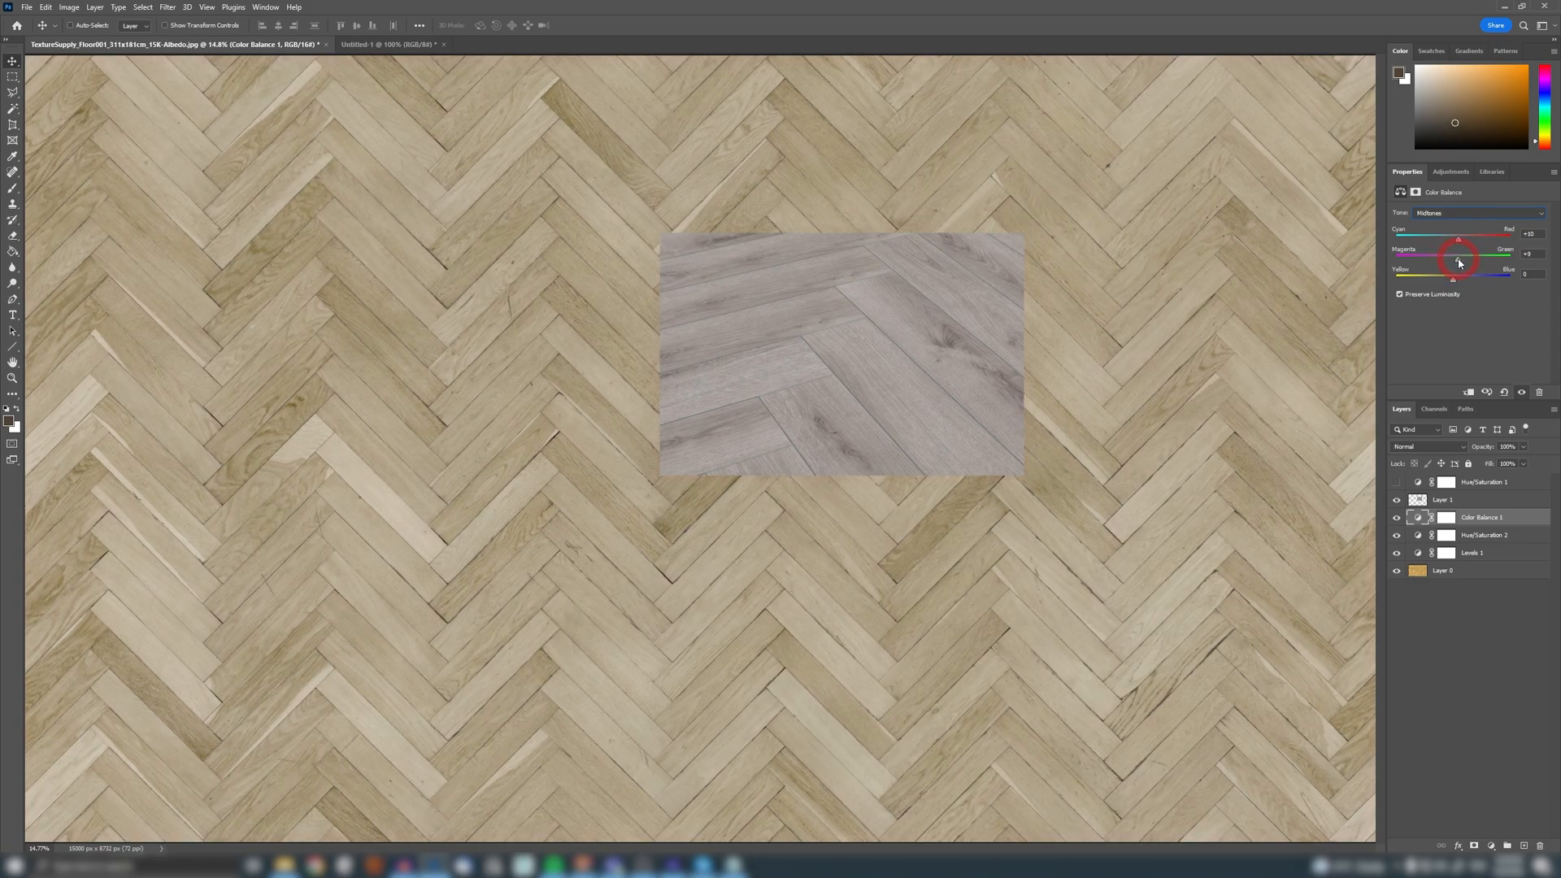
pyautogui.moveTo(1462, 254); pyautogui.dragTo(1452, 253)
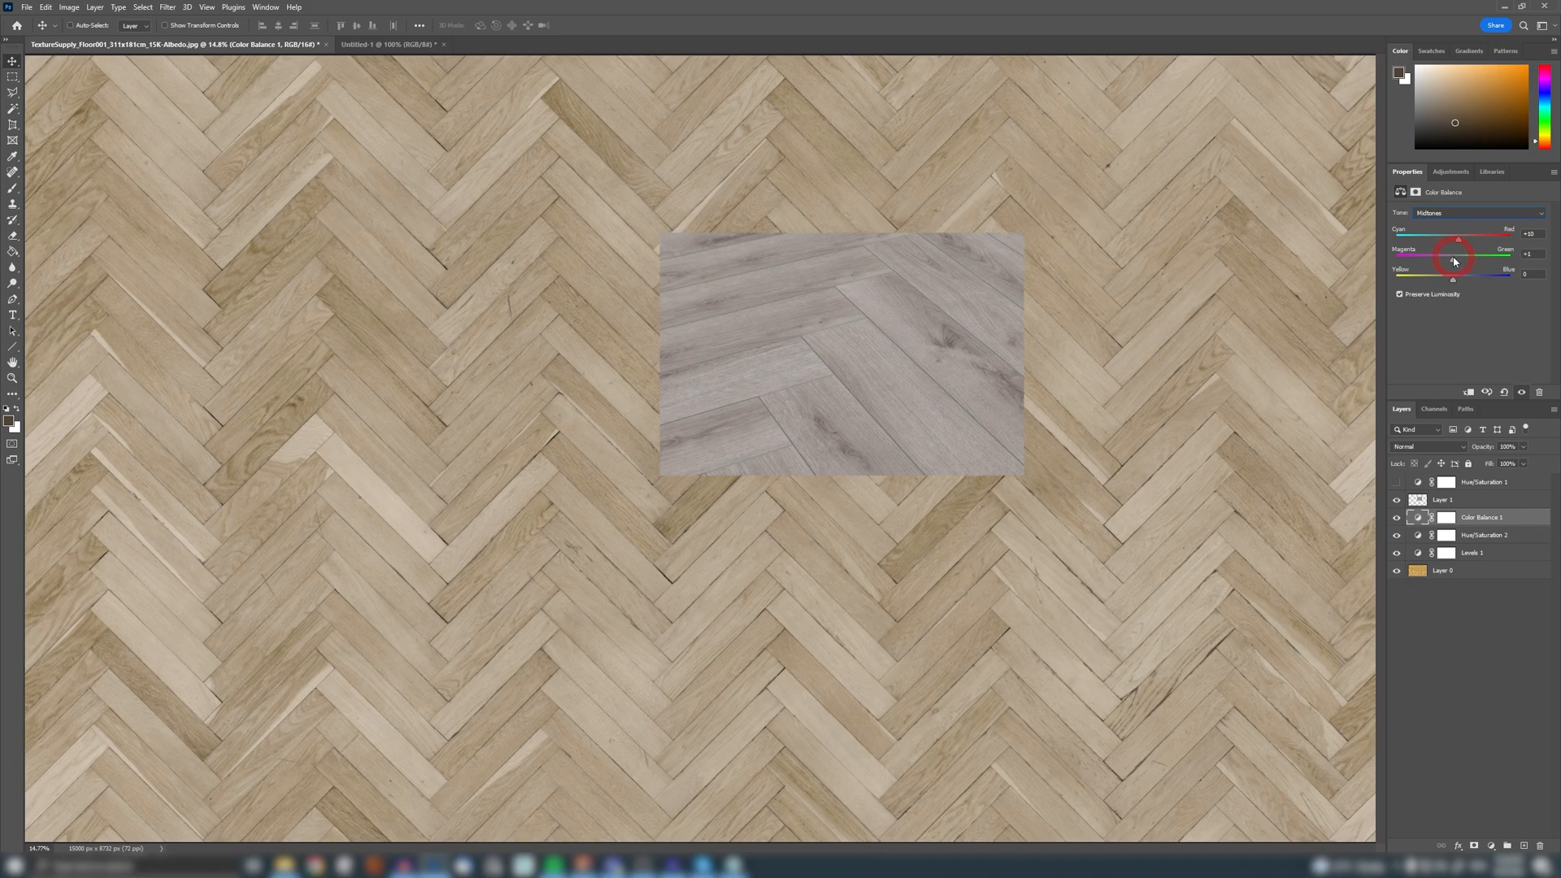
pyautogui.moveTo(1455, 282); pyautogui.dragTo(1463, 282)
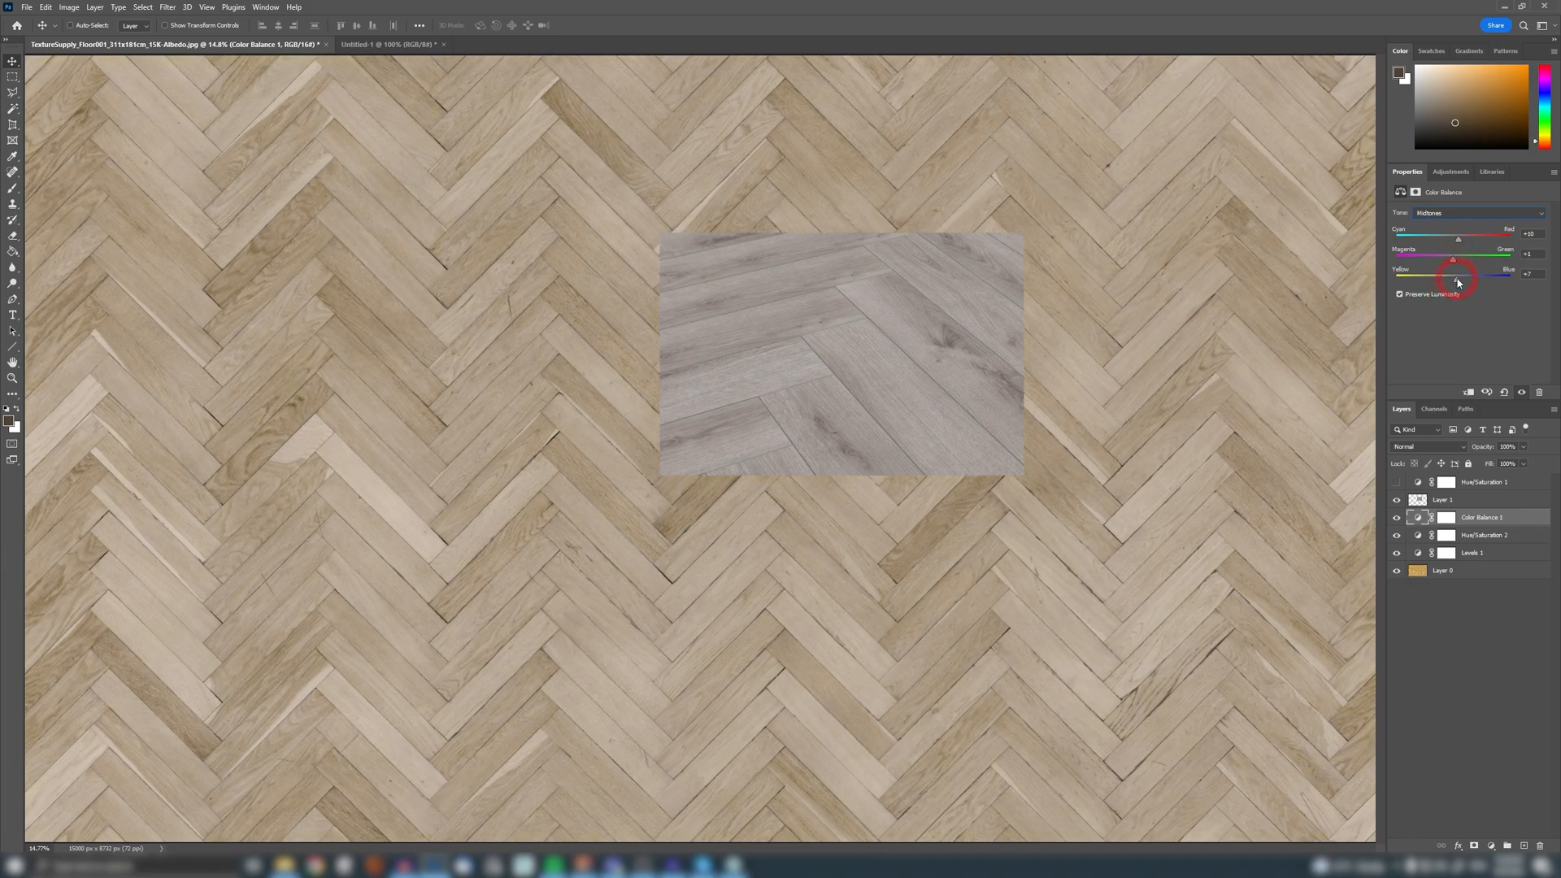
pyautogui.moveTo(1483, 274); pyautogui.dragTo(1504, 274)
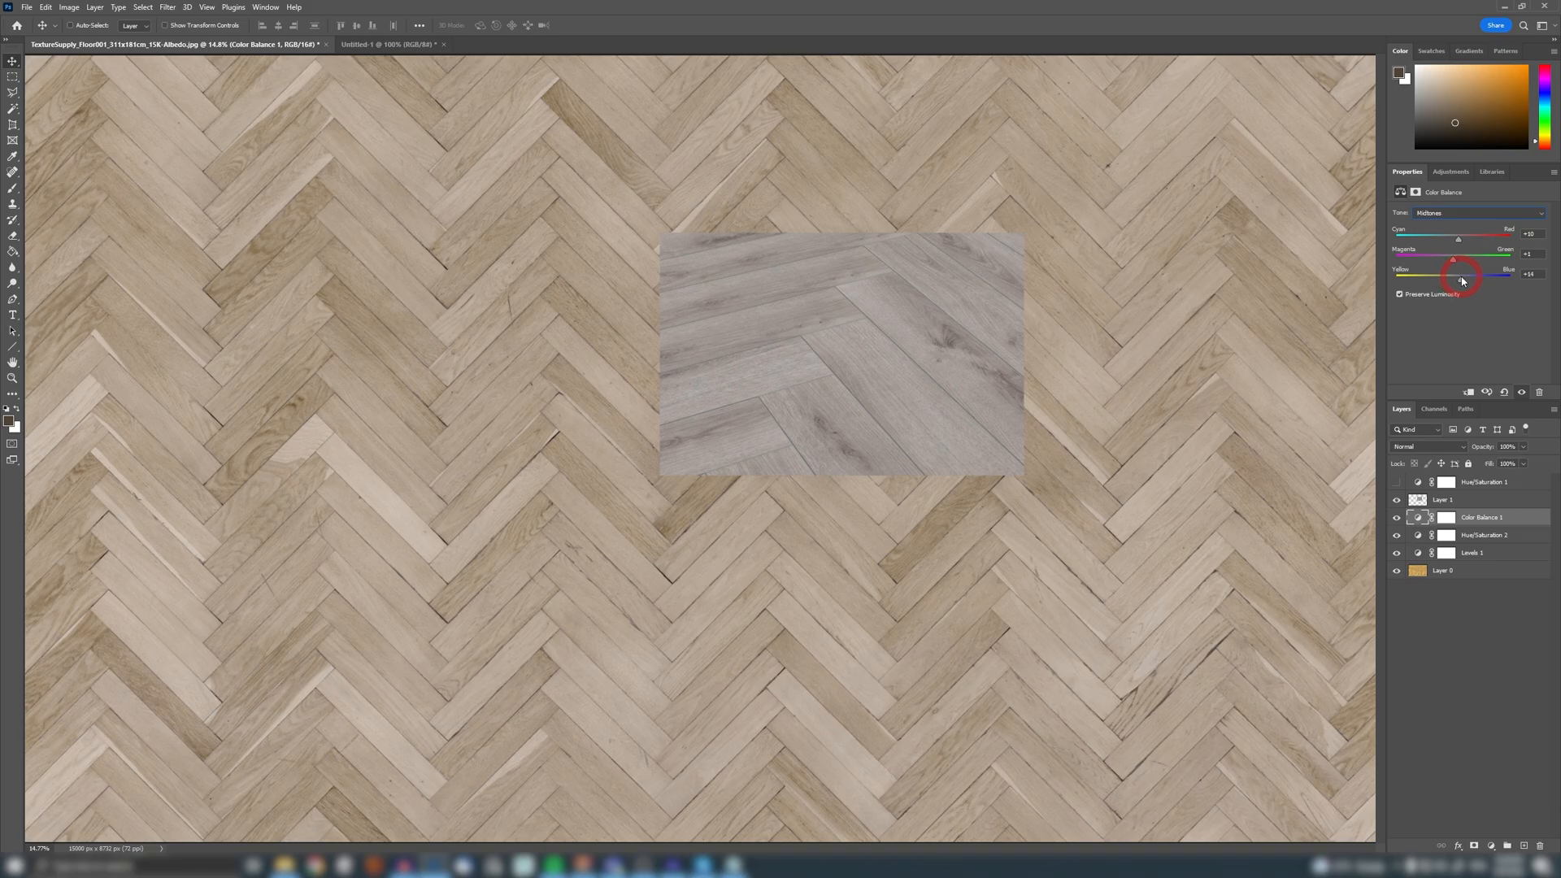
pyautogui.moveTo(1460, 280); pyautogui.dragTo(1476, 281)
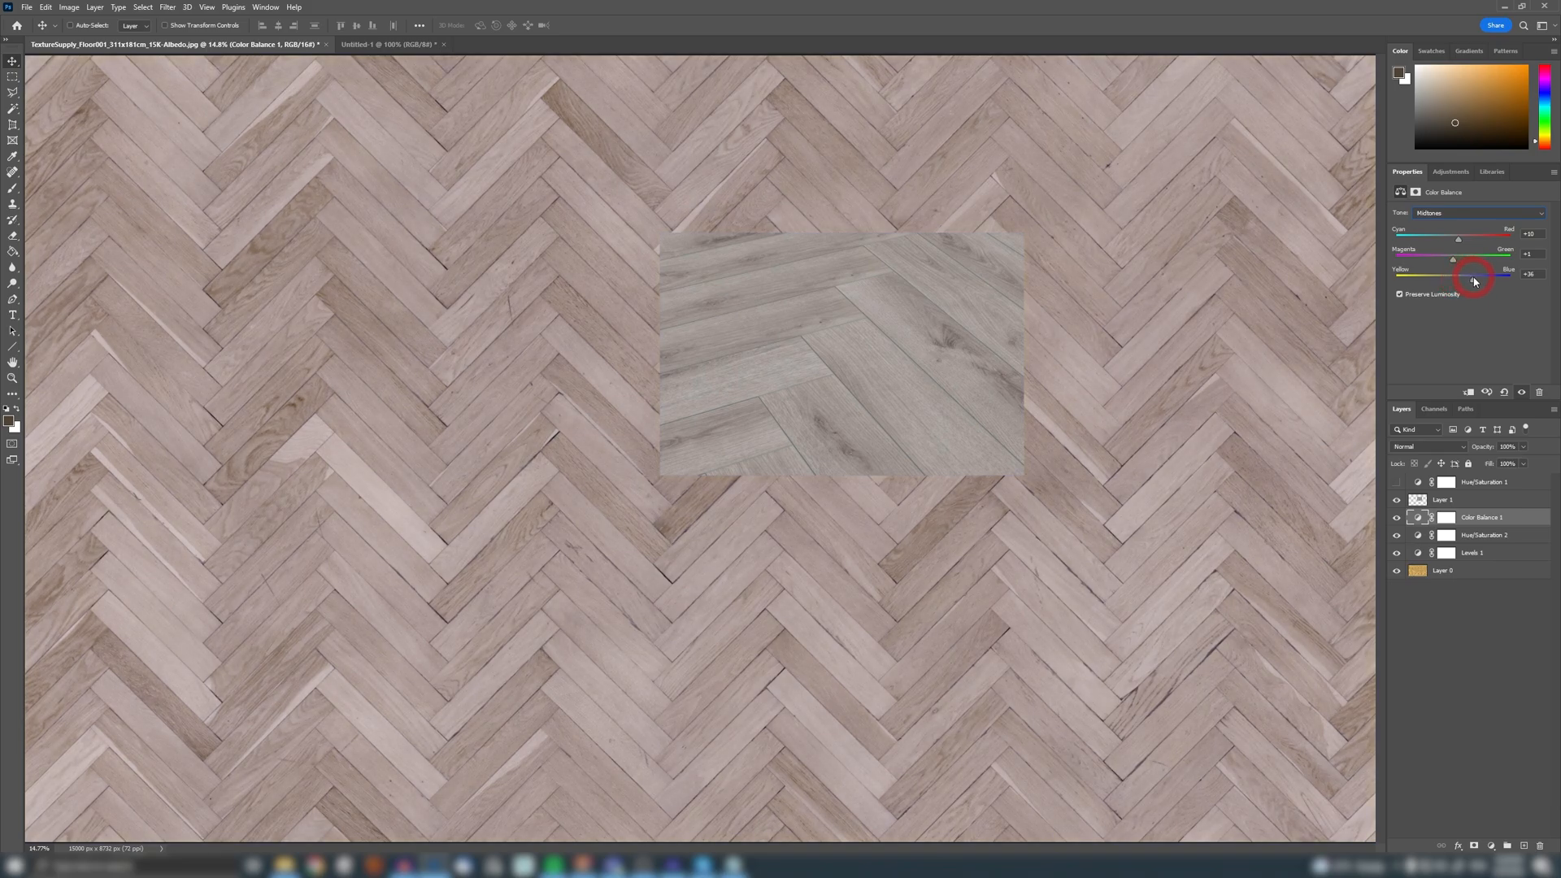
pyautogui.moveTo(1476, 280); pyautogui.dragTo(1472, 280)
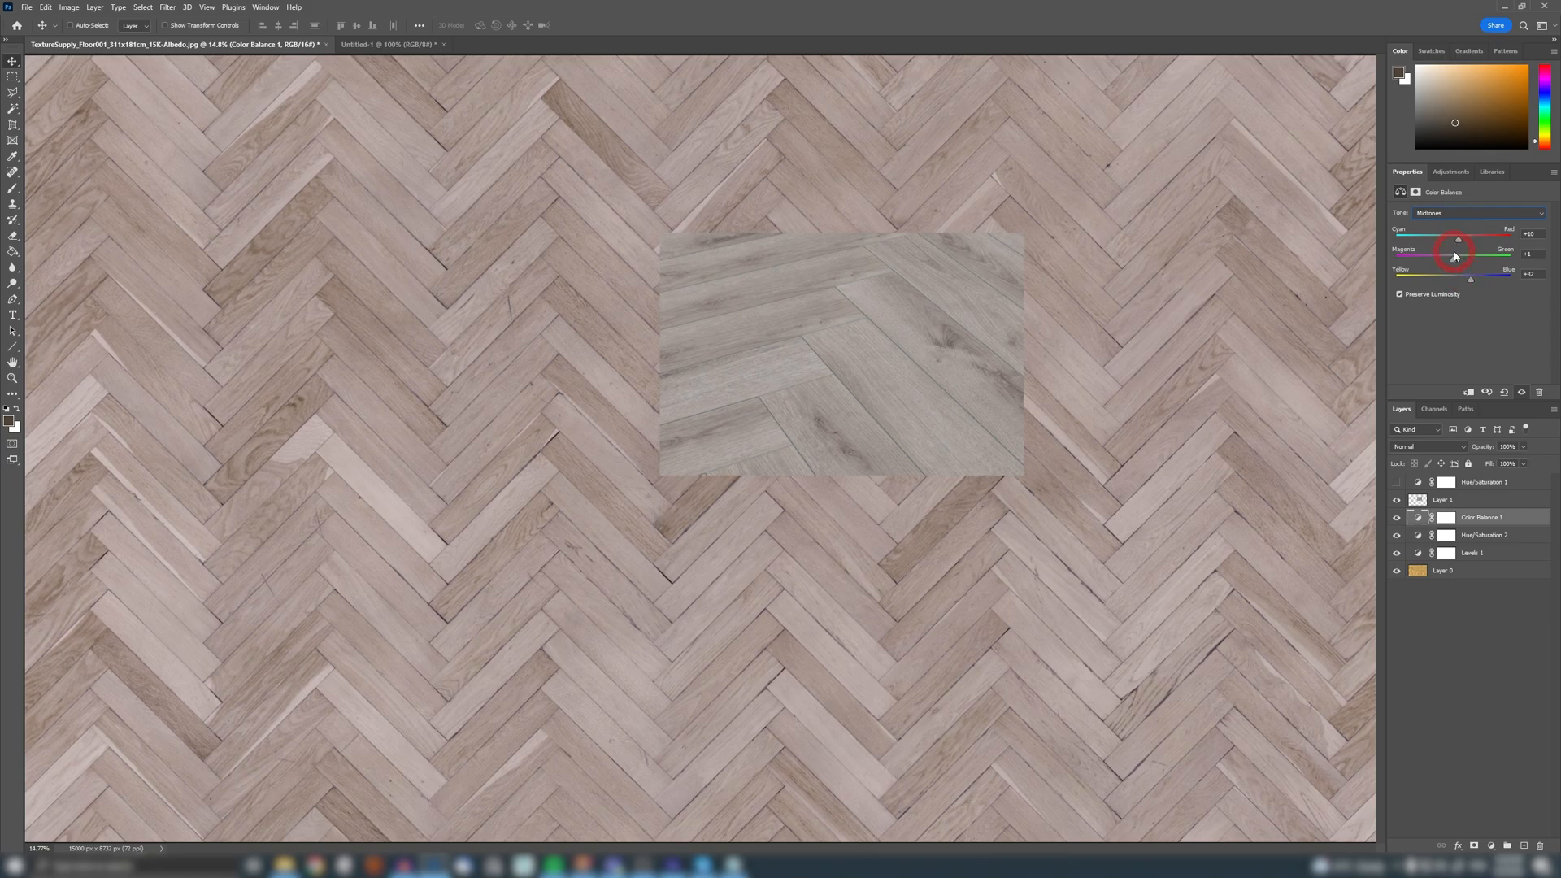
pyautogui.moveTo(1459, 239); pyautogui.dragTo(1454, 234)
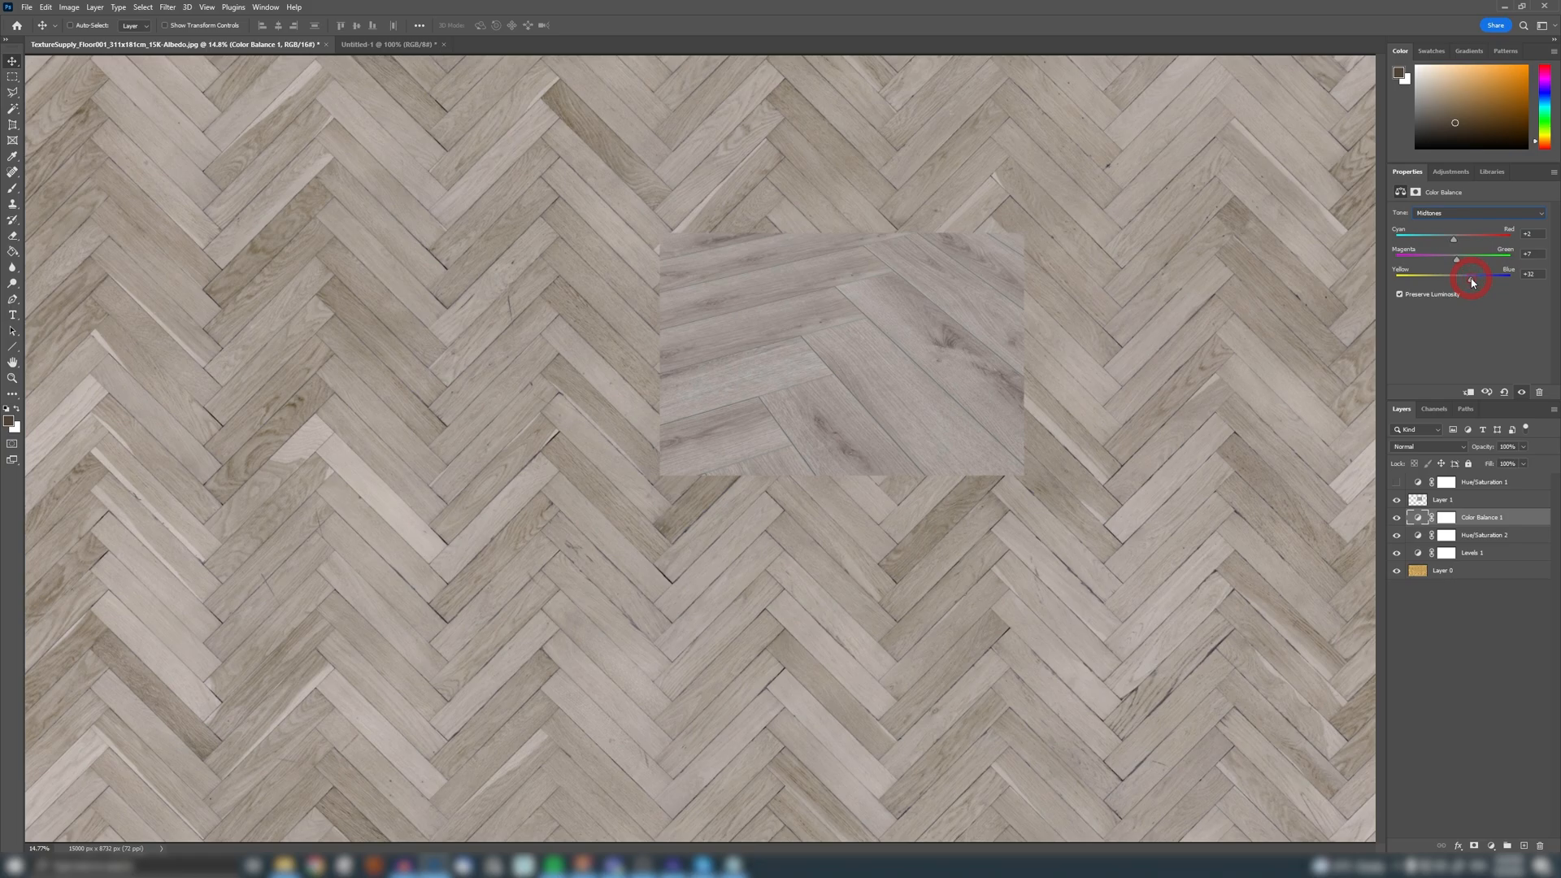
pyautogui.moveTo(1472, 275); pyautogui.dragTo(1476, 274)
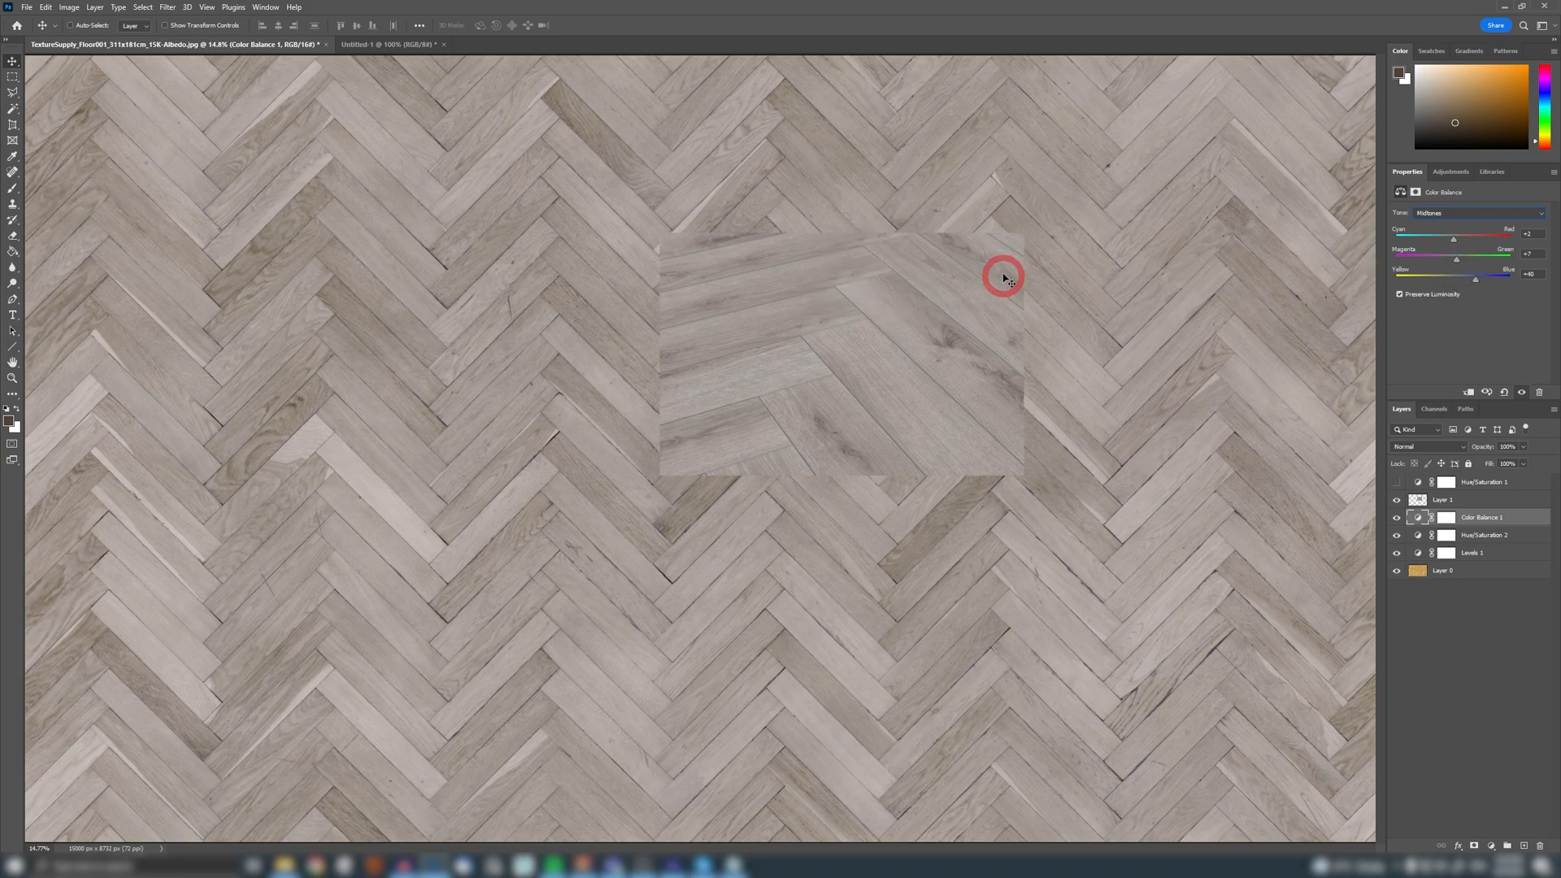
pyautogui.moveTo(1180, 324)
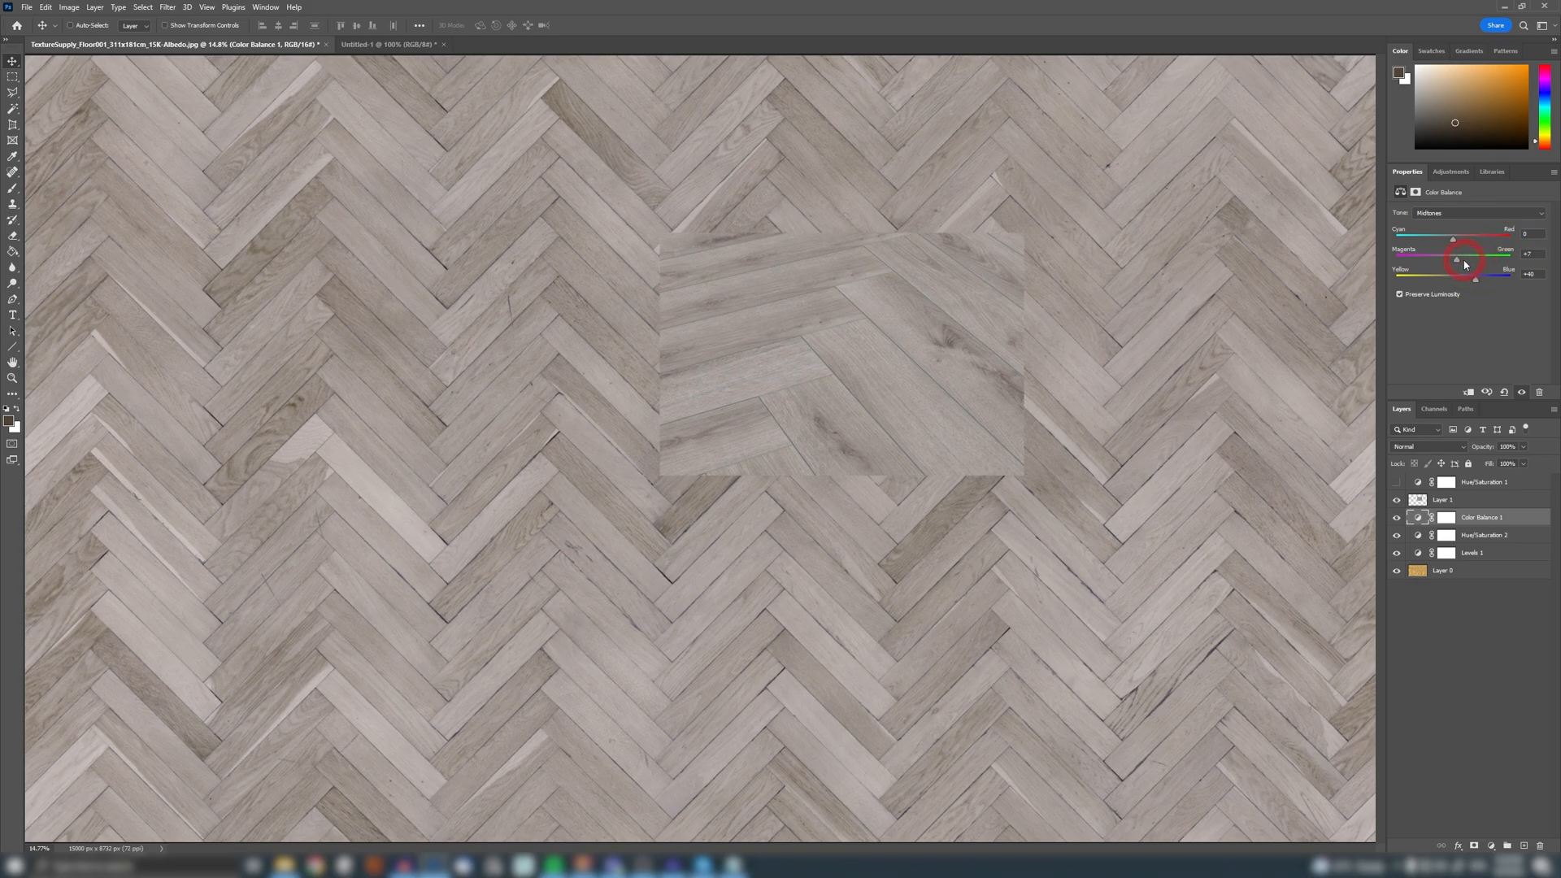
pyautogui.moveTo(1059, 287)
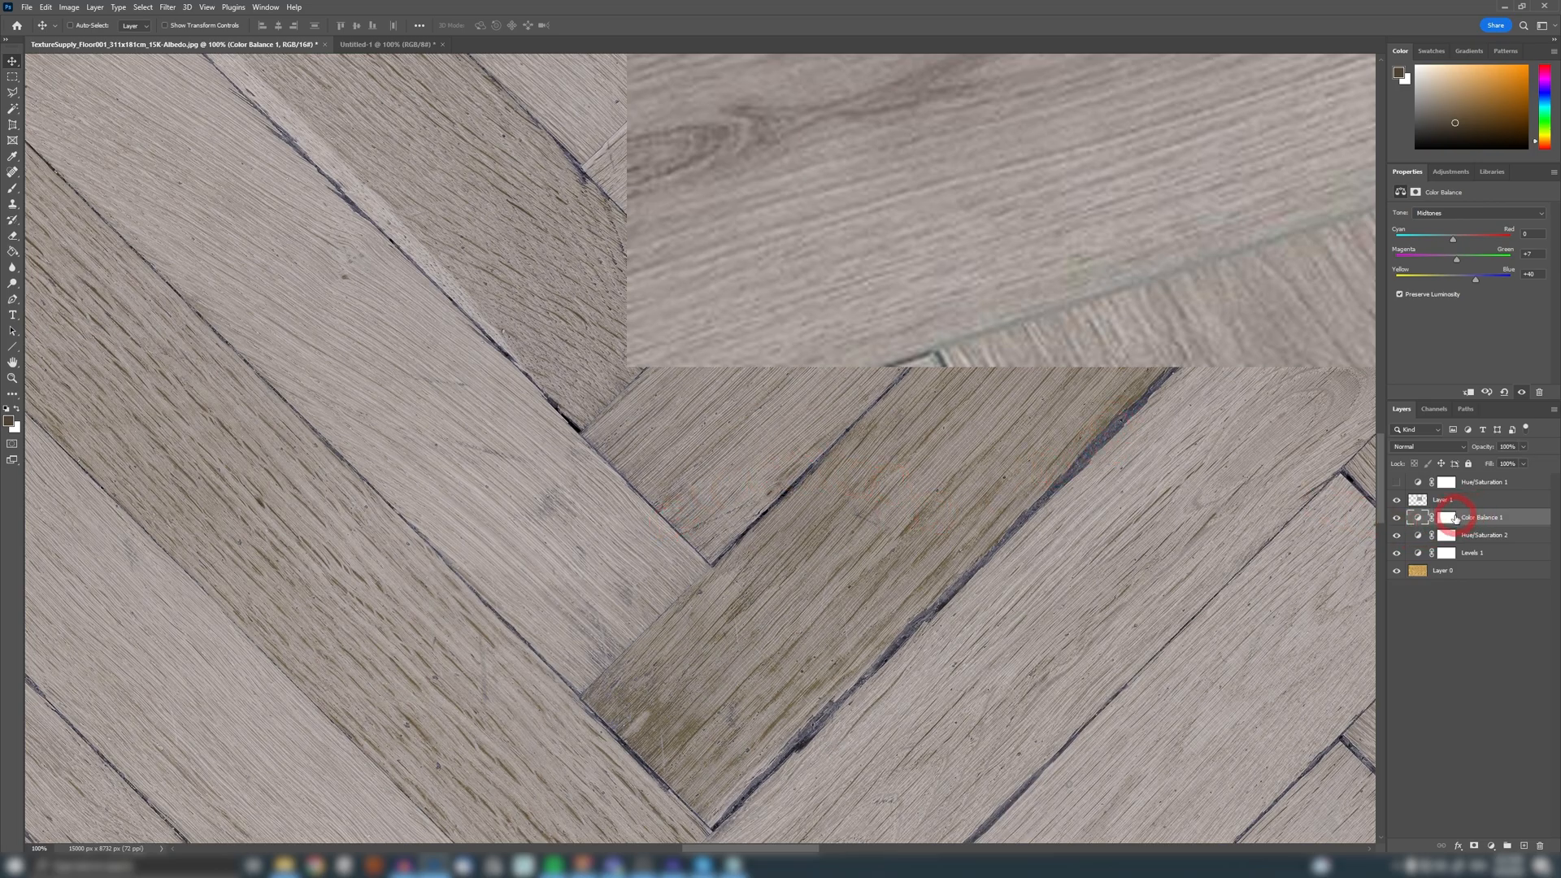
pyautogui.moveTo(1085, 453)
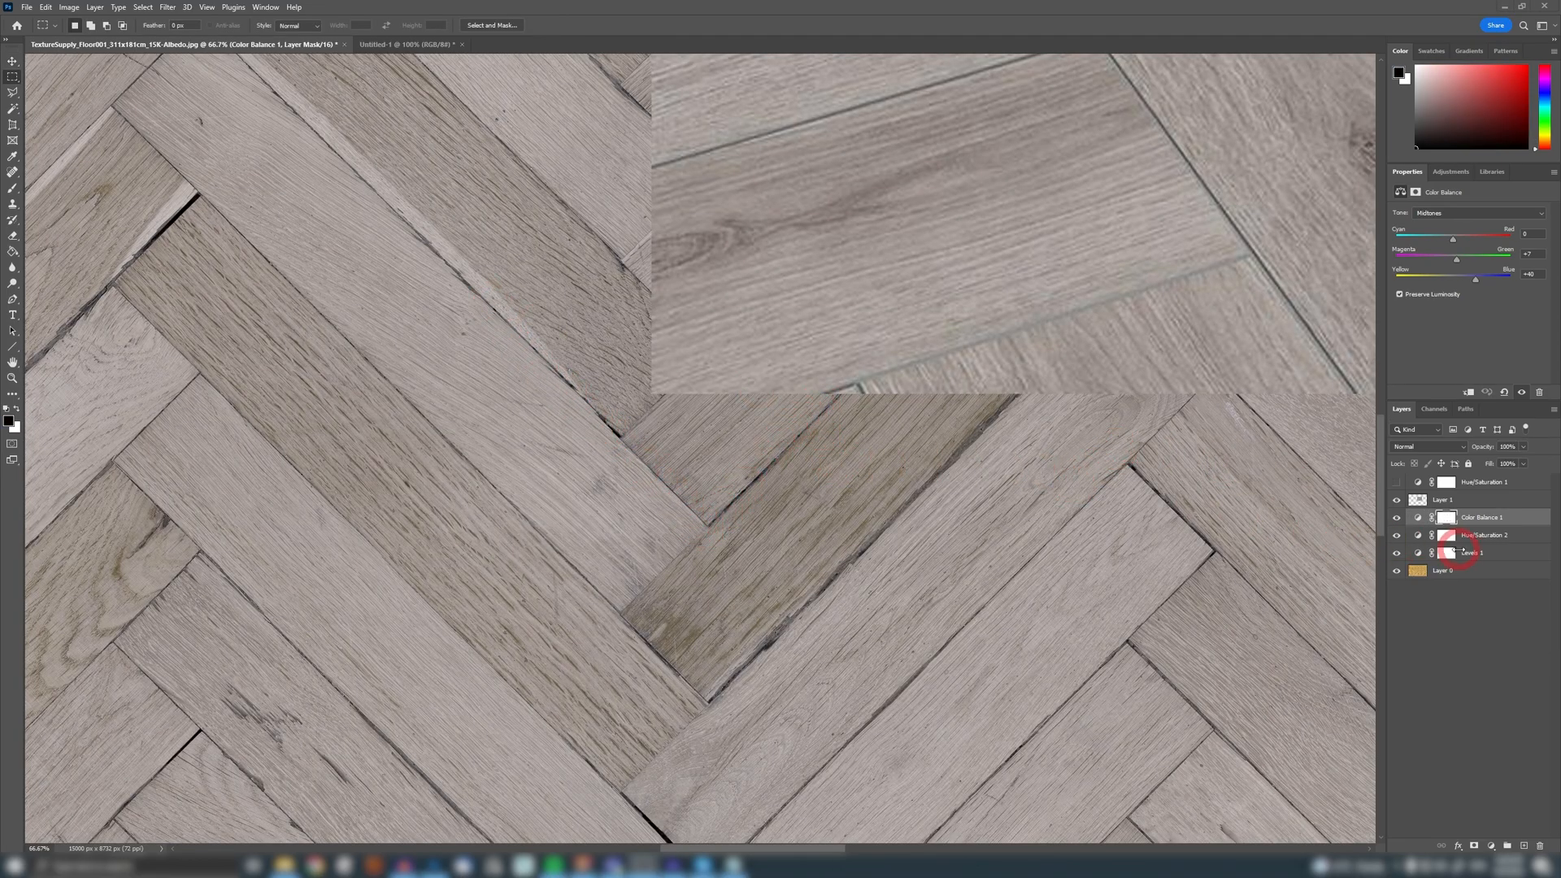
# Step: Solo Layer 0 and select the dark grout lines with Color Range sampling
pyautogui.click(1443, 571)
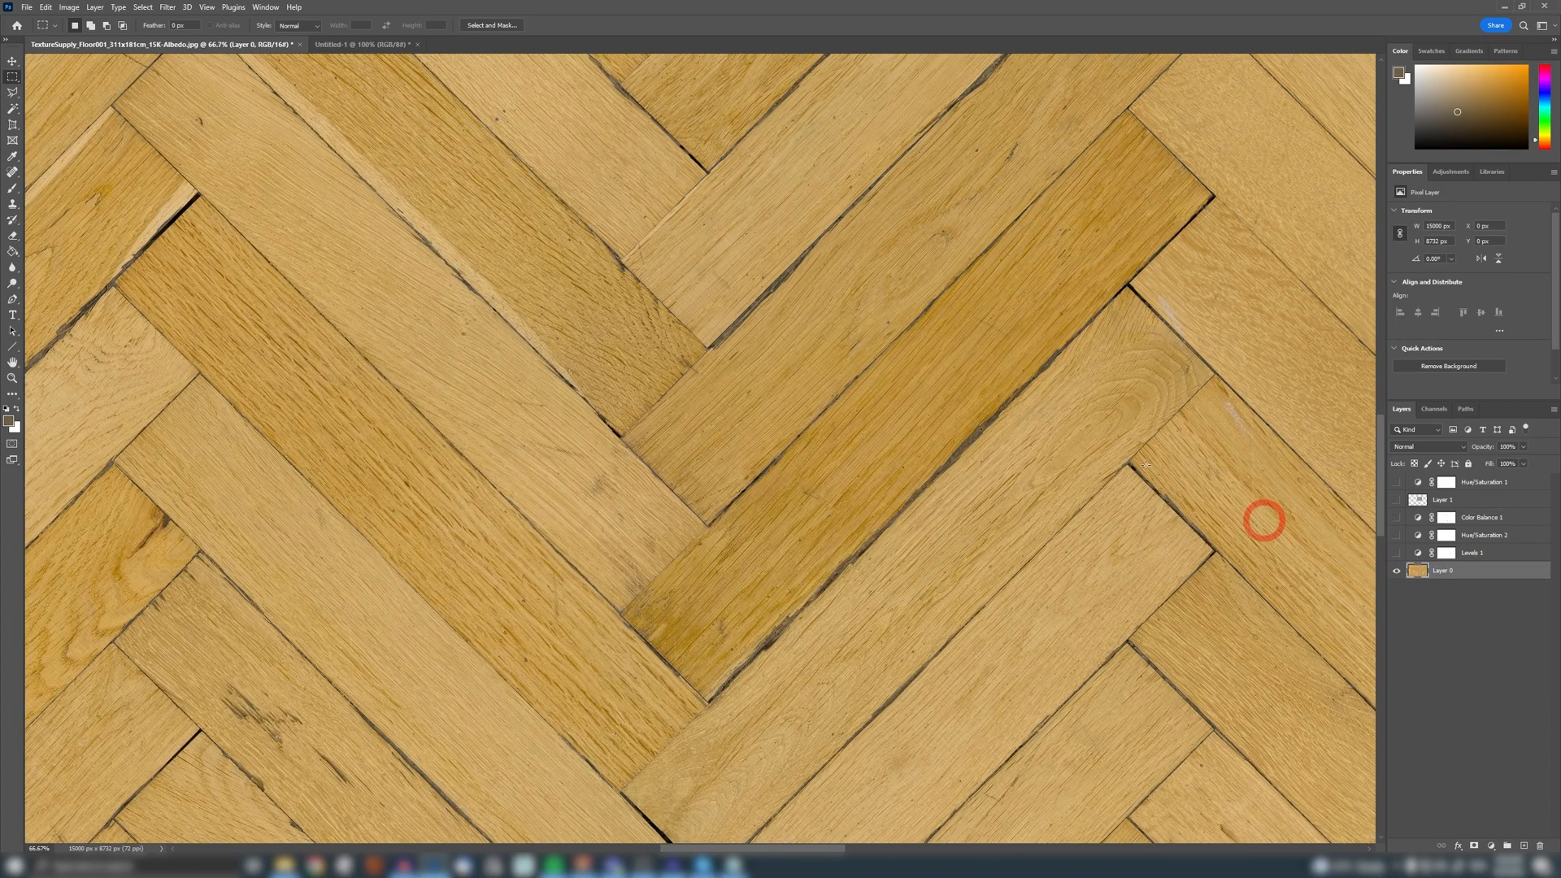
pyautogui.click(142, 7)
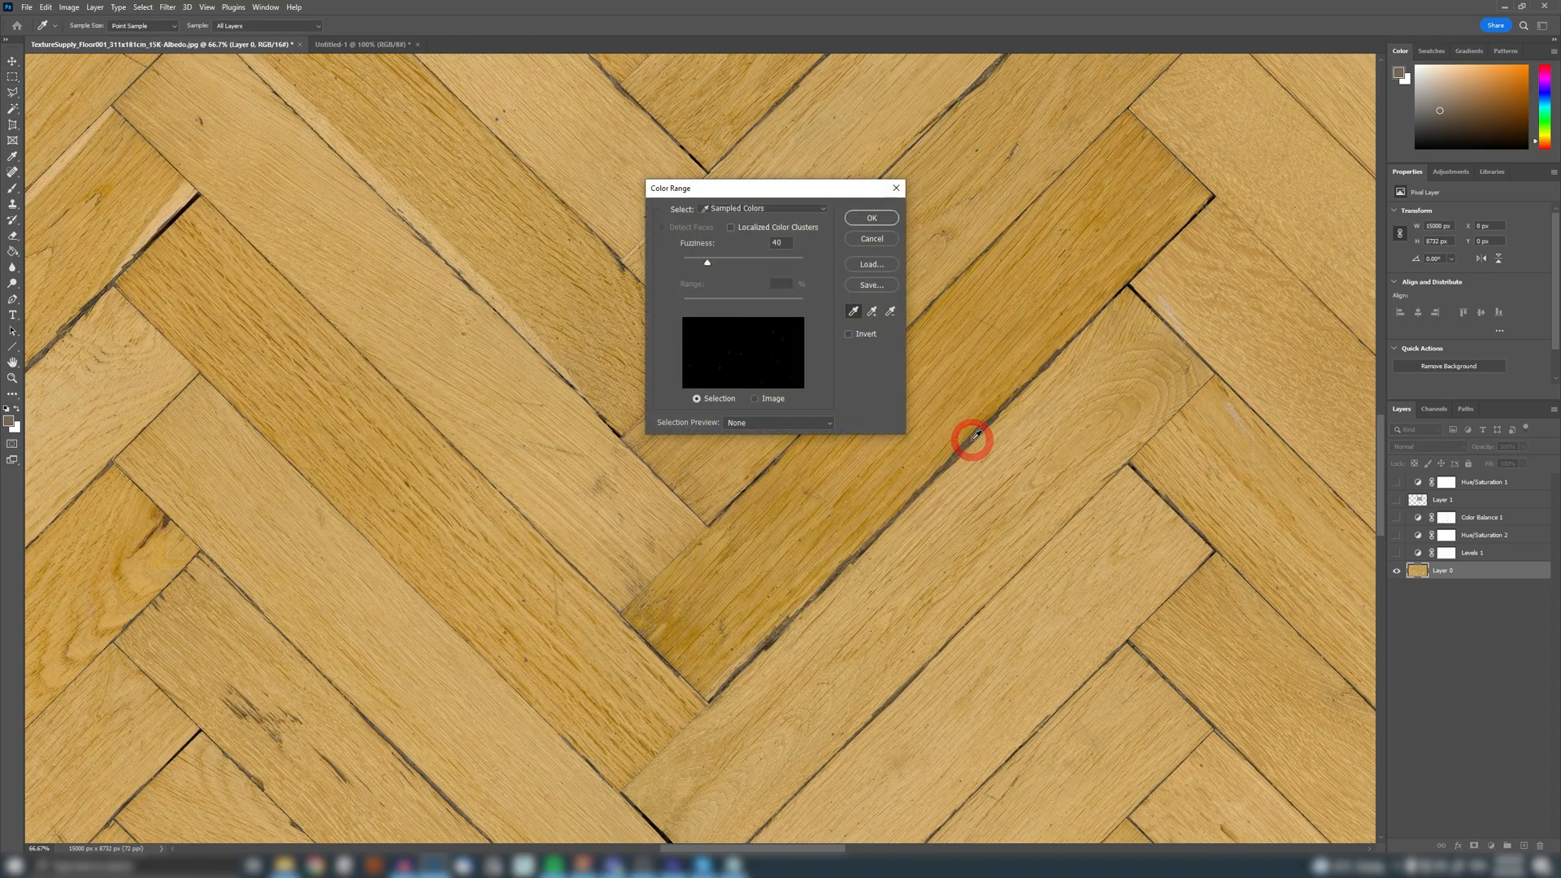
pyautogui.click(976, 435)
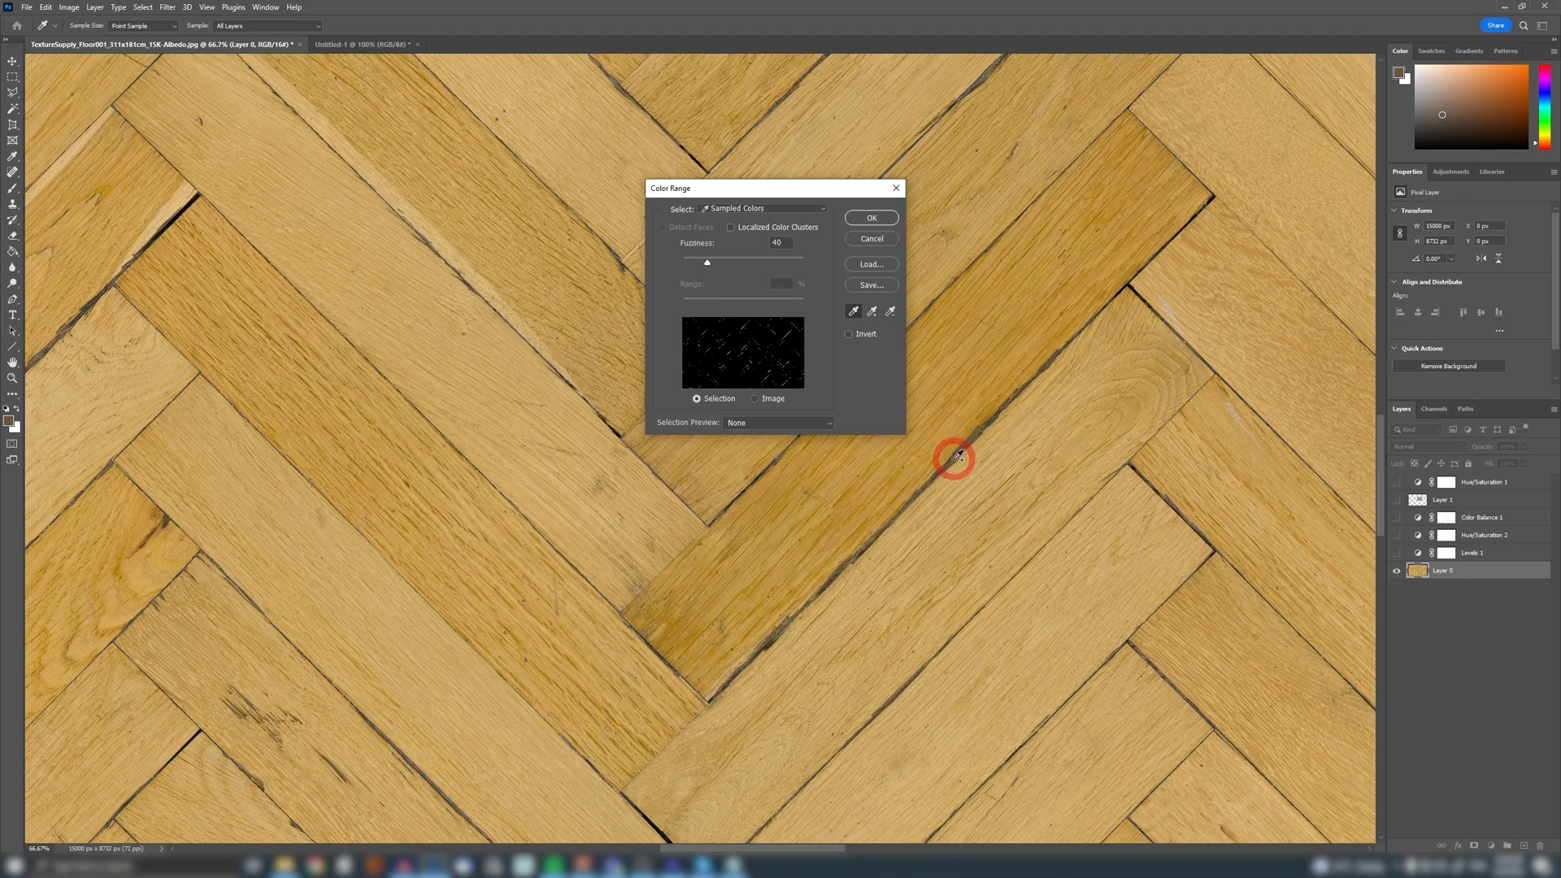
pyautogui.click(869, 218)
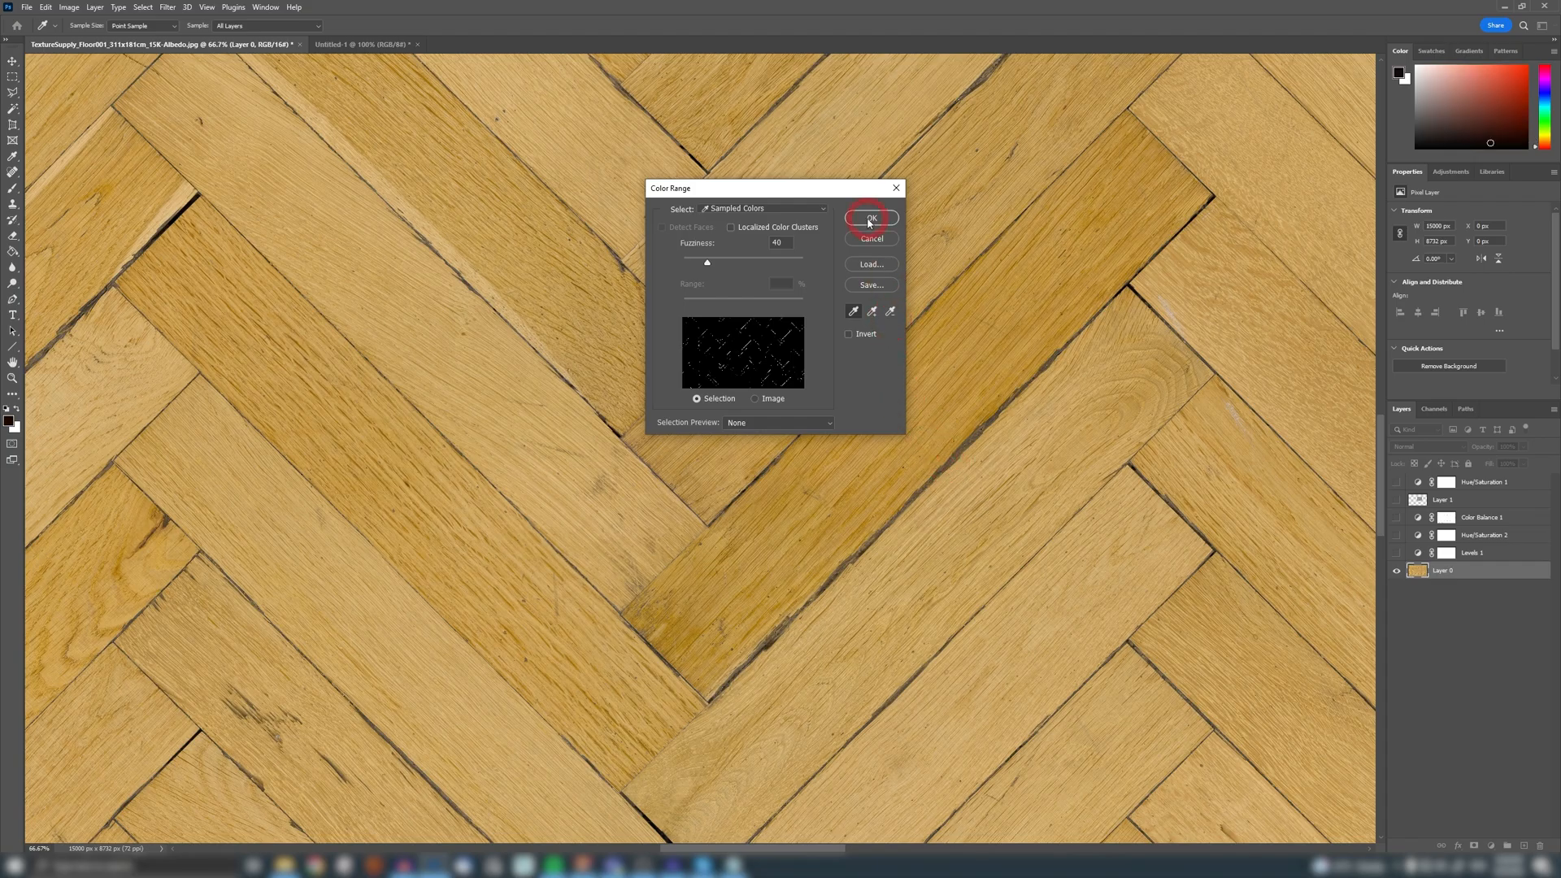
pyautogui.click(870, 218)
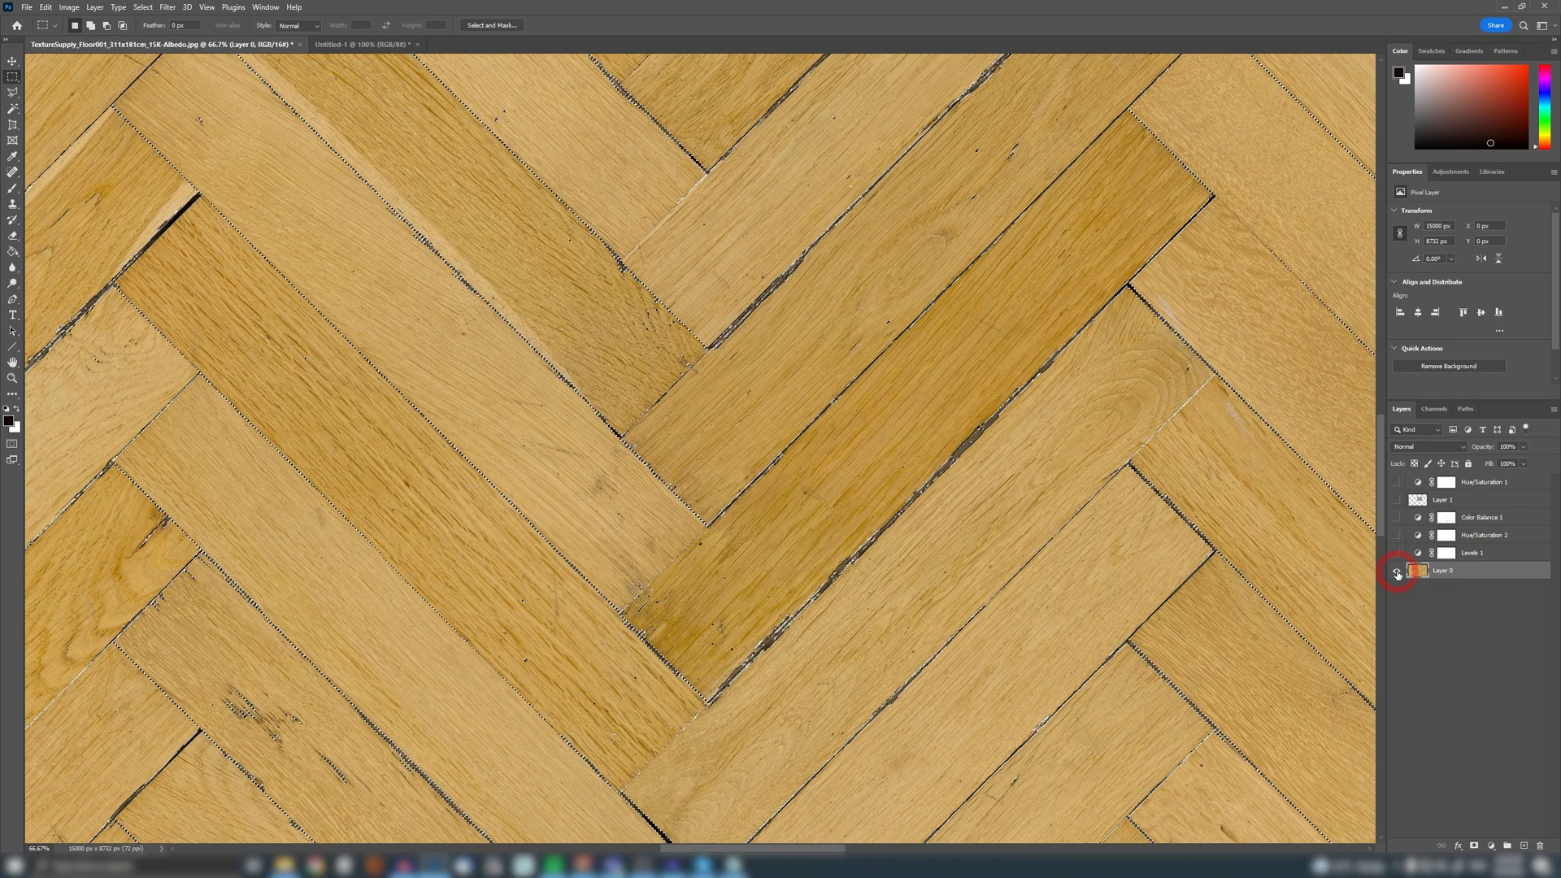
# Step: Show all layers again and apply the grout selection to the Color Balance 1 mask
pyautogui.click(1397, 571)
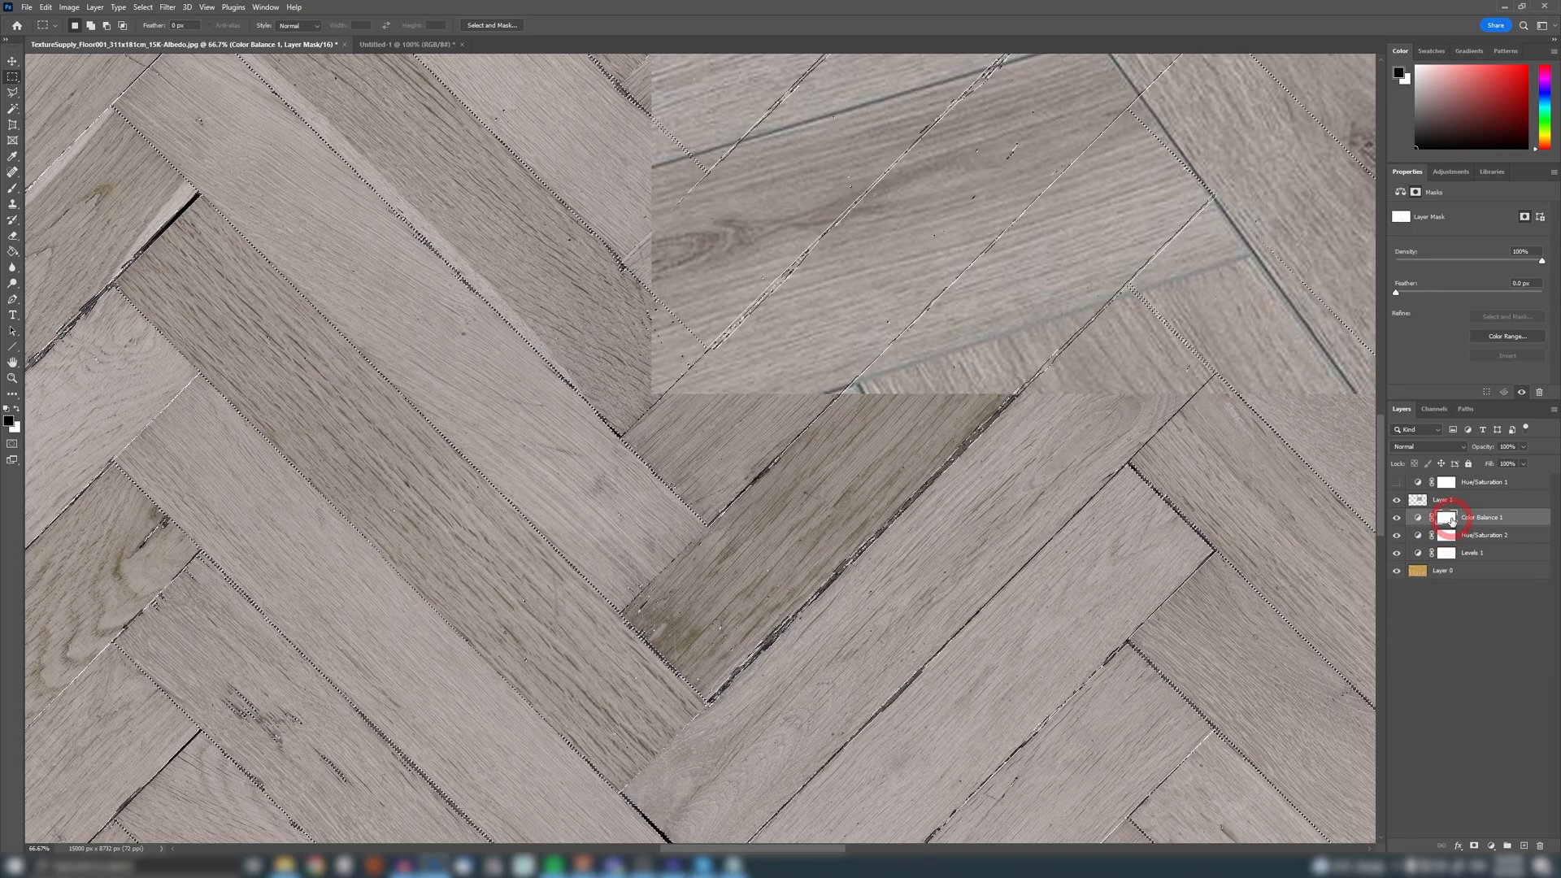
pyautogui.rightClick(1445, 518)
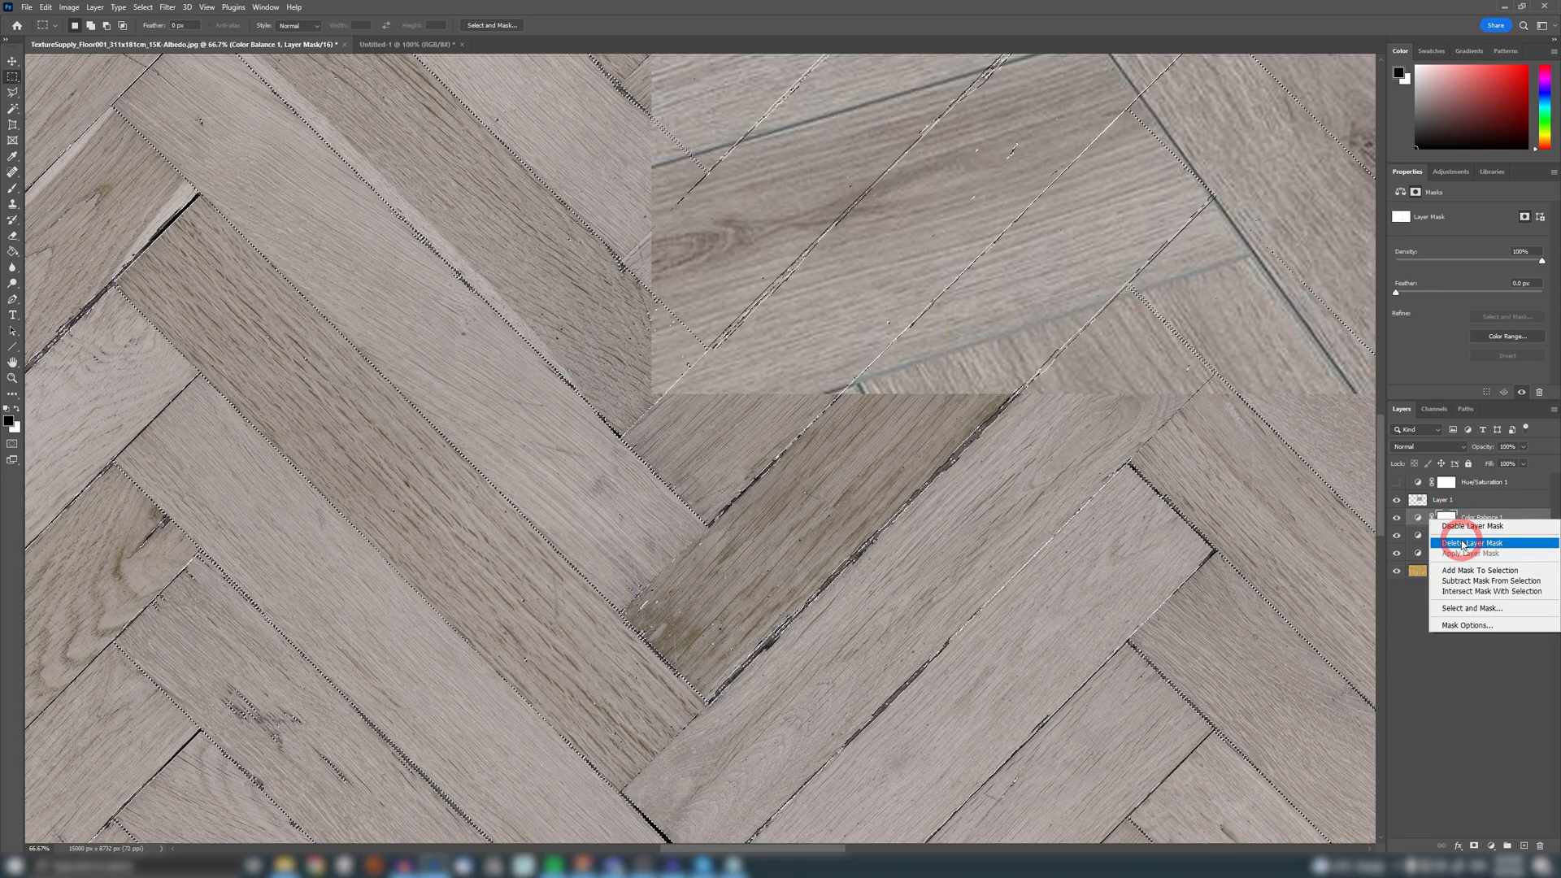
pyautogui.click(1473, 542)
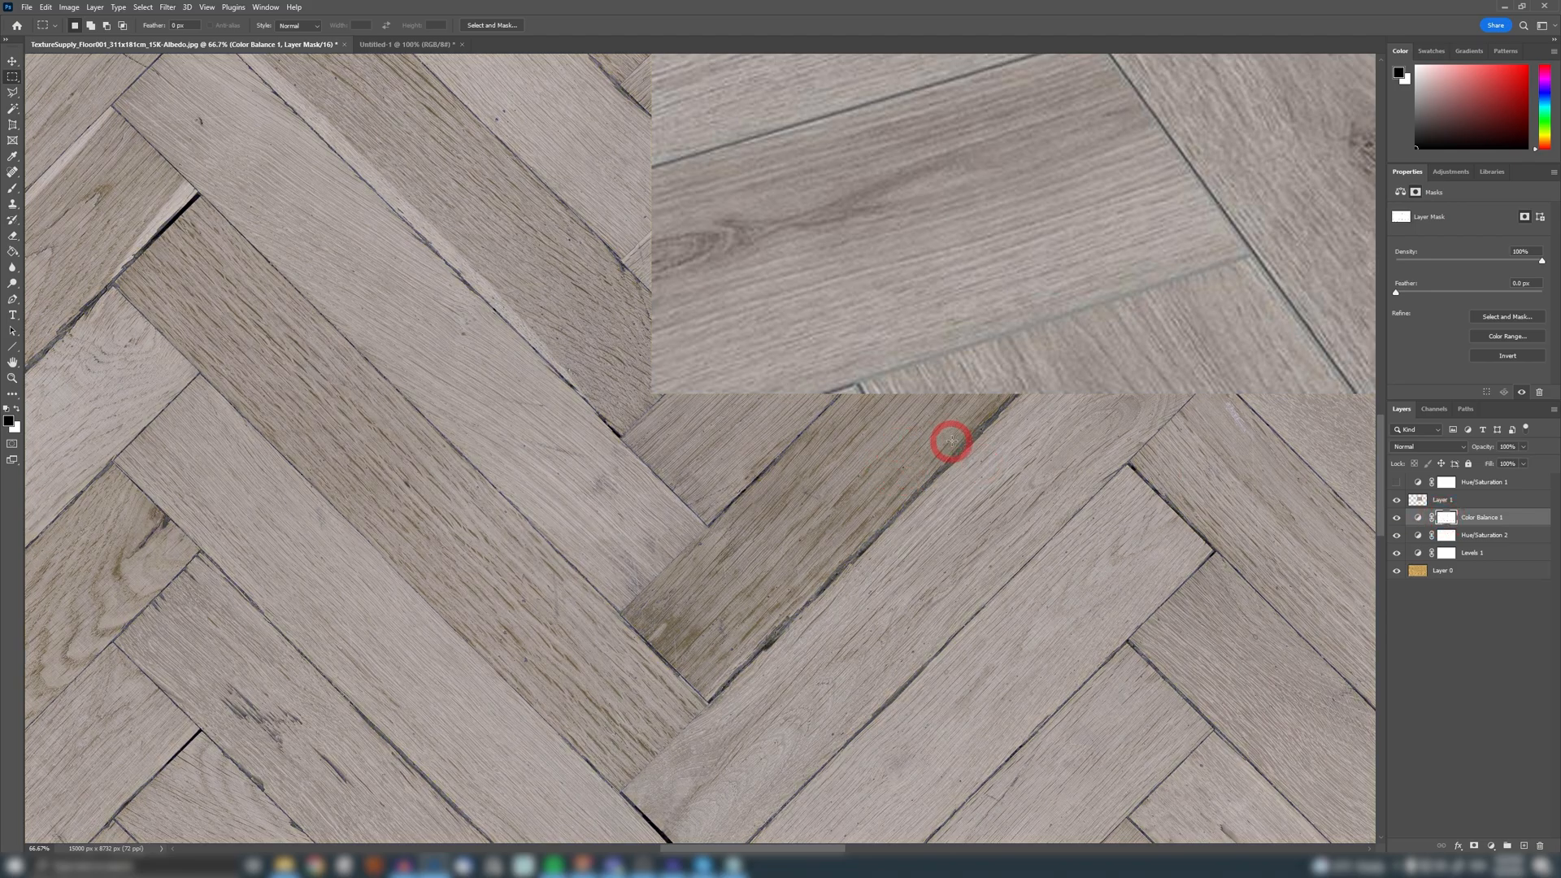
pyautogui.moveTo(692, 396)
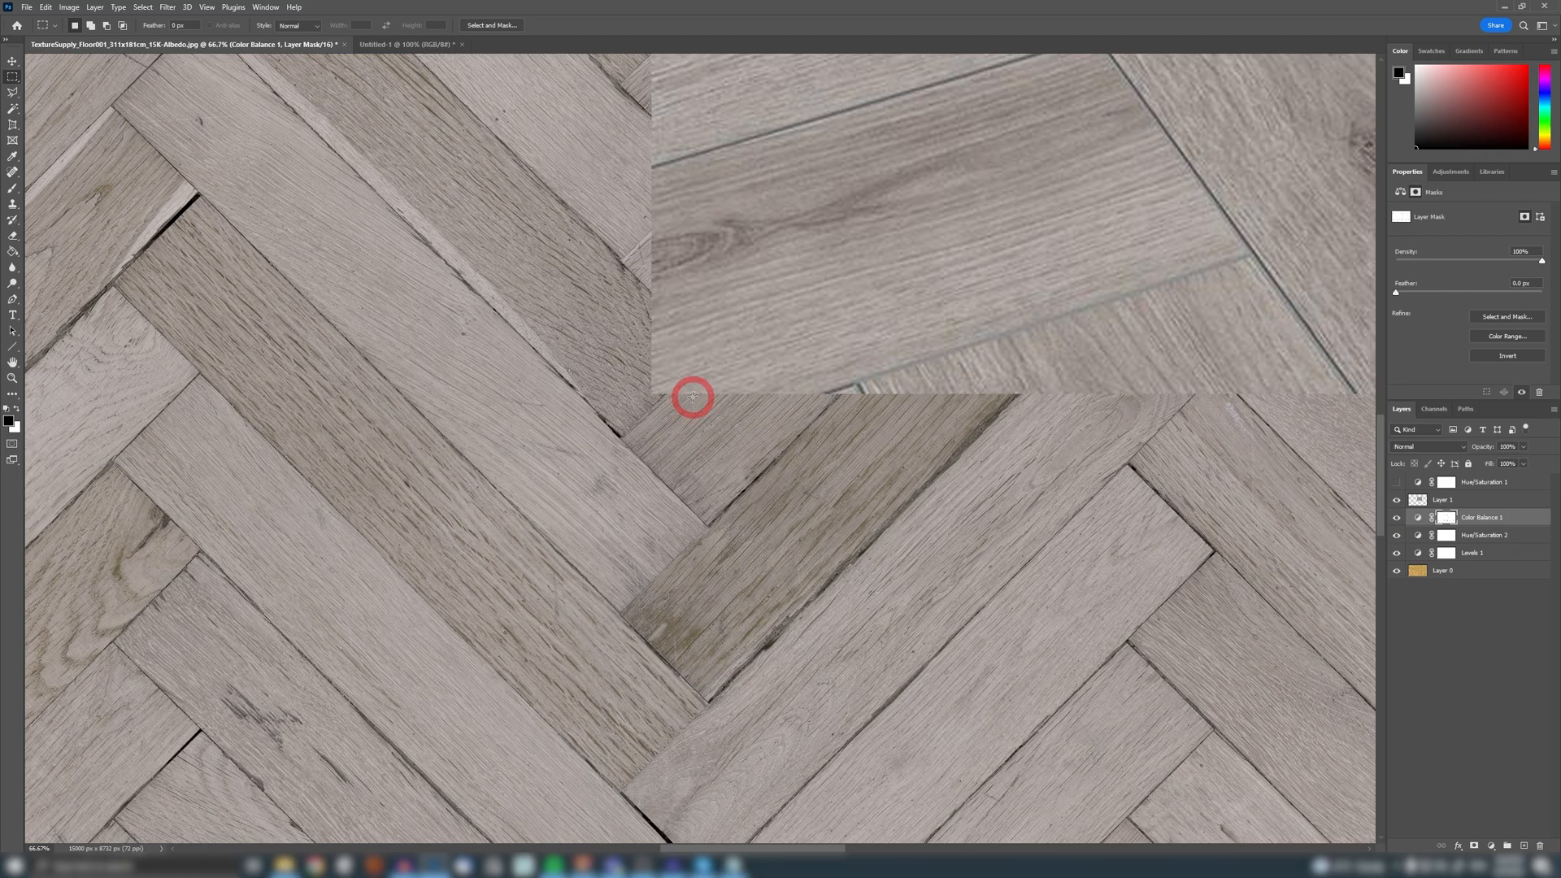